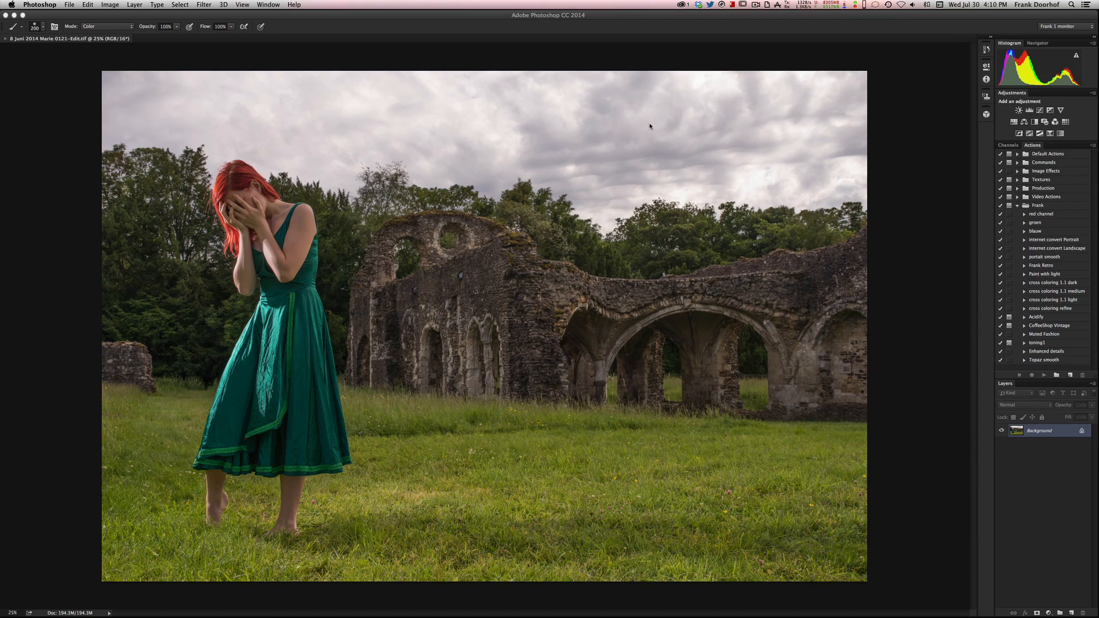
mouse_move(651, 132)
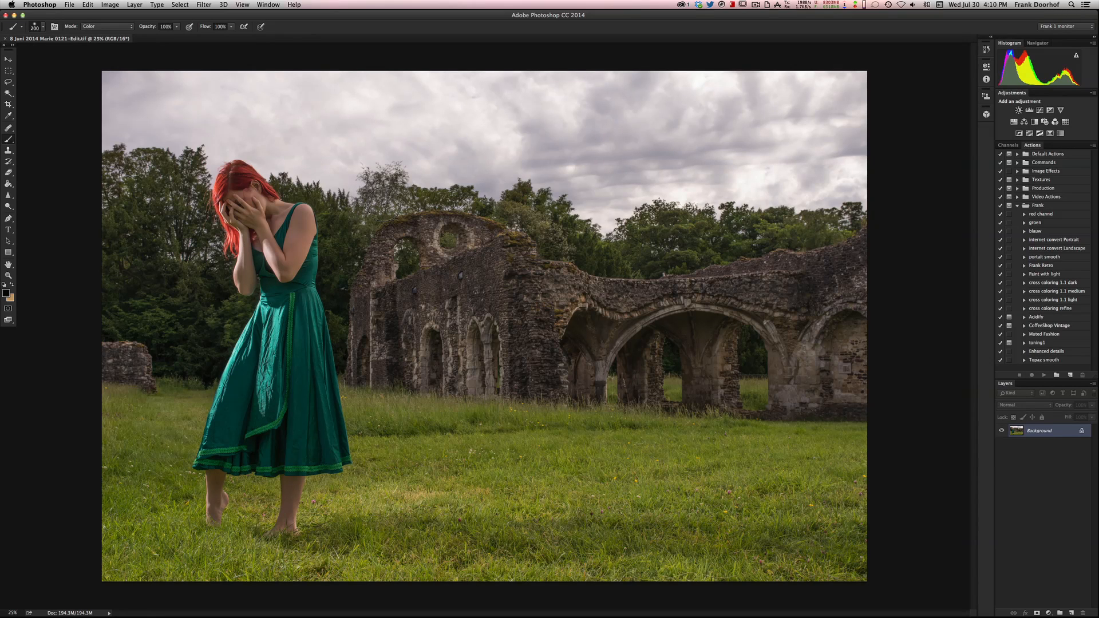
mouse_move(386, 202)
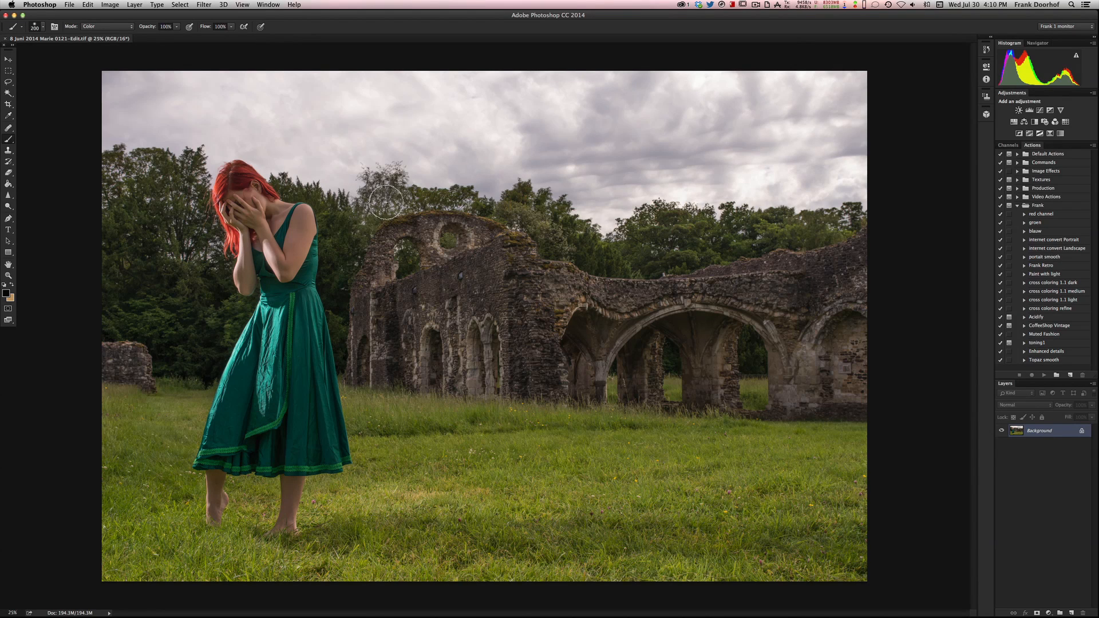
mouse_move(348, 284)
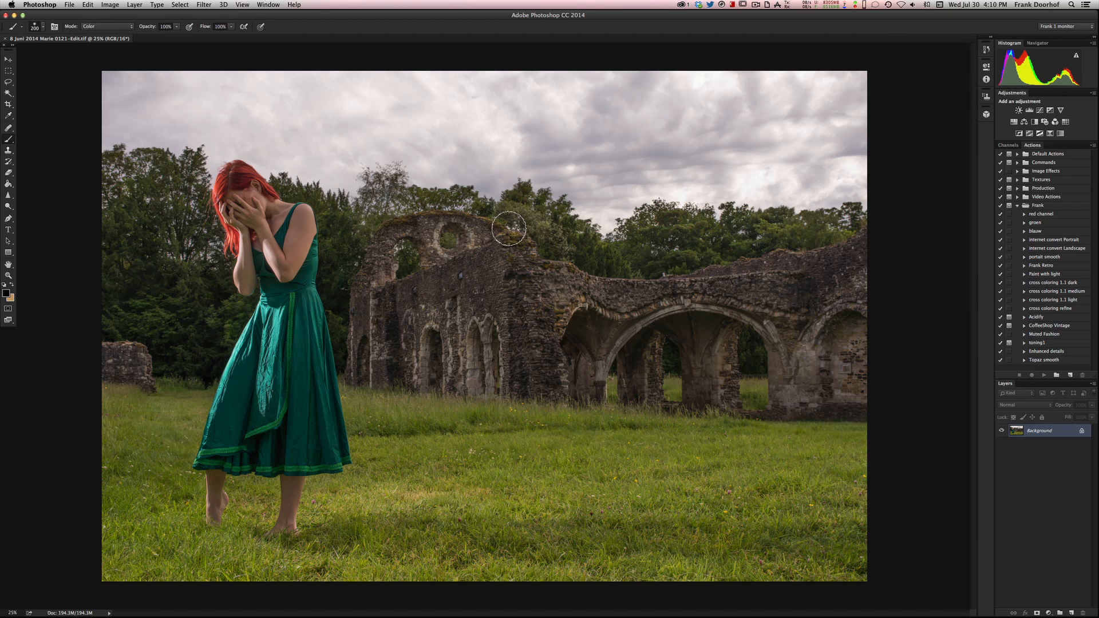
mouse_move(508, 223)
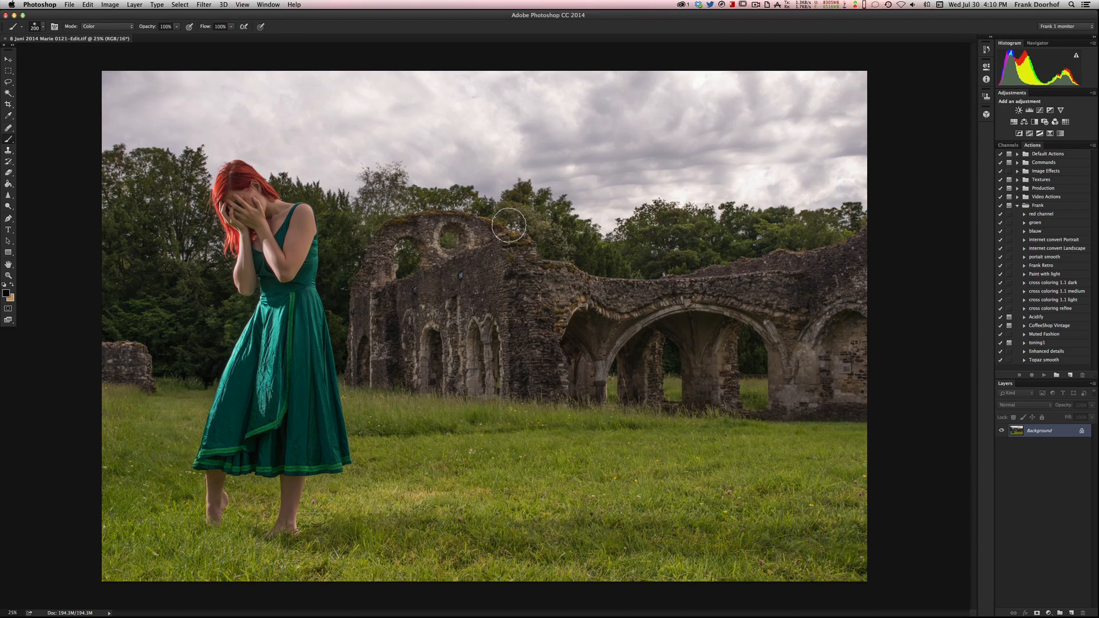
mouse_move(512, 223)
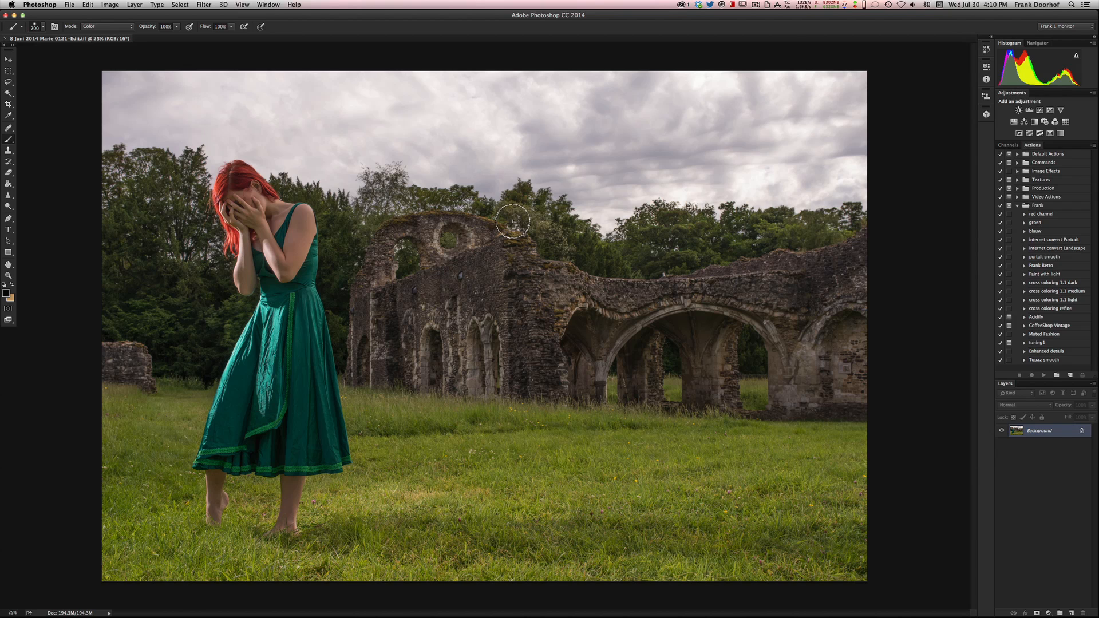
mouse_move(191, 113)
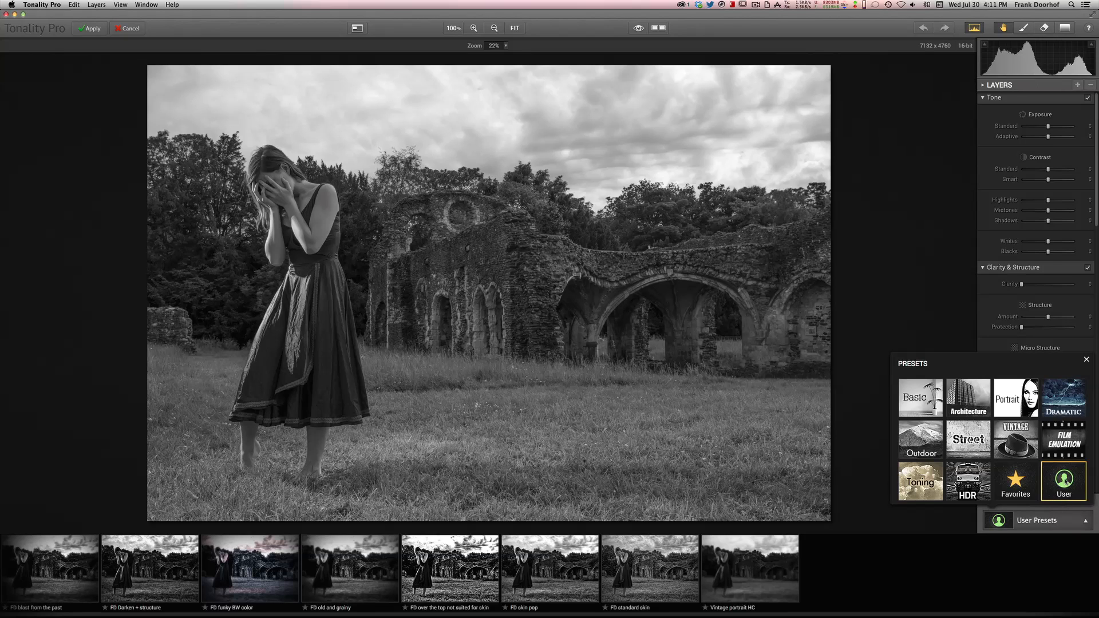
Preview the FD Darken + structure and FD funky BW color presets, then reset to plain black-and-white.
click(1086, 358)
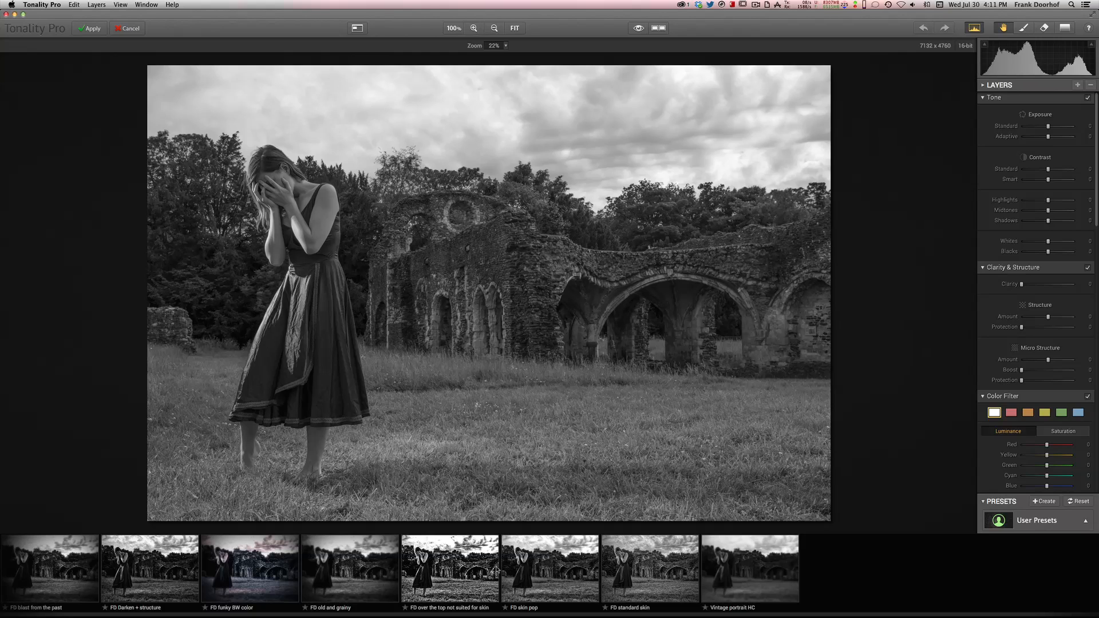
click(149, 568)
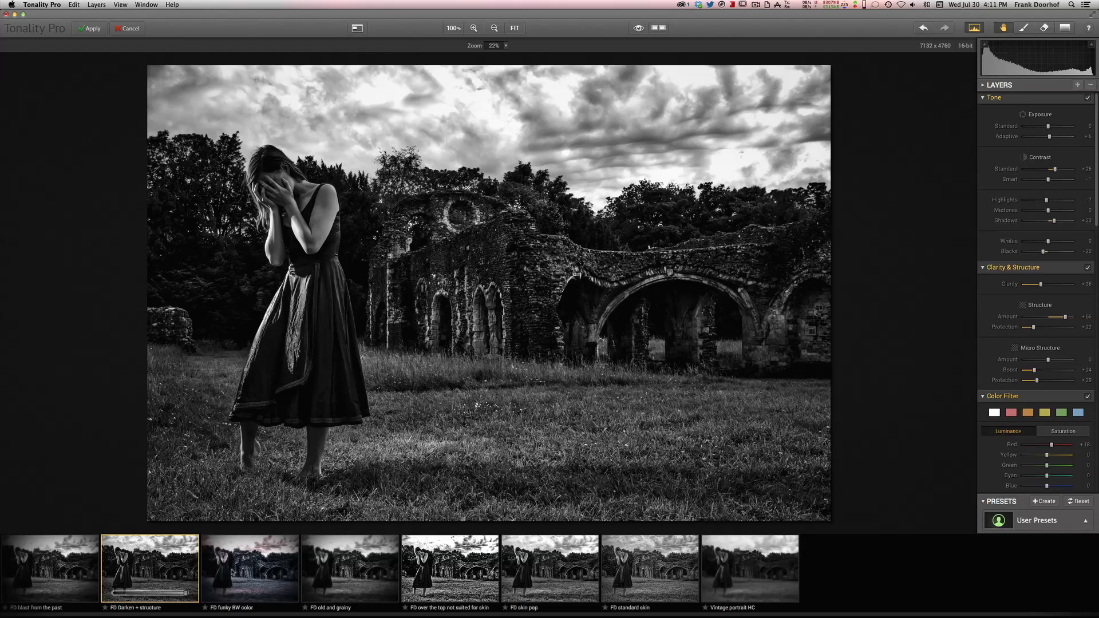
click(250, 568)
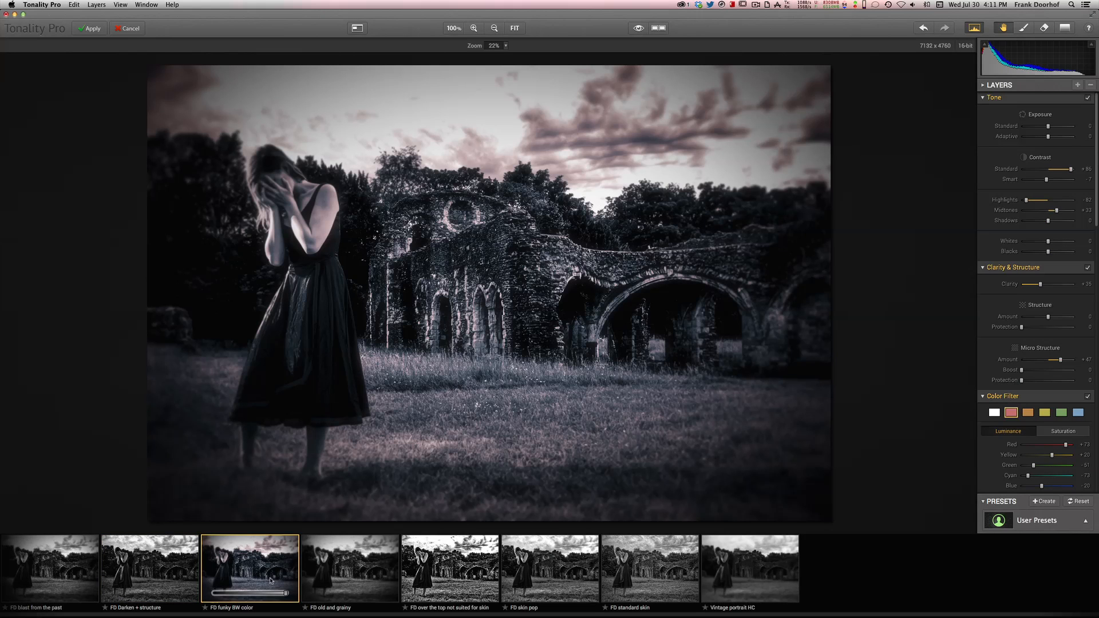
click(749, 568)
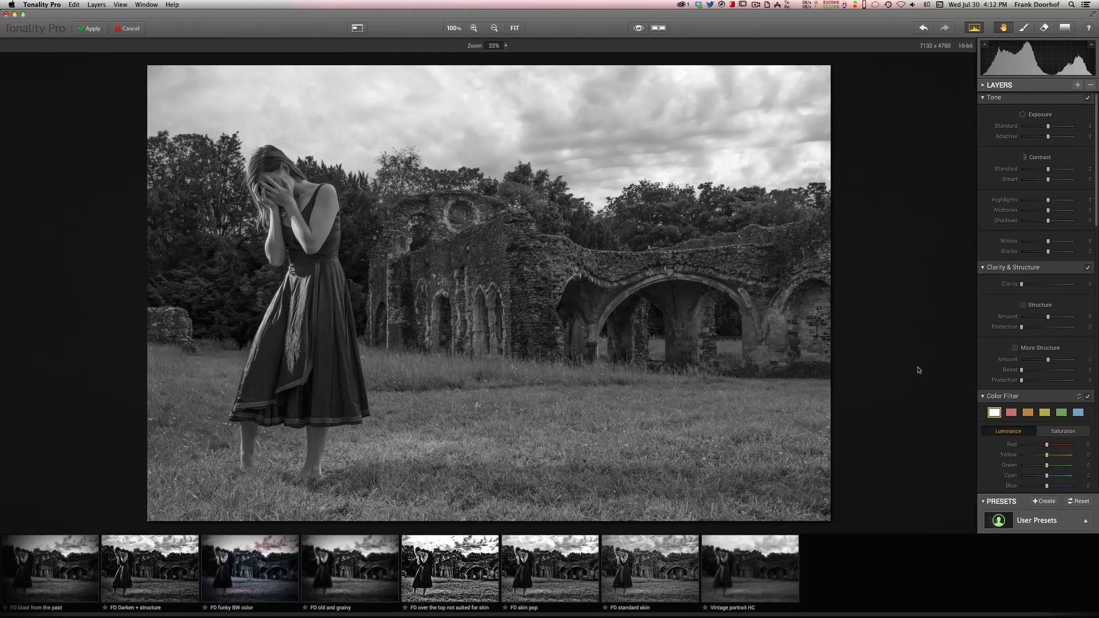
mouse_move(864, 312)
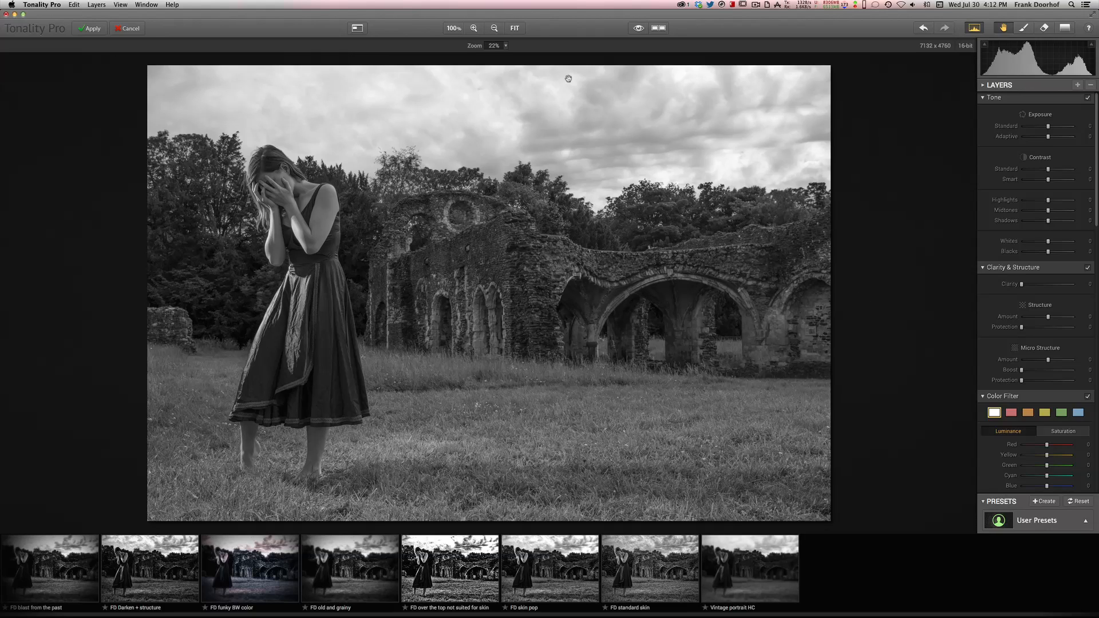
click(638, 27)
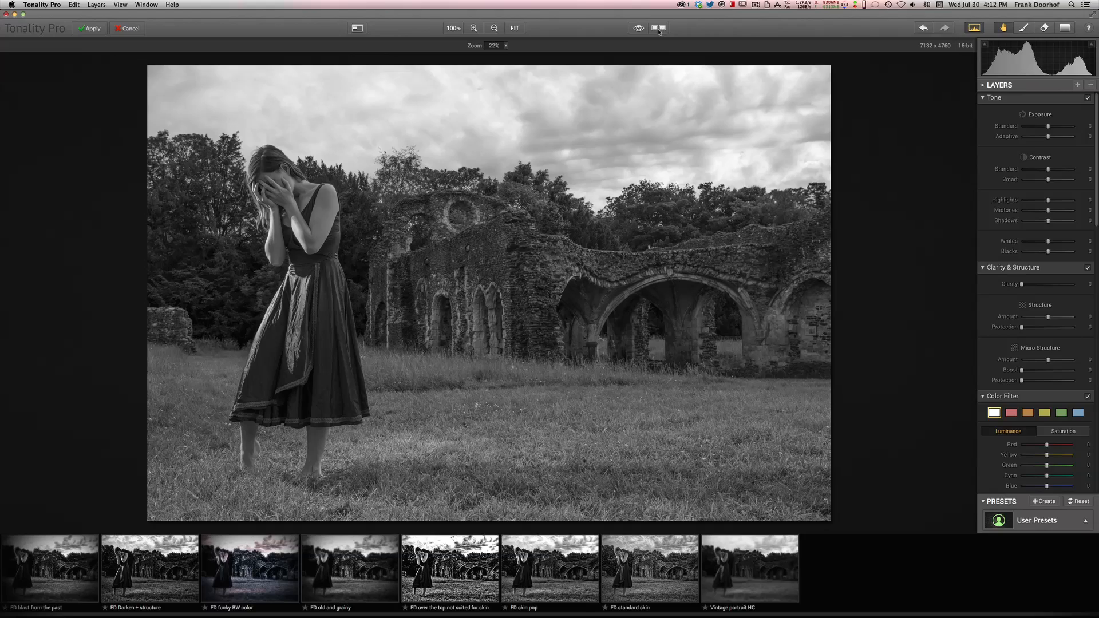
click(657, 27)
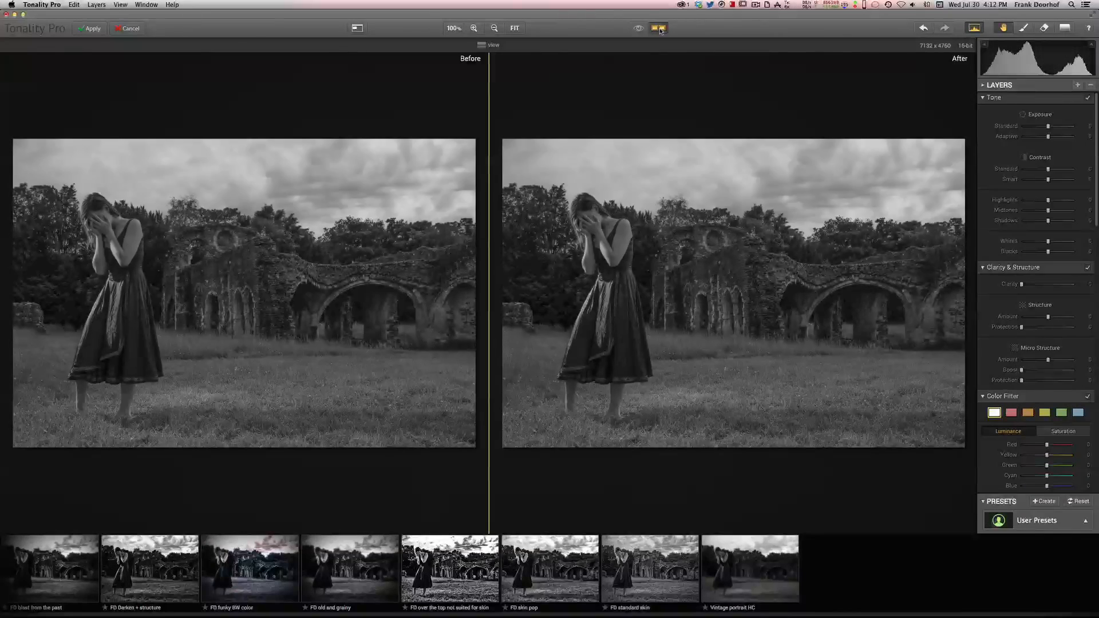
click(657, 28)
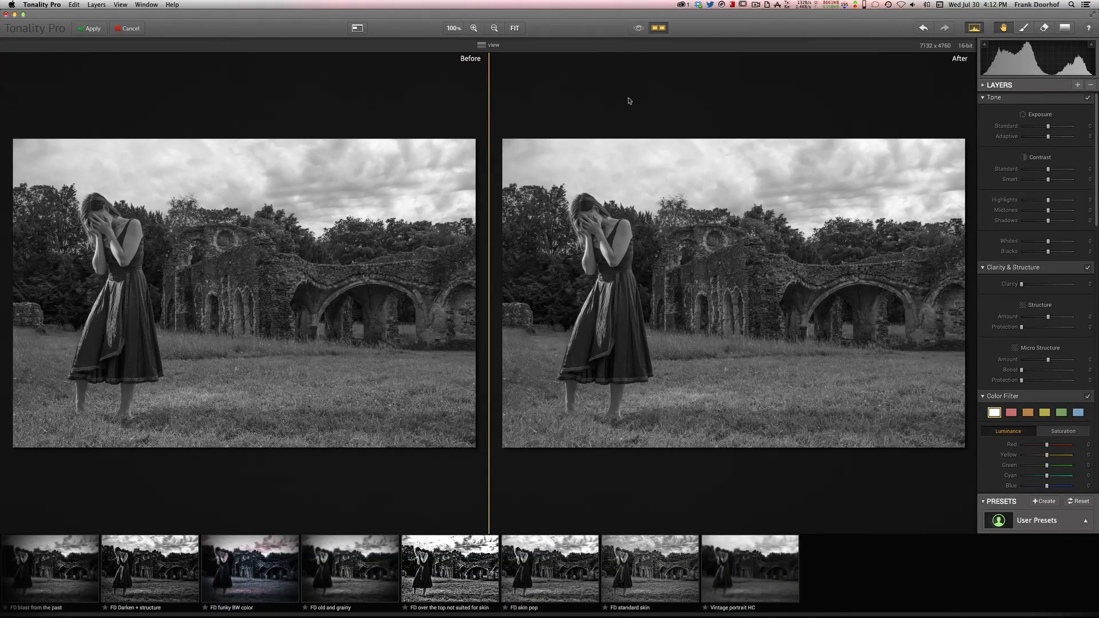
click(638, 27)
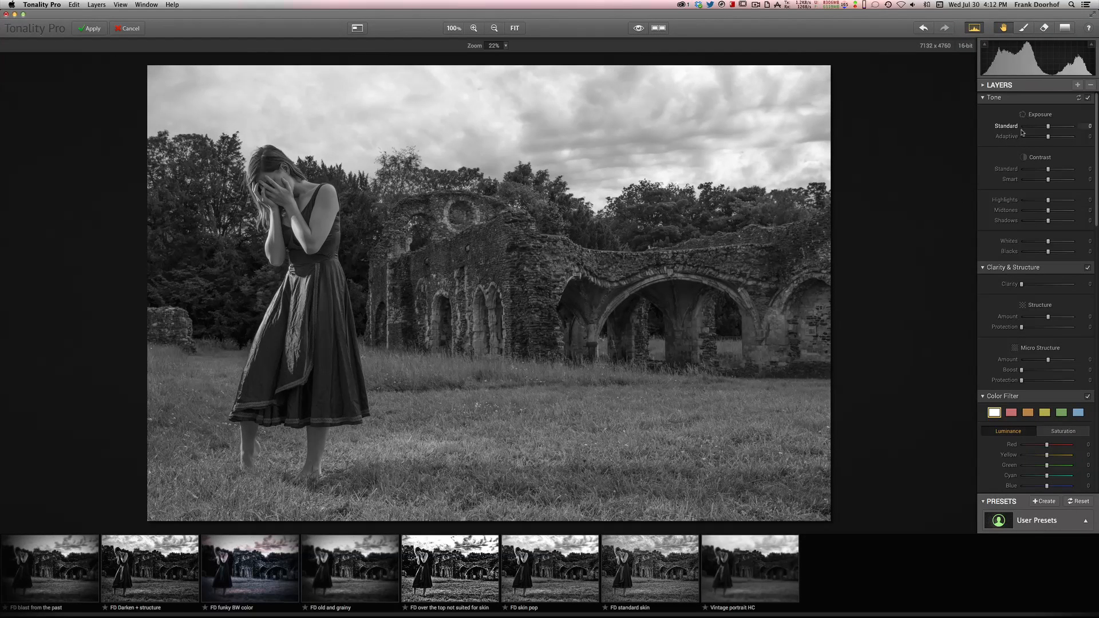
mouse_move(1051, 170)
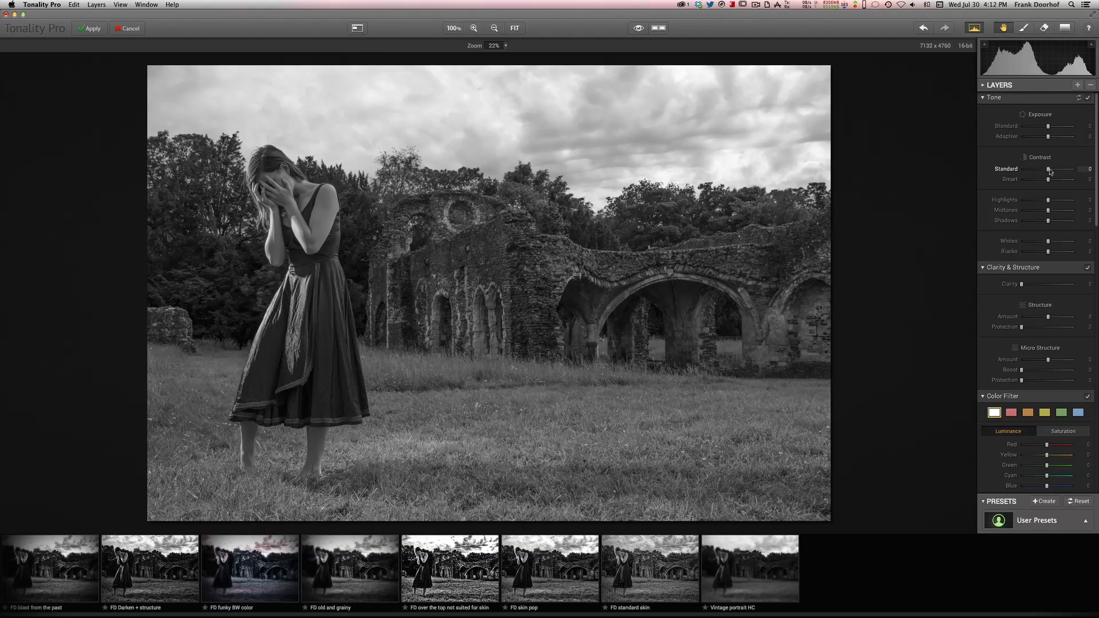
Raise standard contrast to a strong level while pulling smart contrast down into negative.
drag(1050, 169, 1053, 170)
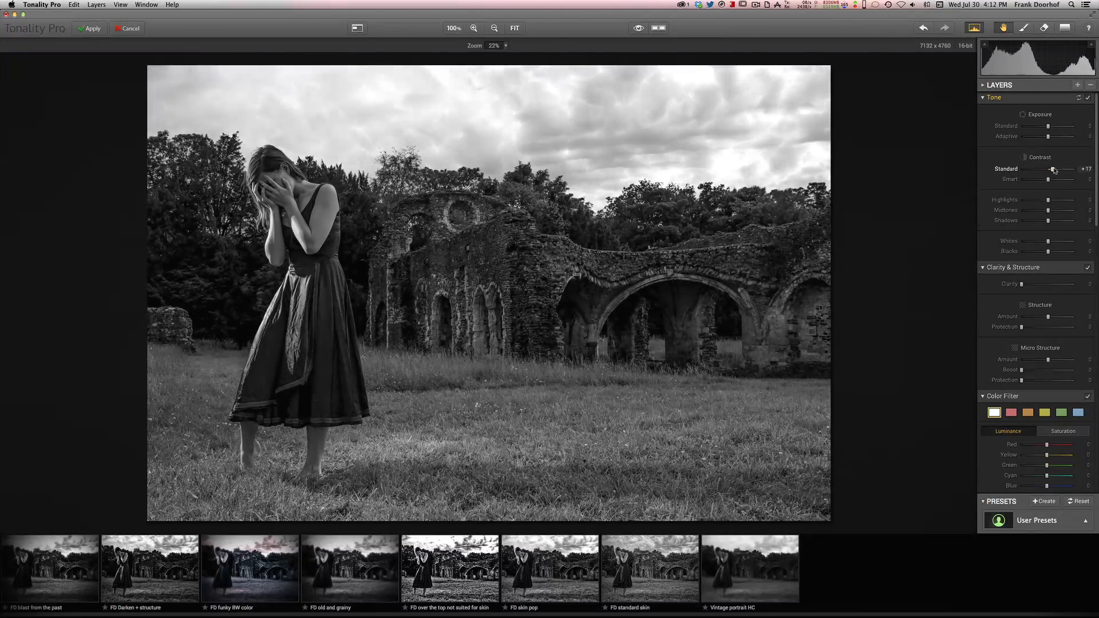
drag(1048, 179, 1063, 180)
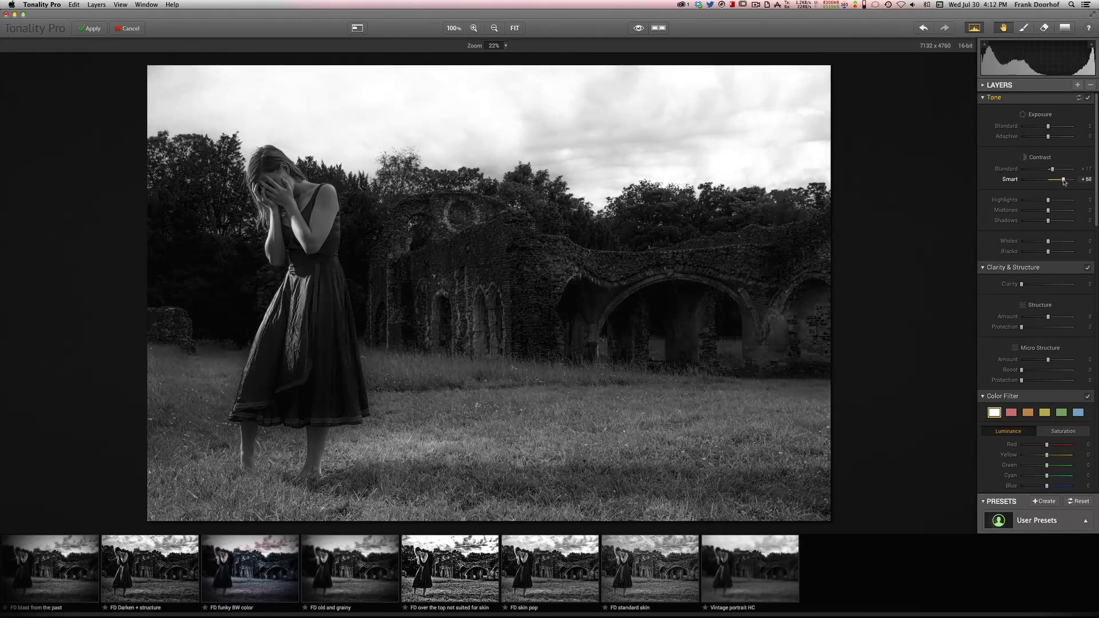
drag(1063, 180, 1044, 180)
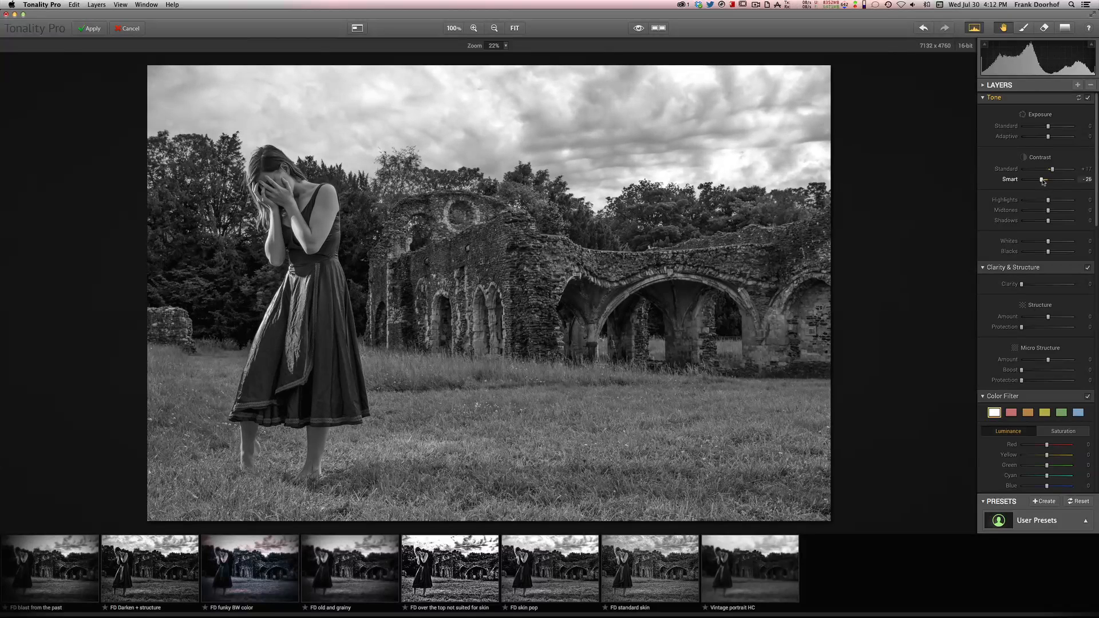
drag(1052, 169, 1058, 170)
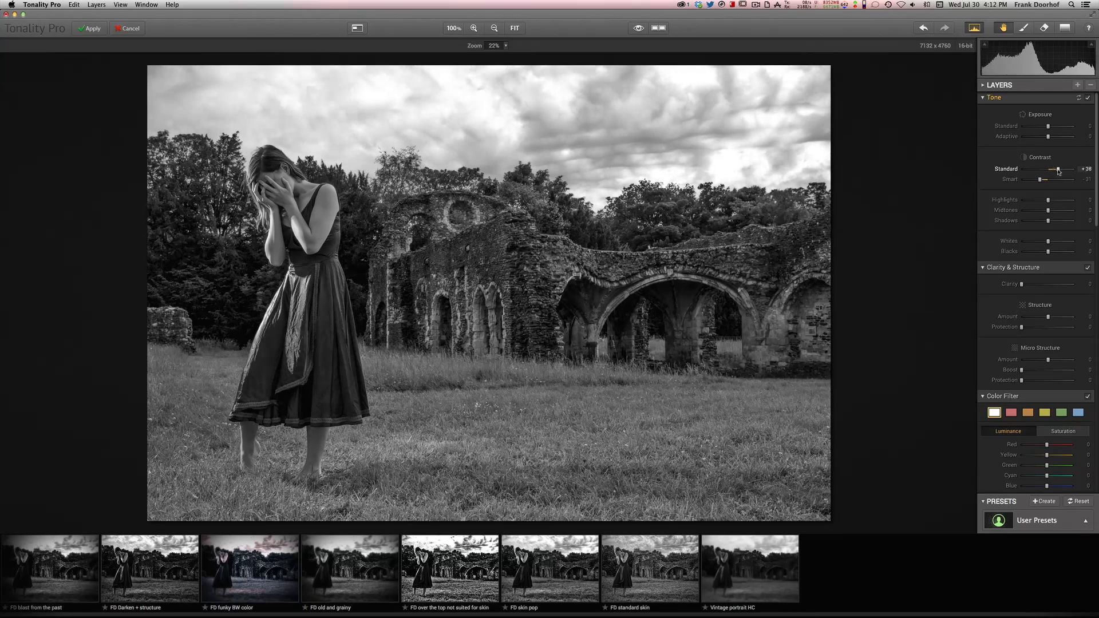
drag(1058, 170, 1060, 170)
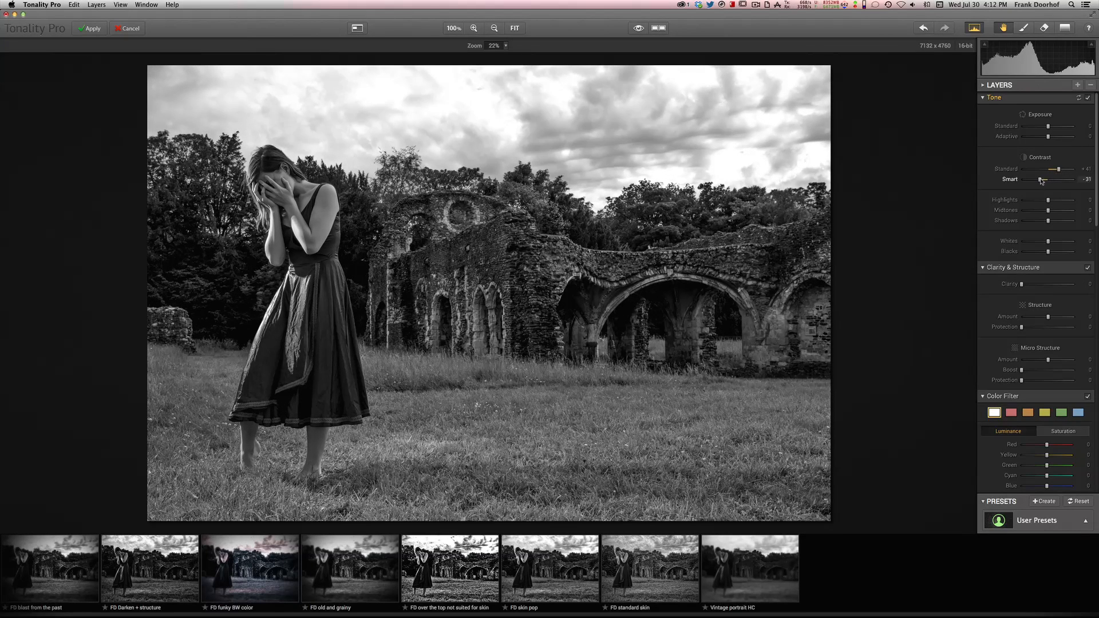
drag(1044, 180, 1036, 180)
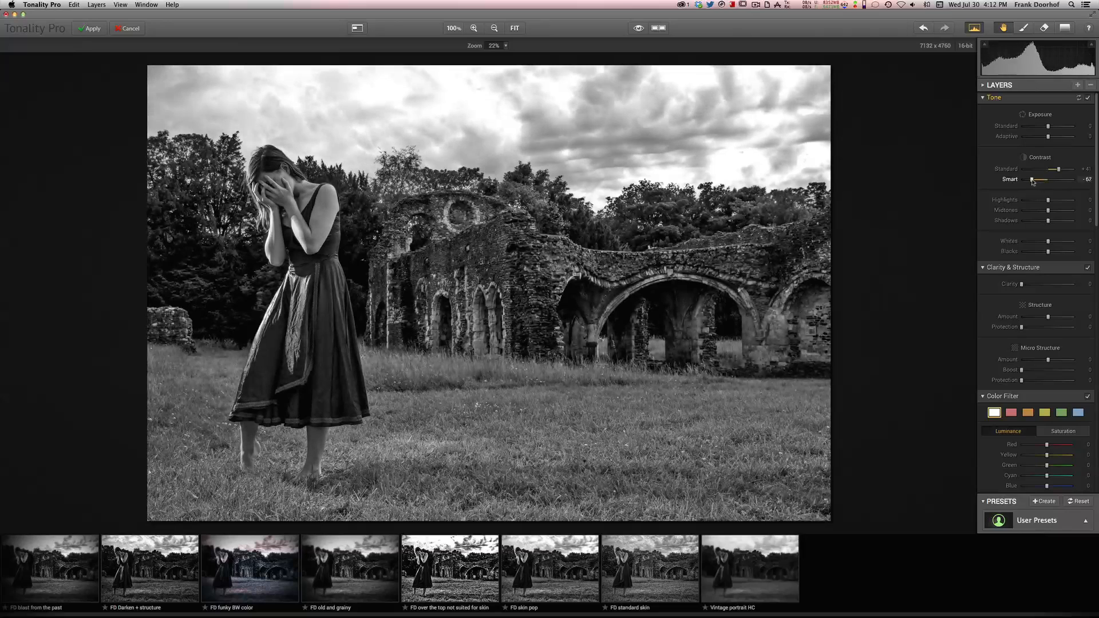
drag(1048, 170, 1061, 170)
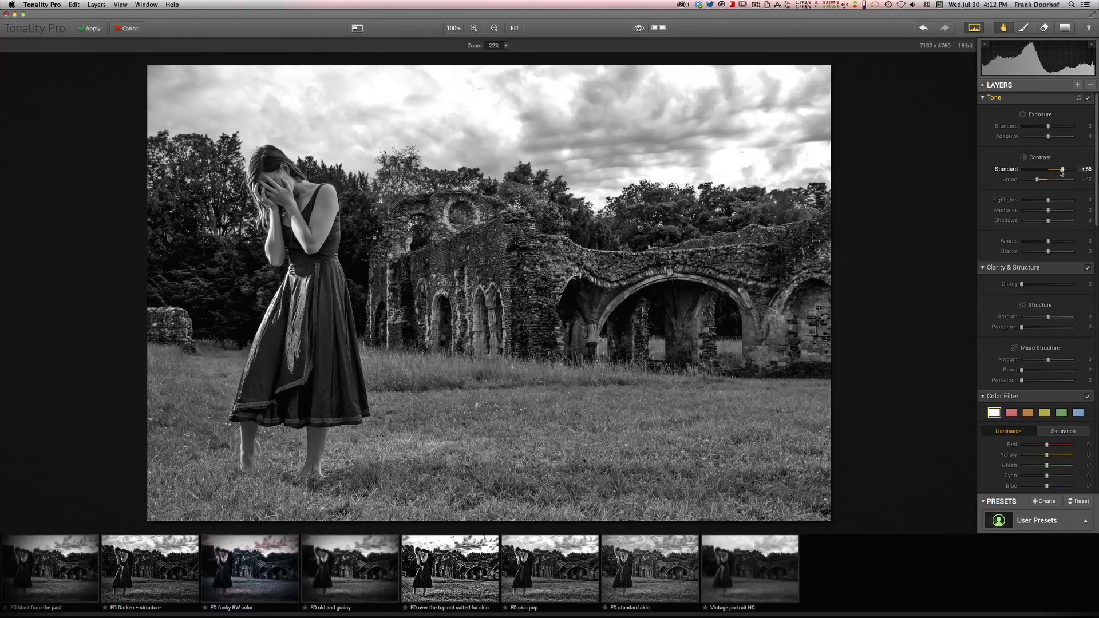
drag(1060, 170, 1057, 170)
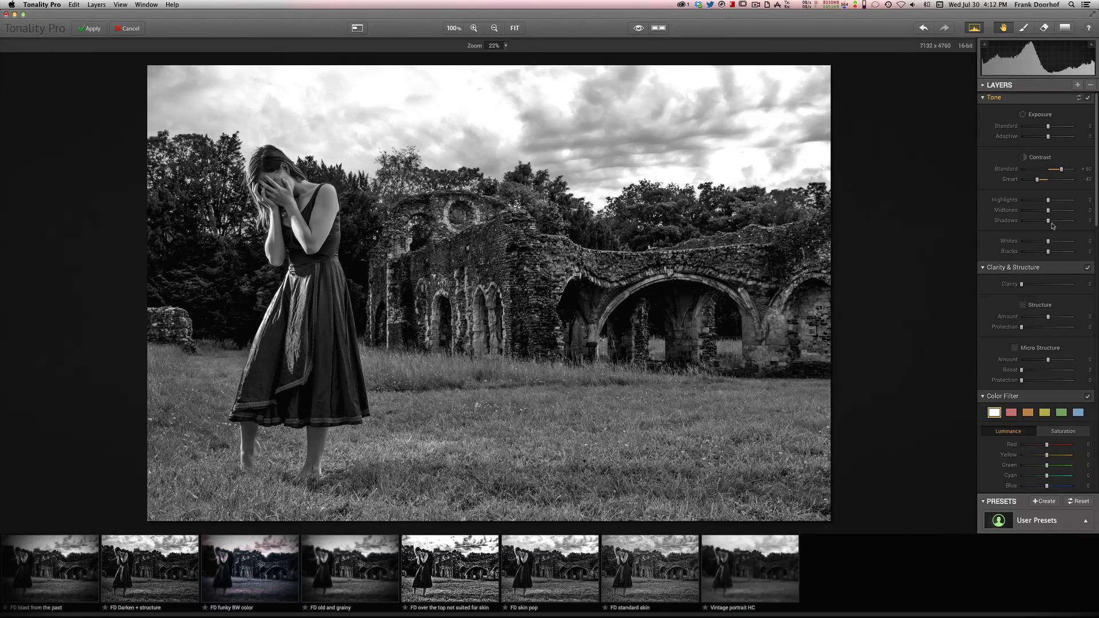
Deepen the blacks and lower the whites slightly so sky and clouds keep detail.
drag(1048, 252, 1041, 252)
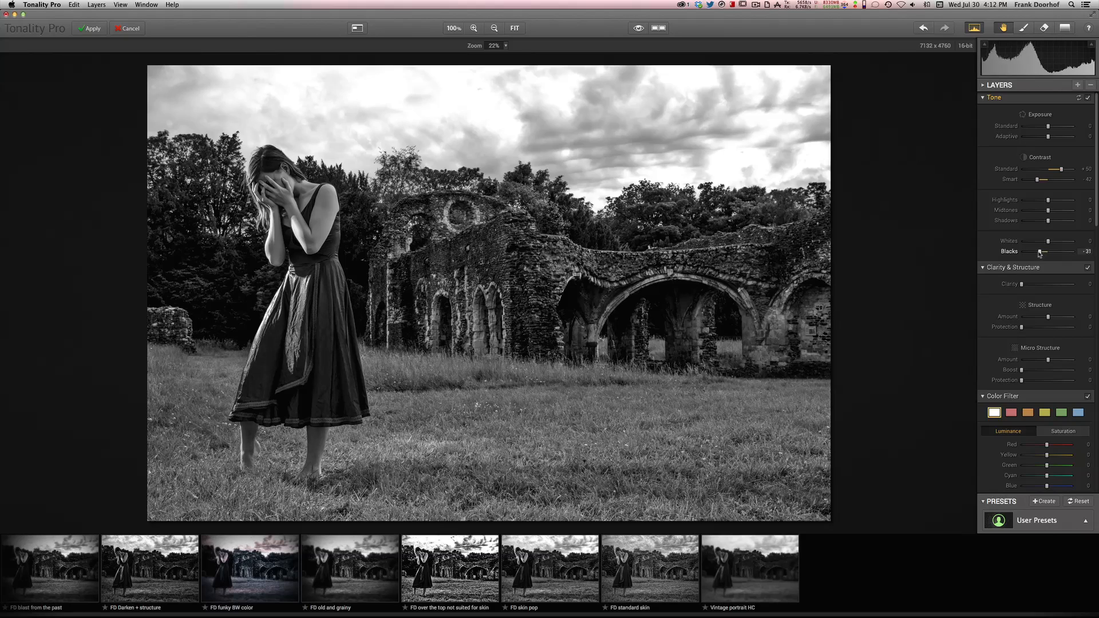
drag(1040, 252, 1047, 252)
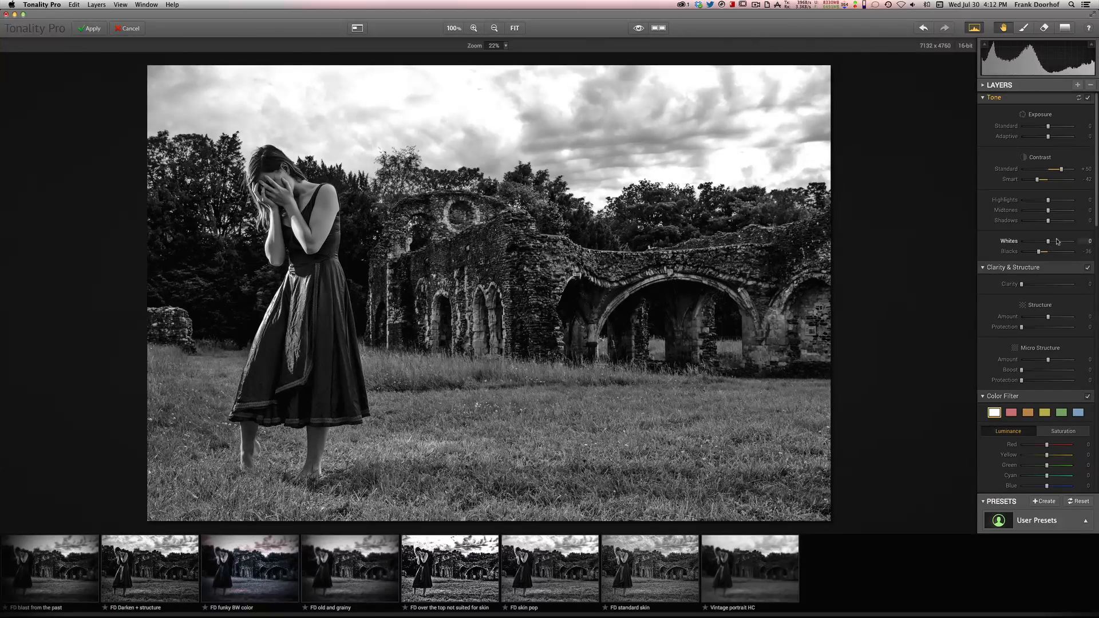
drag(1047, 245, 1037, 245)
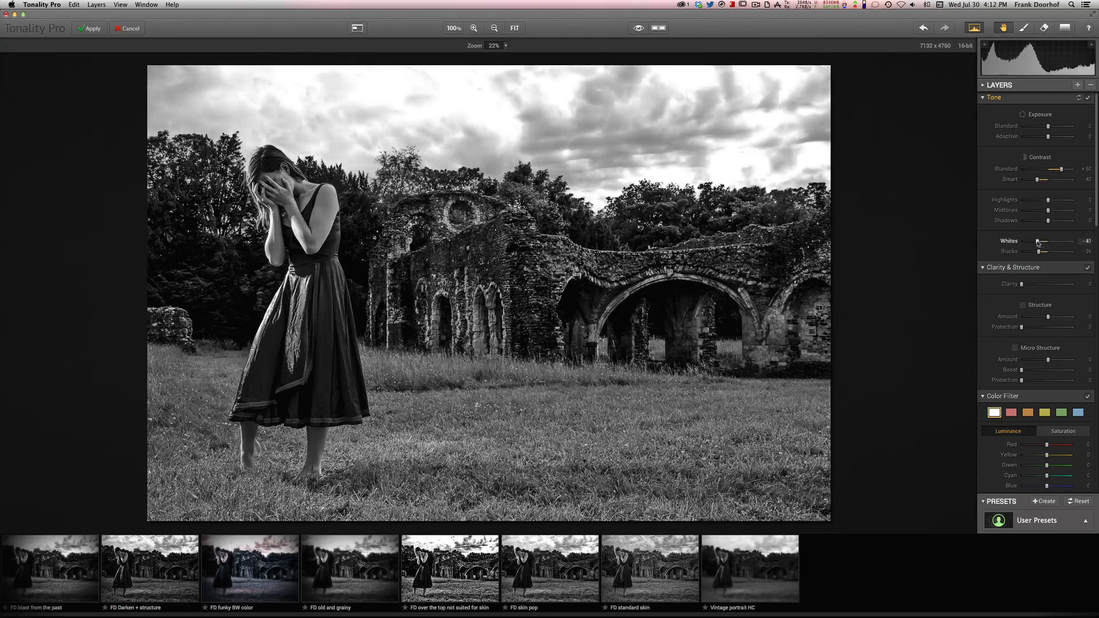
drag(1041, 242, 1045, 242)
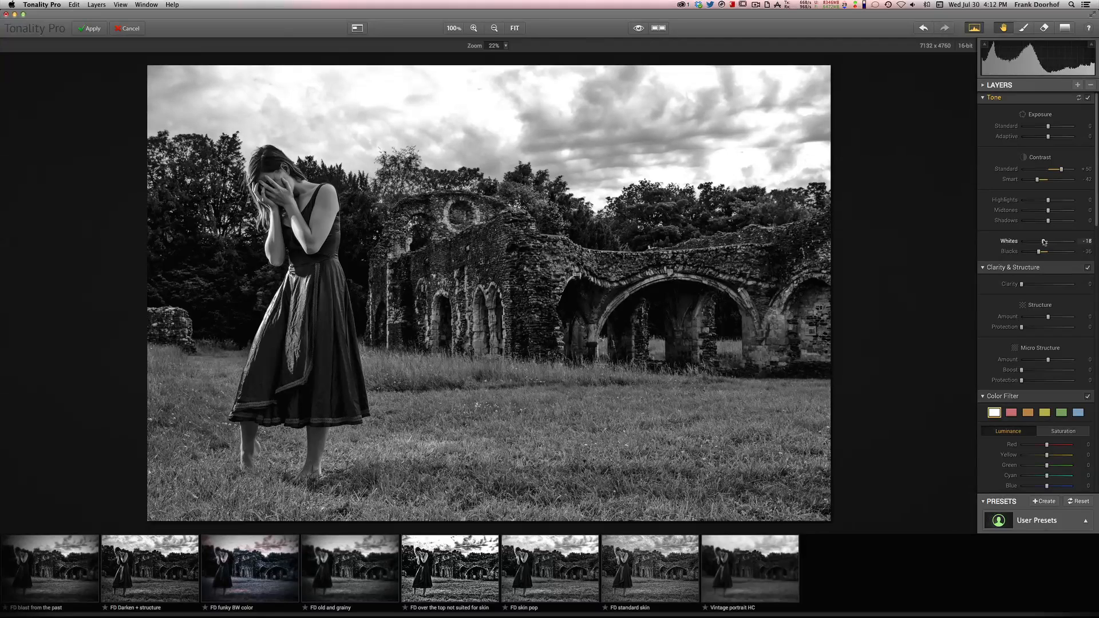
drag(1044, 242, 1058, 242)
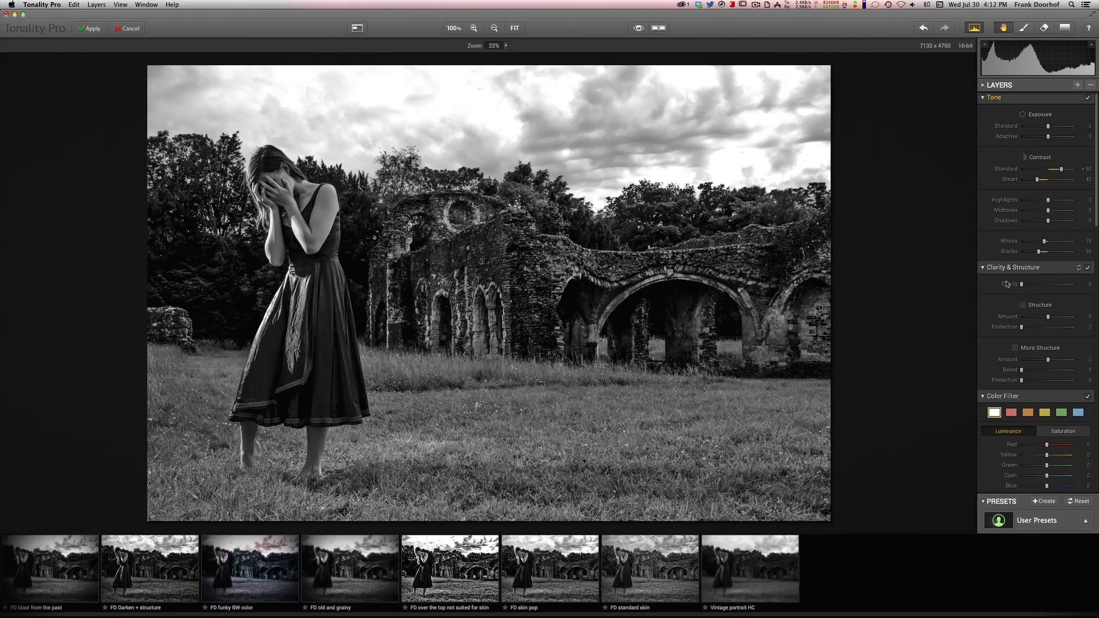
mouse_move(1020, 294)
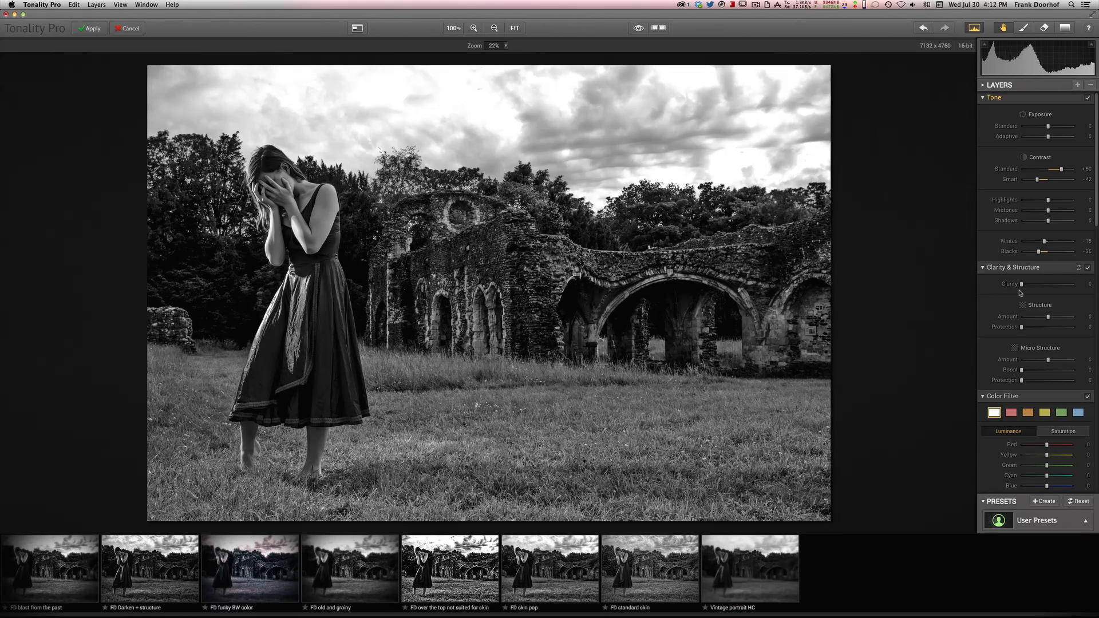
Test clarity high and settle it at a mild level.
drag(1024, 284, 1055, 284)
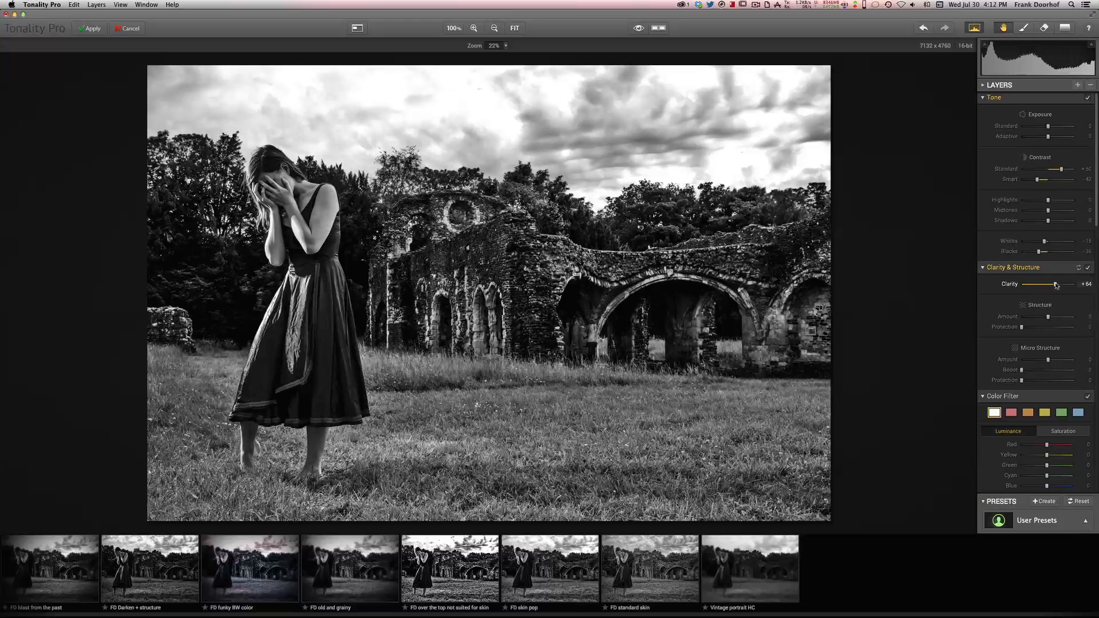
drag(1055, 285, 1031, 284)
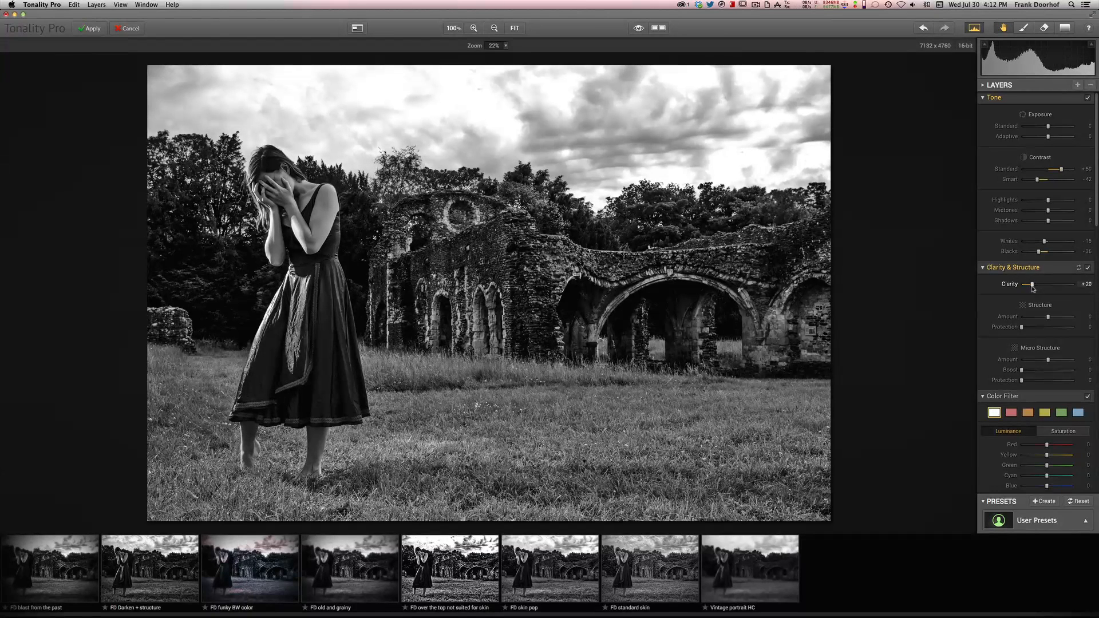
drag(1031, 284, 1028, 284)
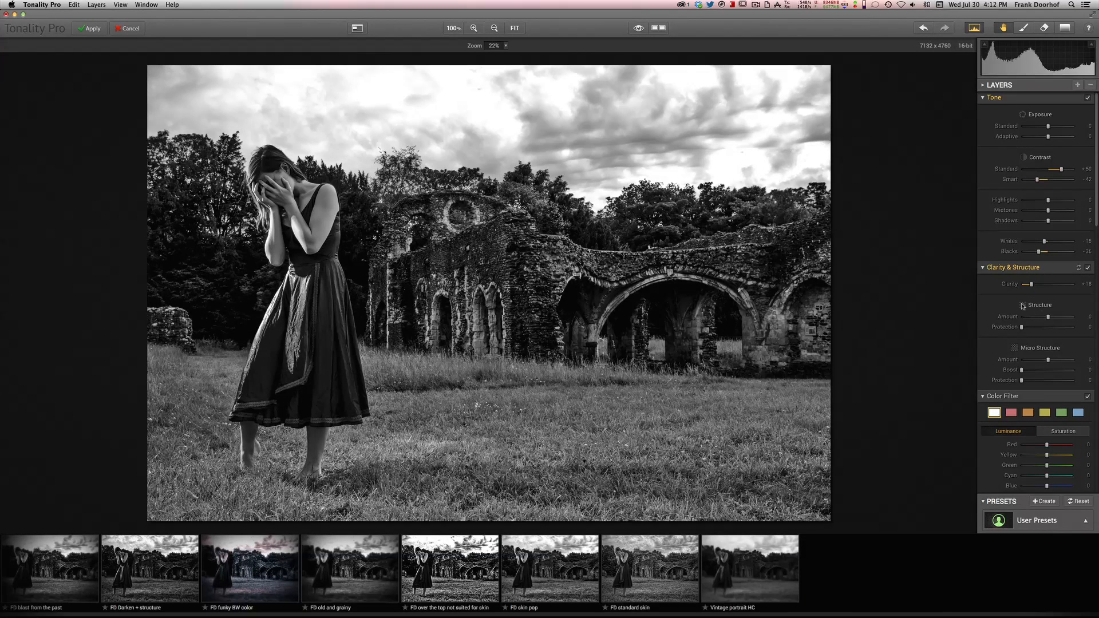
mouse_move(1027, 314)
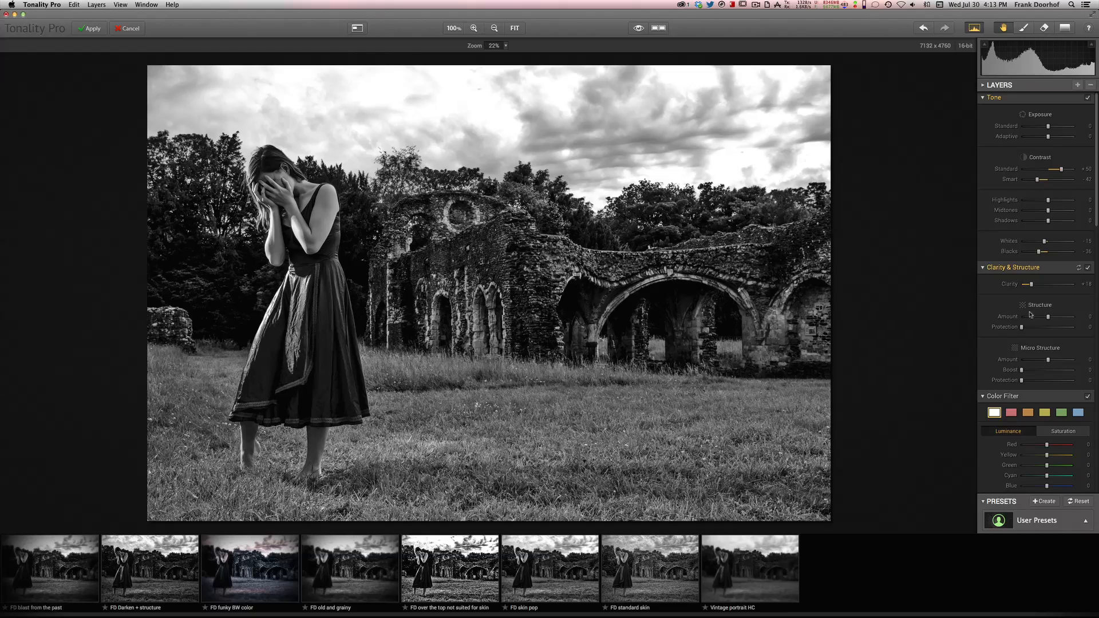
Test structure extremes, settle around +22, and leave protection at zero.
drag(1048, 318, 1073, 317)
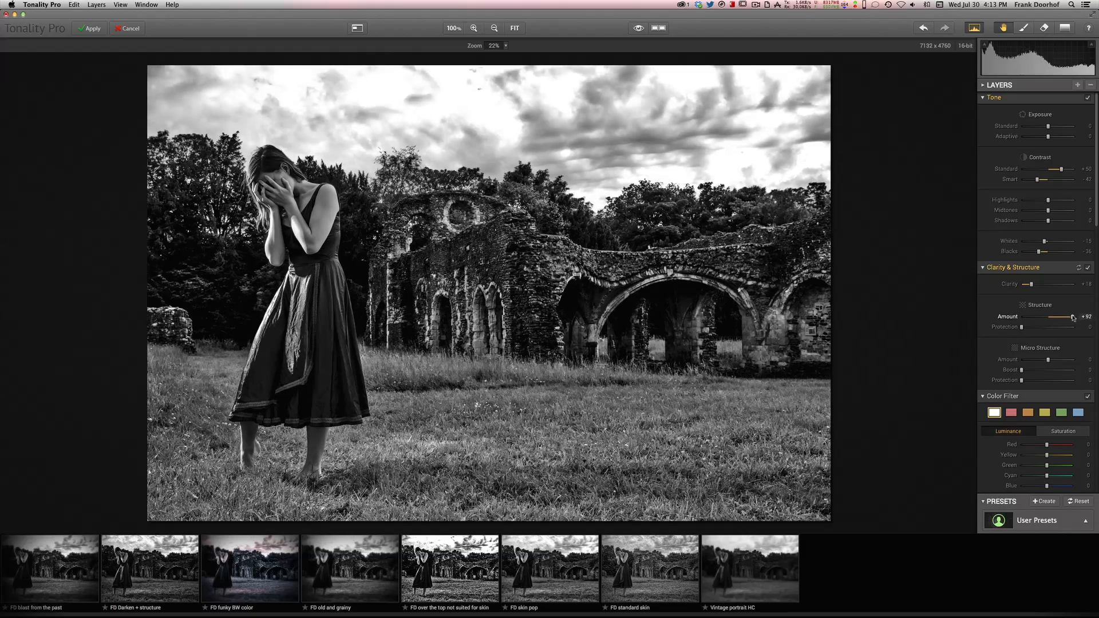
drag(1069, 317, 1031, 317)
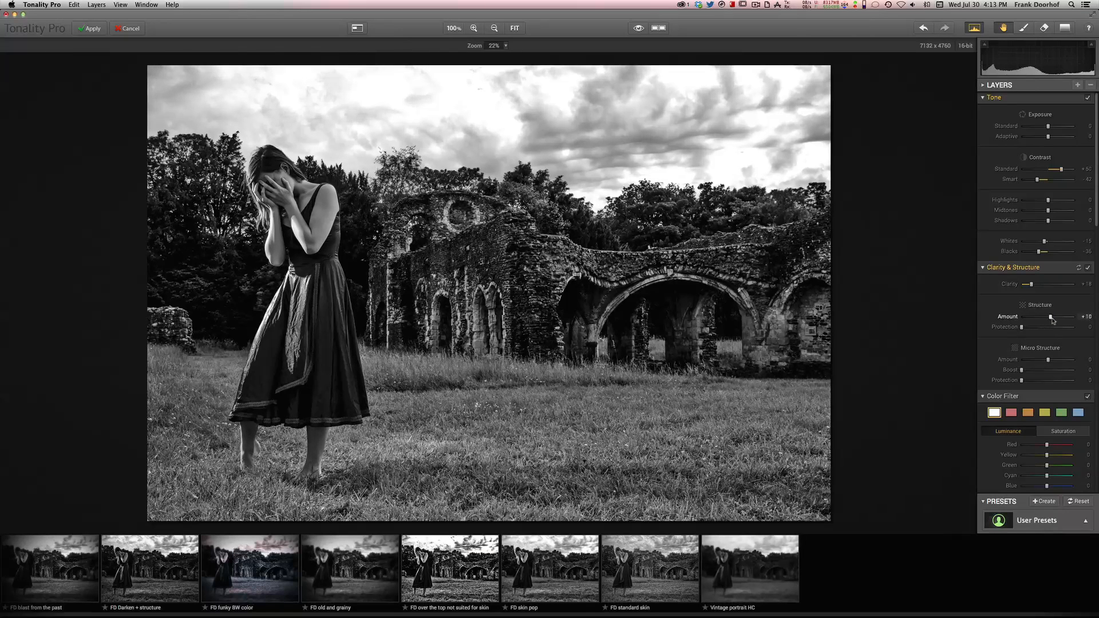
drag(1047, 317, 1057, 317)
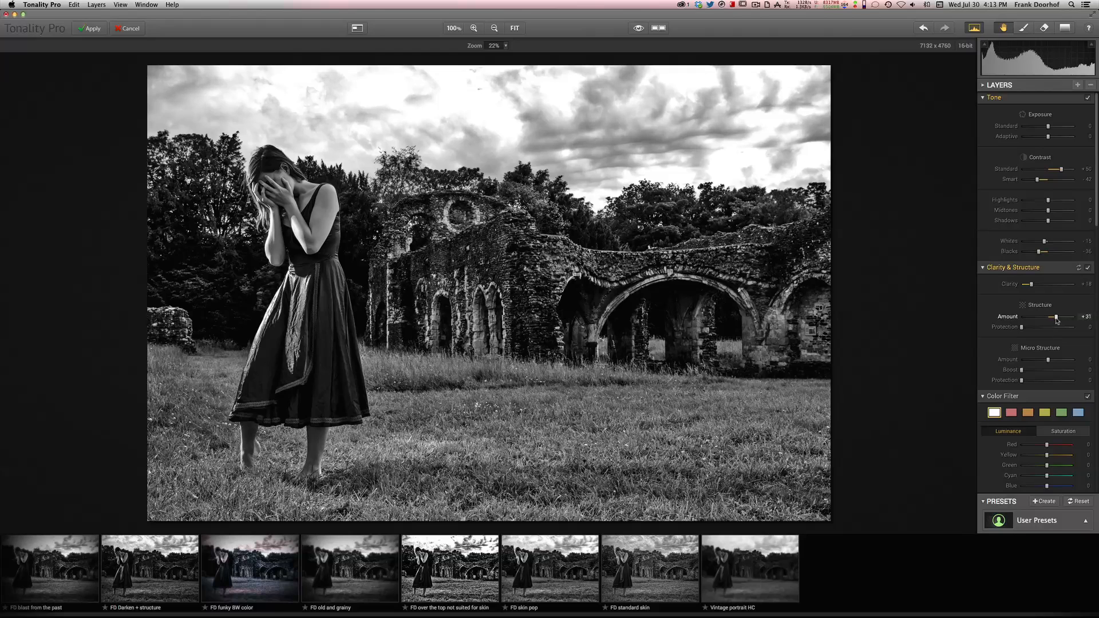
drag(1057, 317, 1048, 317)
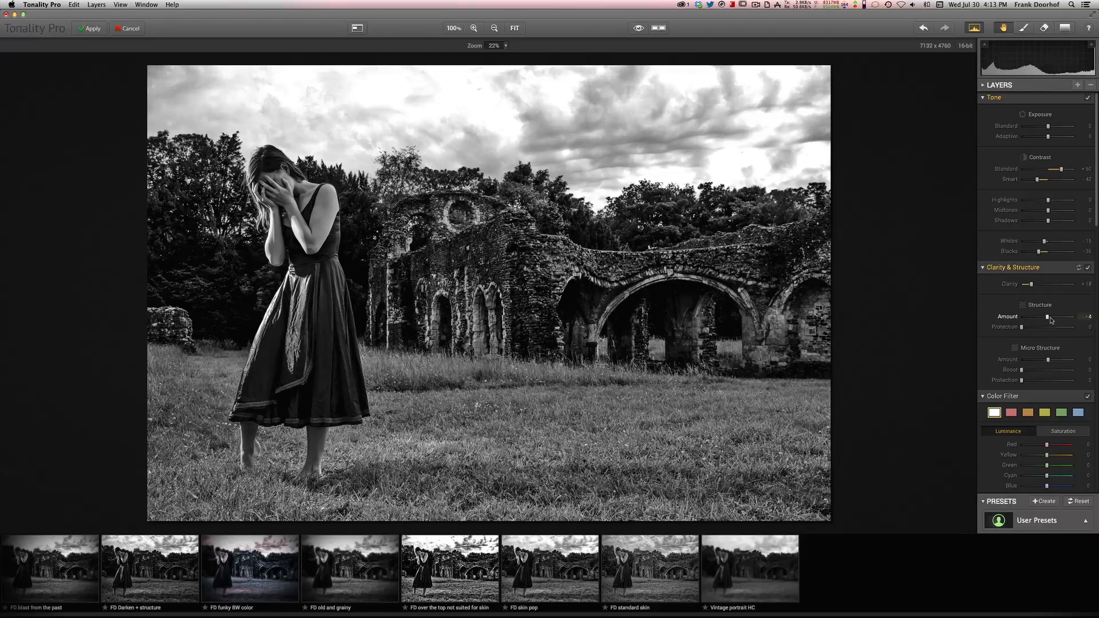
drag(1047, 317, 1060, 317)
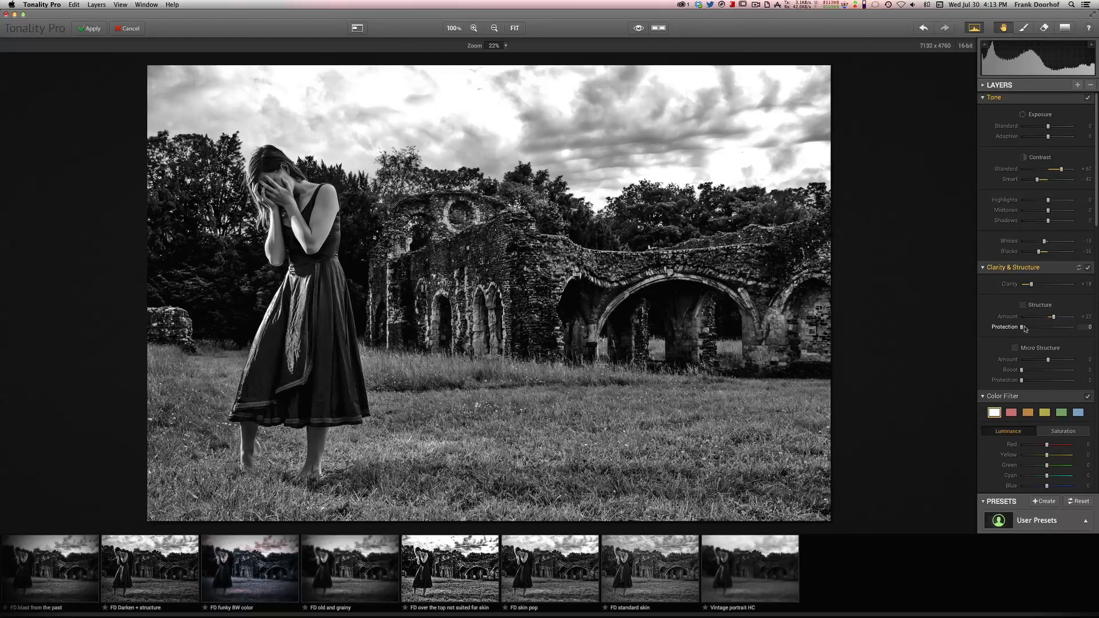
drag(1035, 327, 1041, 328)
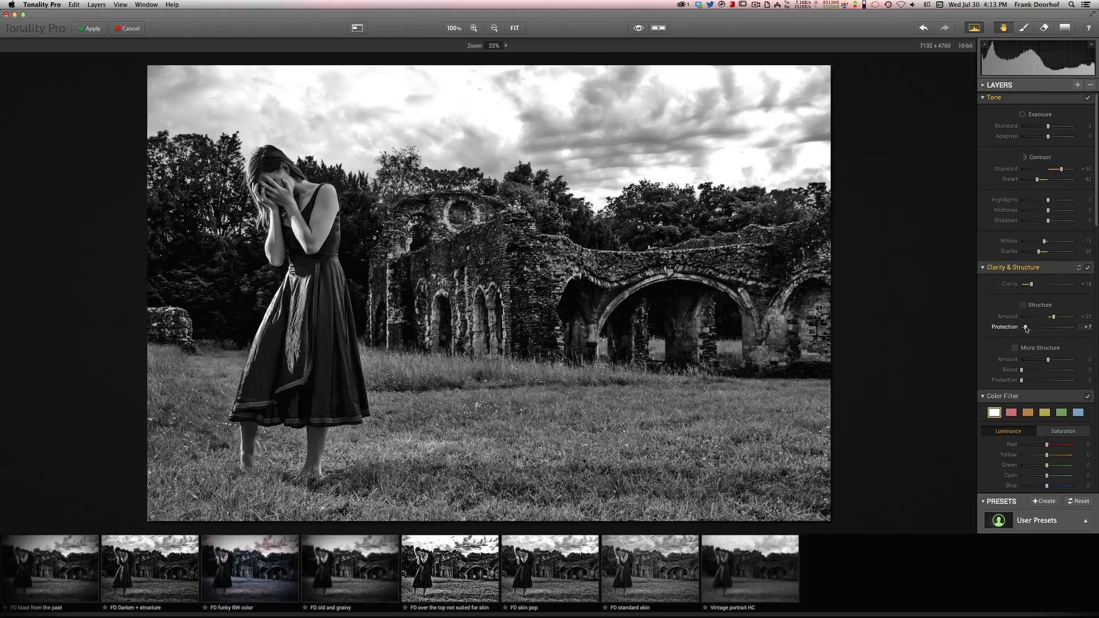
drag(1042, 328, 1031, 328)
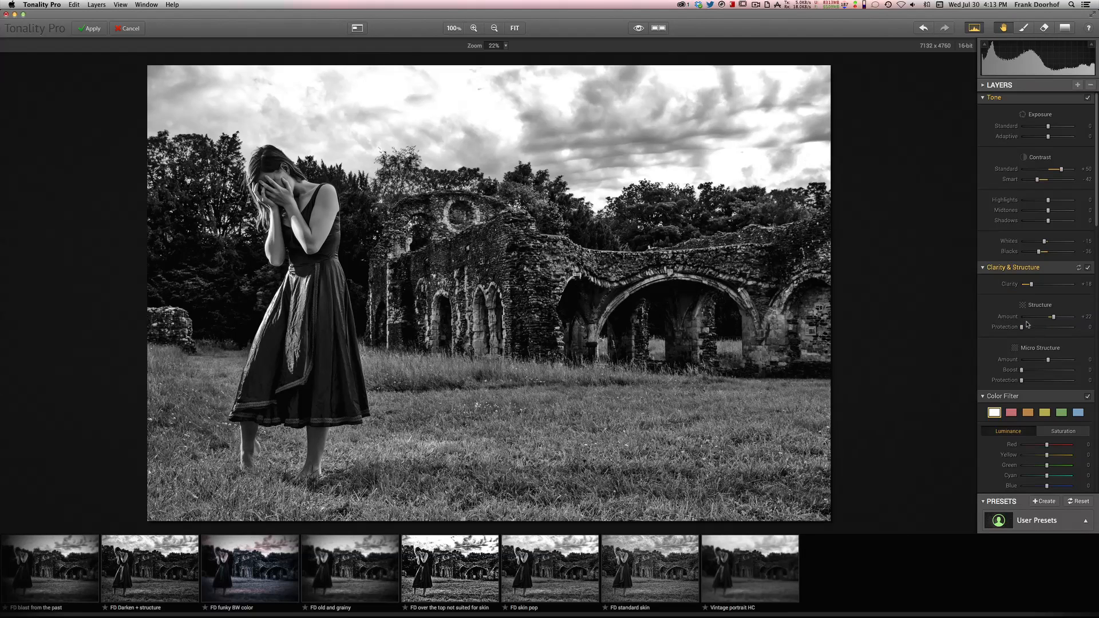
mouse_move(1007, 337)
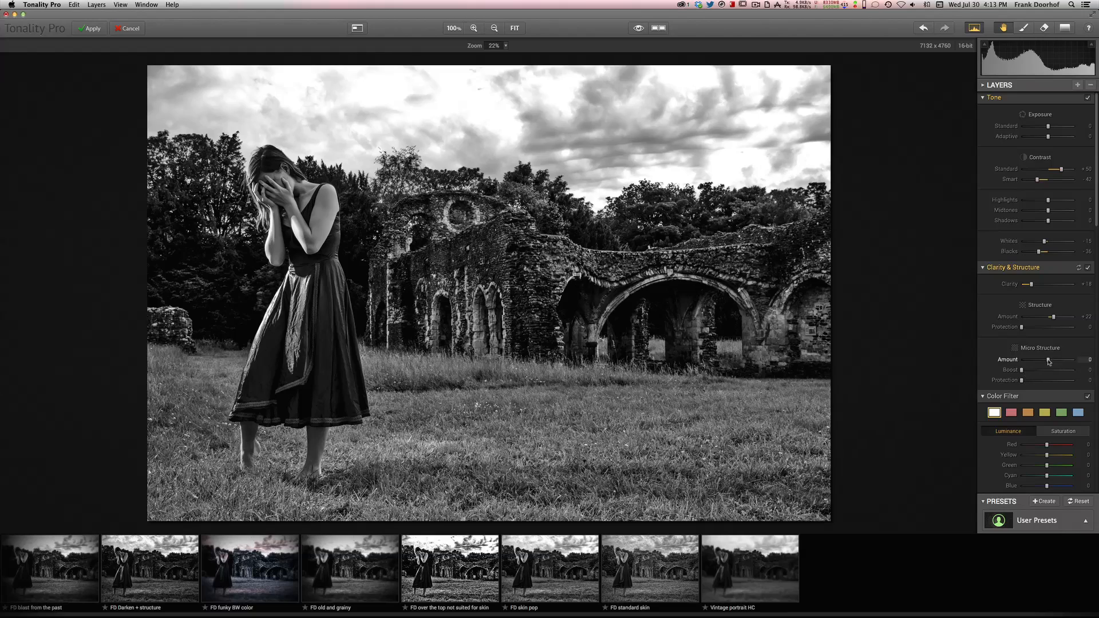
Set micro structure about +25 with boost +21, drop clarity near zero and return structure to moderate.
drag(1044, 364, 1050, 364)
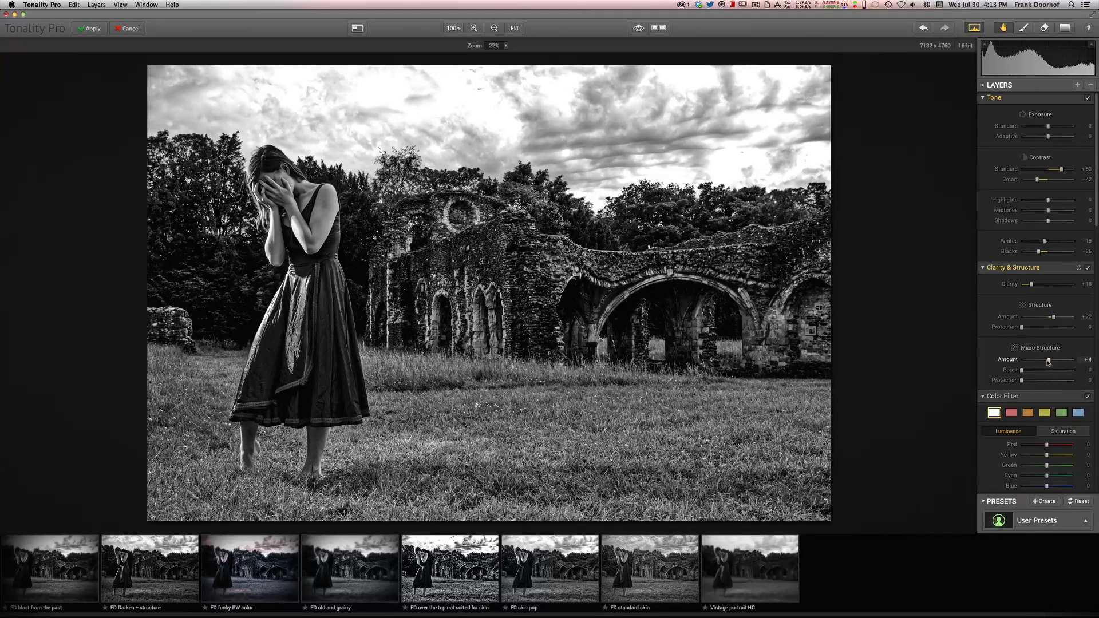
drag(1049, 360, 1054, 361)
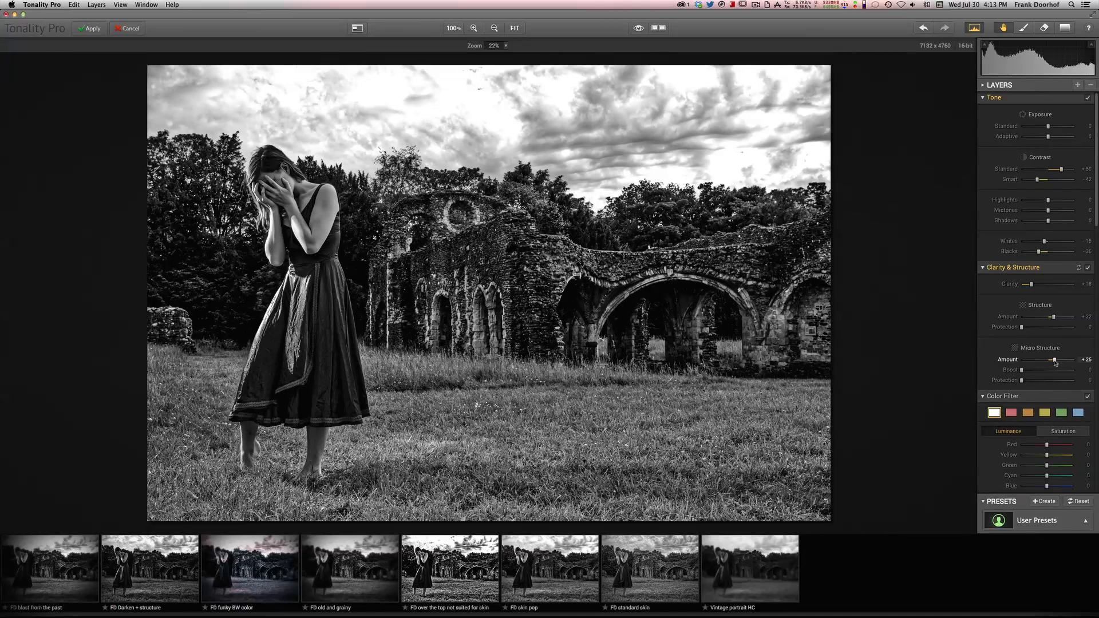
drag(1045, 370, 1050, 370)
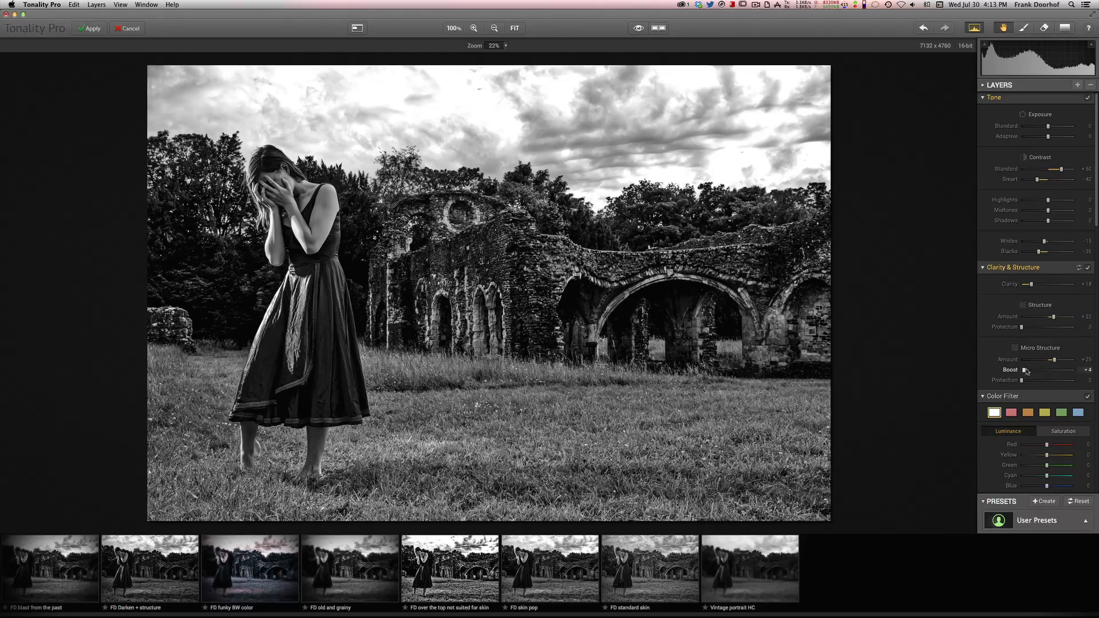
drag(1027, 370, 1042, 370)
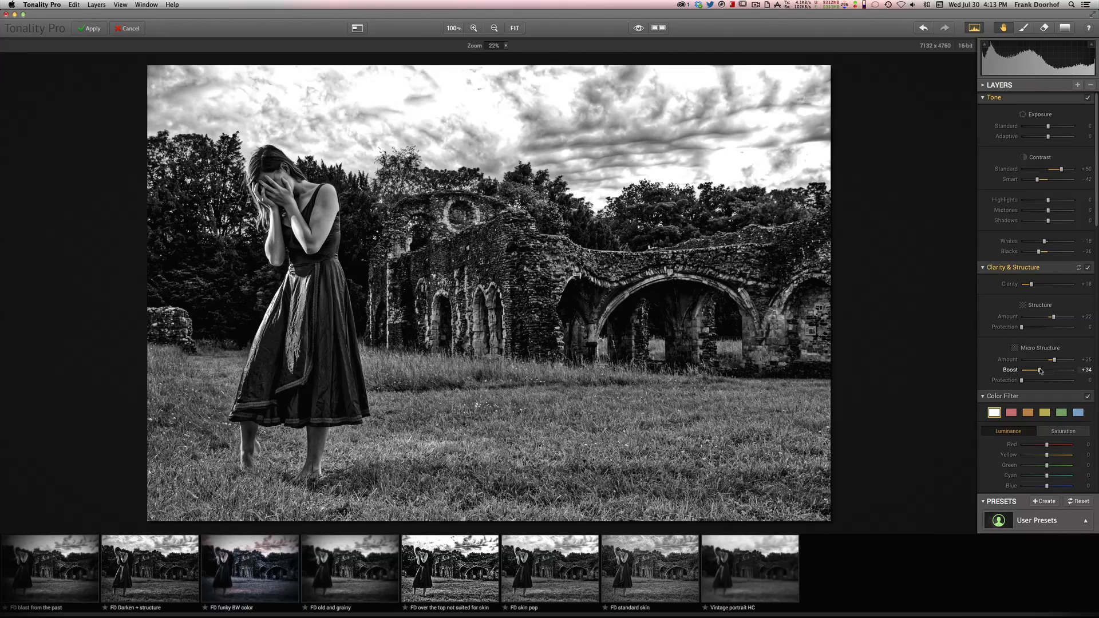
drag(1053, 370, 1035, 370)
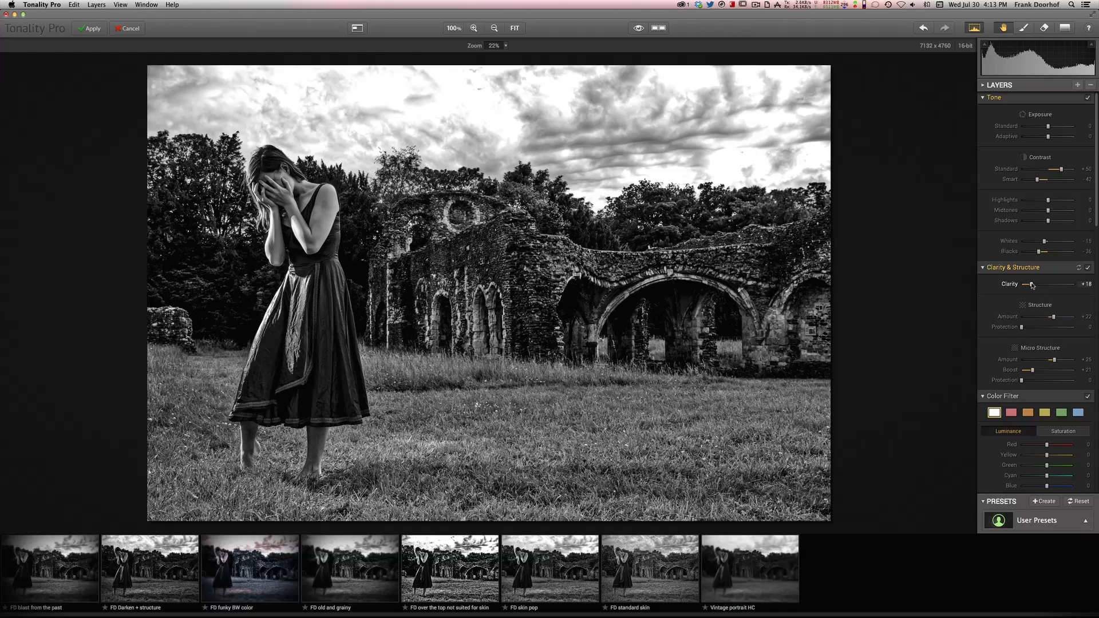
drag(1031, 285, 1025, 285)
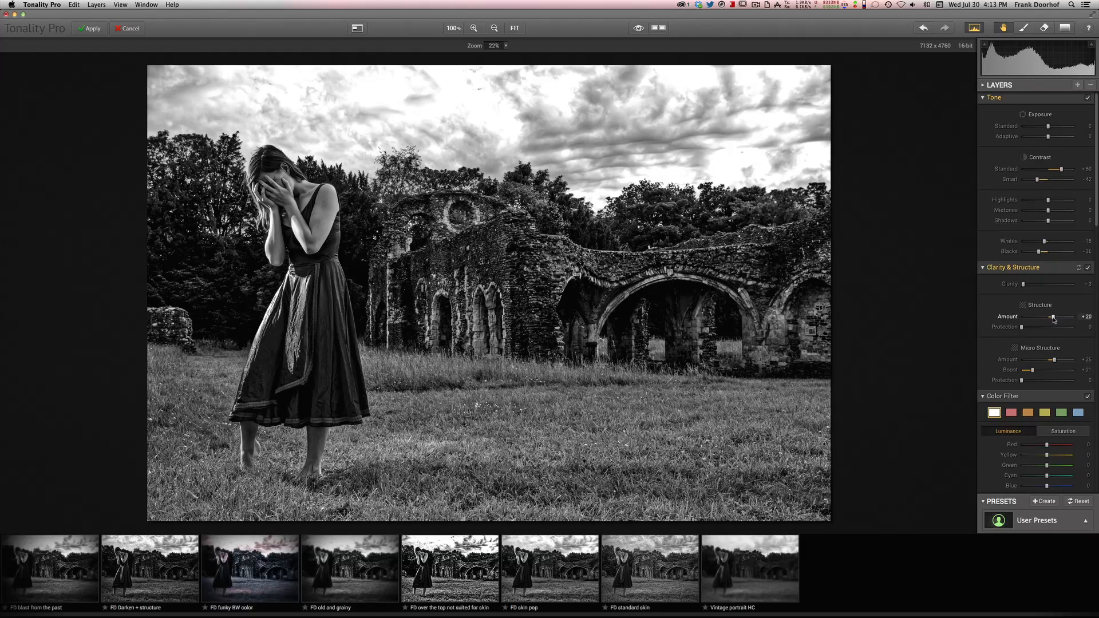
drag(1053, 317, 1061, 317)
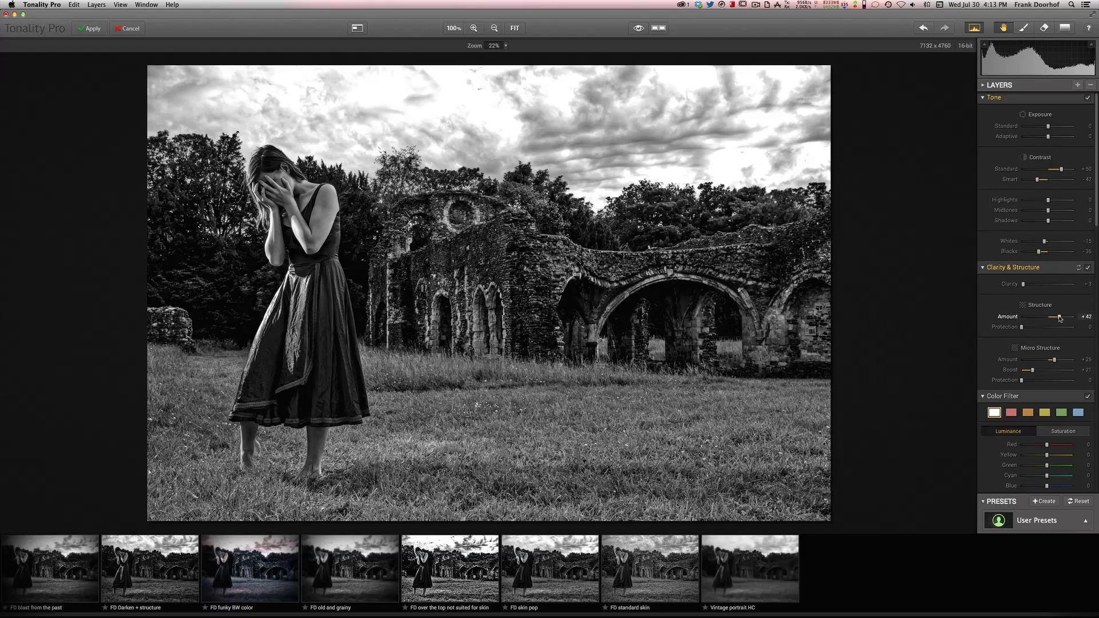
drag(1059, 318, 1050, 317)
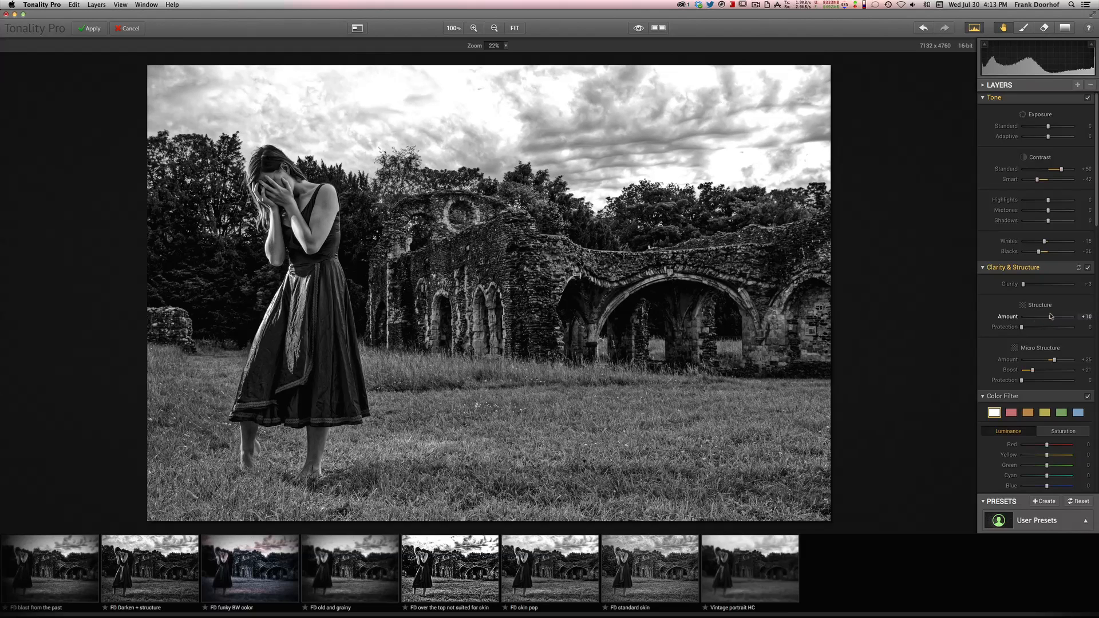
drag(1043, 316, 1051, 316)
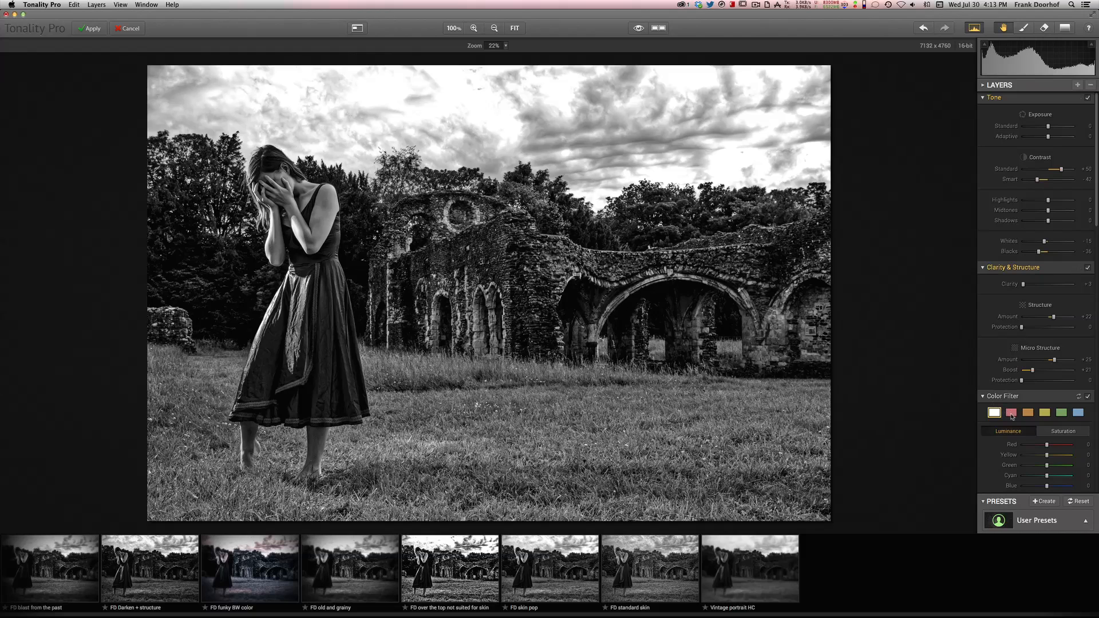
Compare blue, red, neutral, orange and yellow filters, choose green, peek at Saturation and return to Luminance.
click(1044, 412)
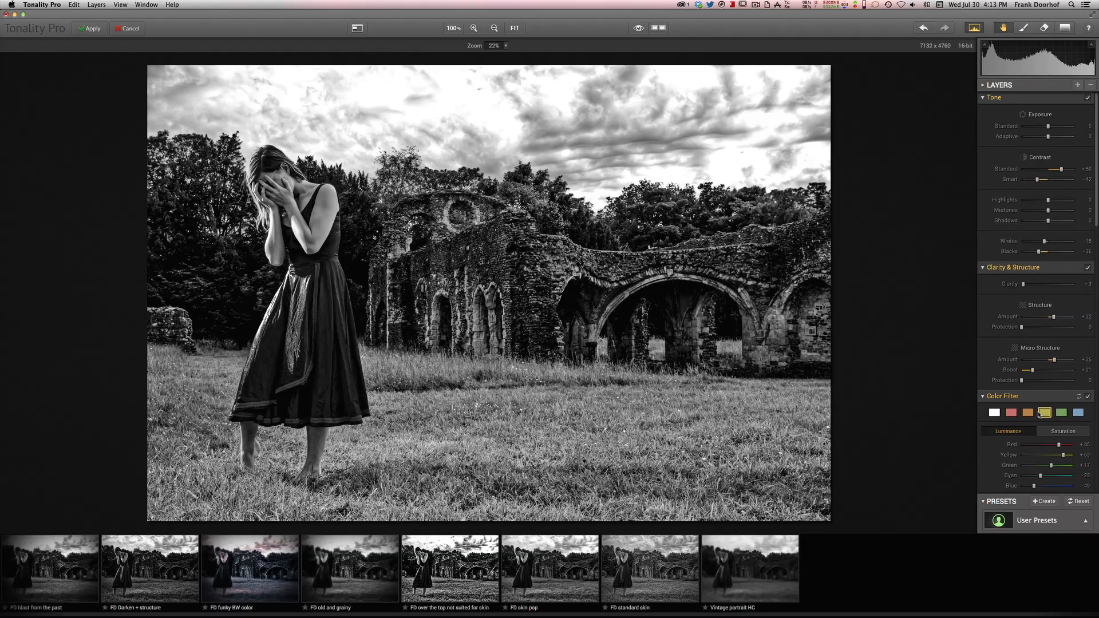
click(1061, 412)
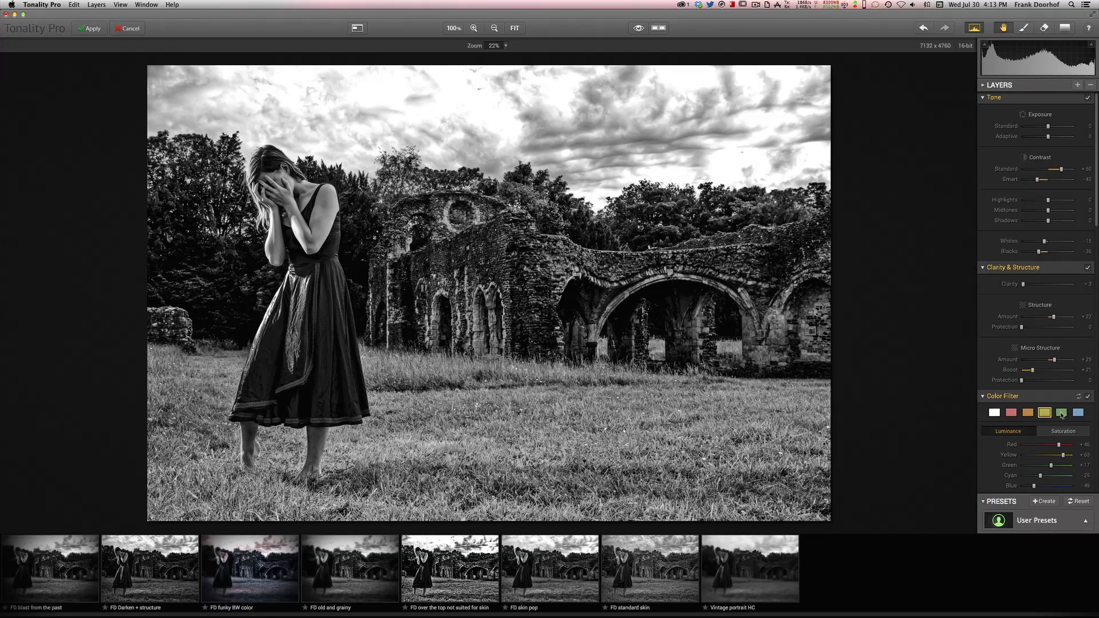
click(1079, 412)
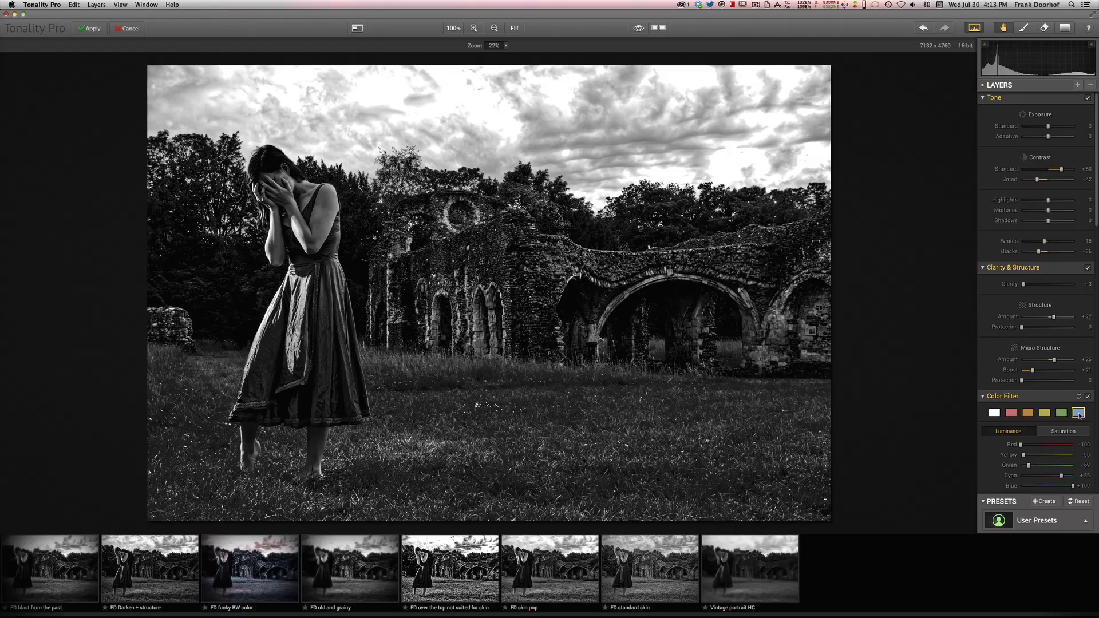
click(1011, 413)
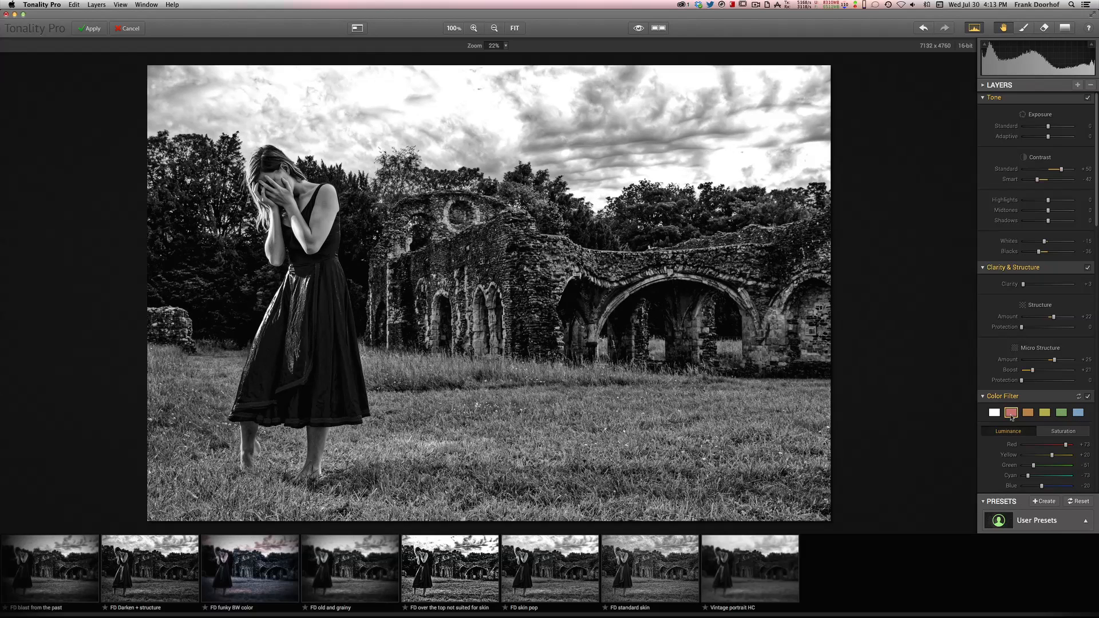
click(994, 412)
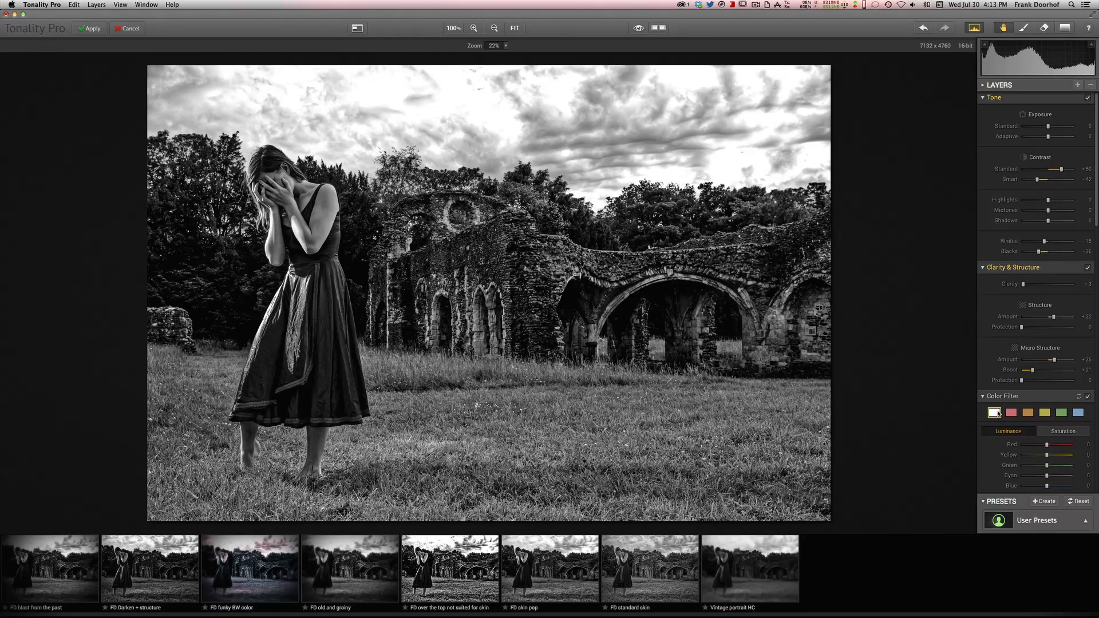
click(1028, 412)
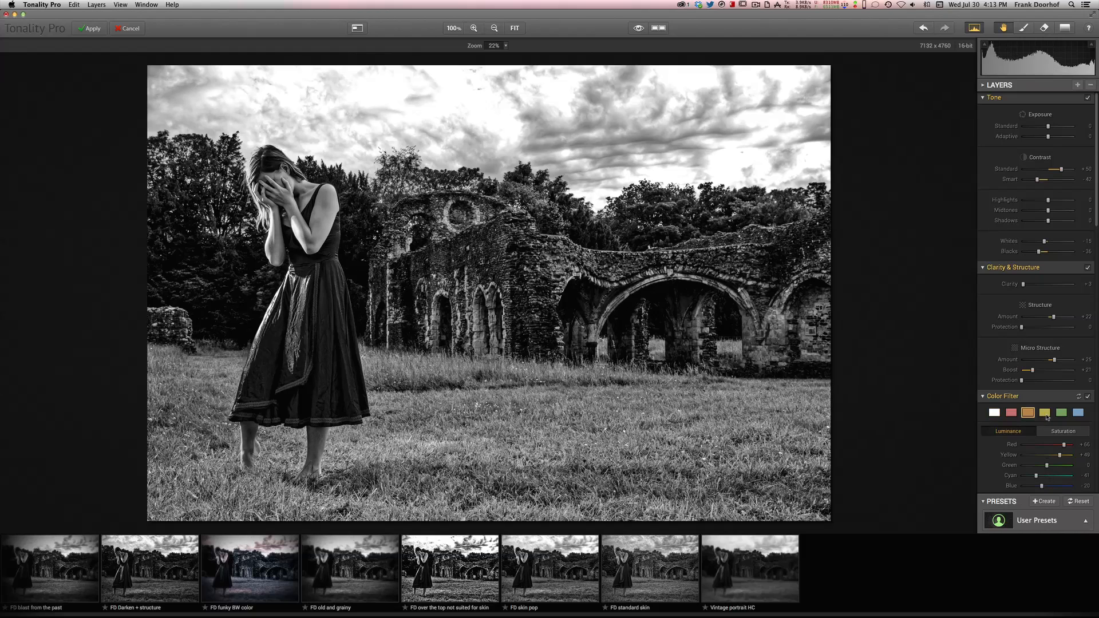
click(1044, 412)
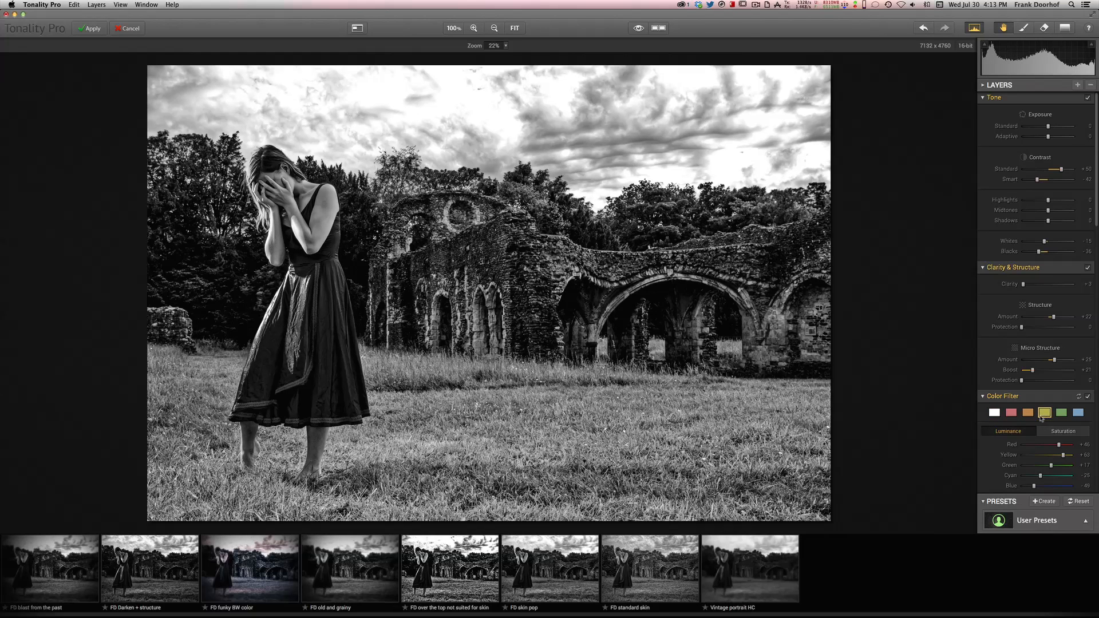
click(1061, 412)
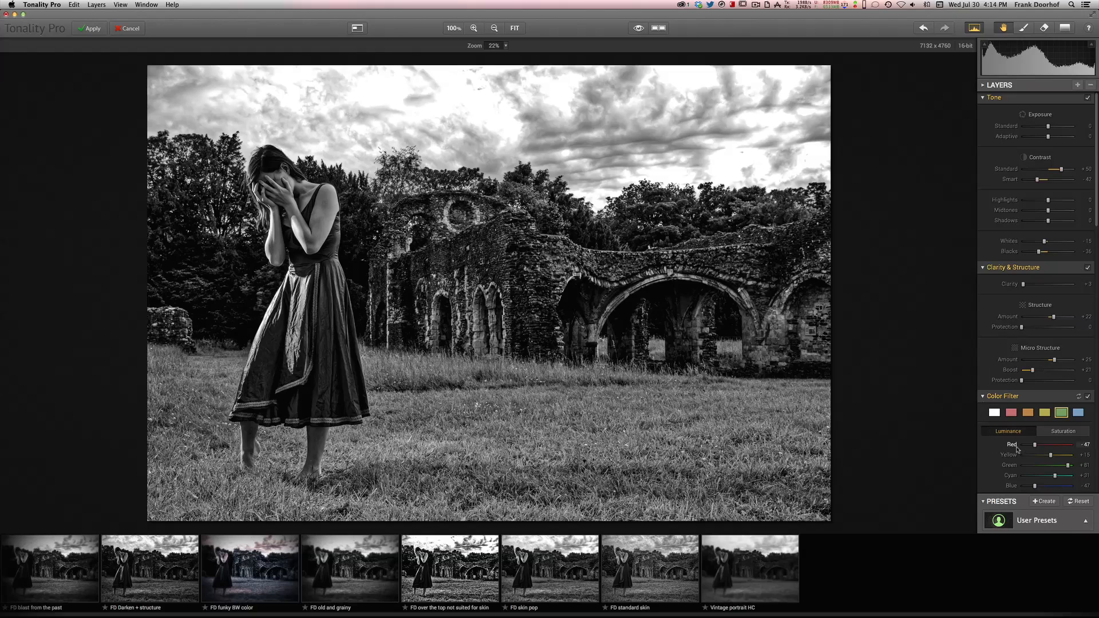
click(1063, 432)
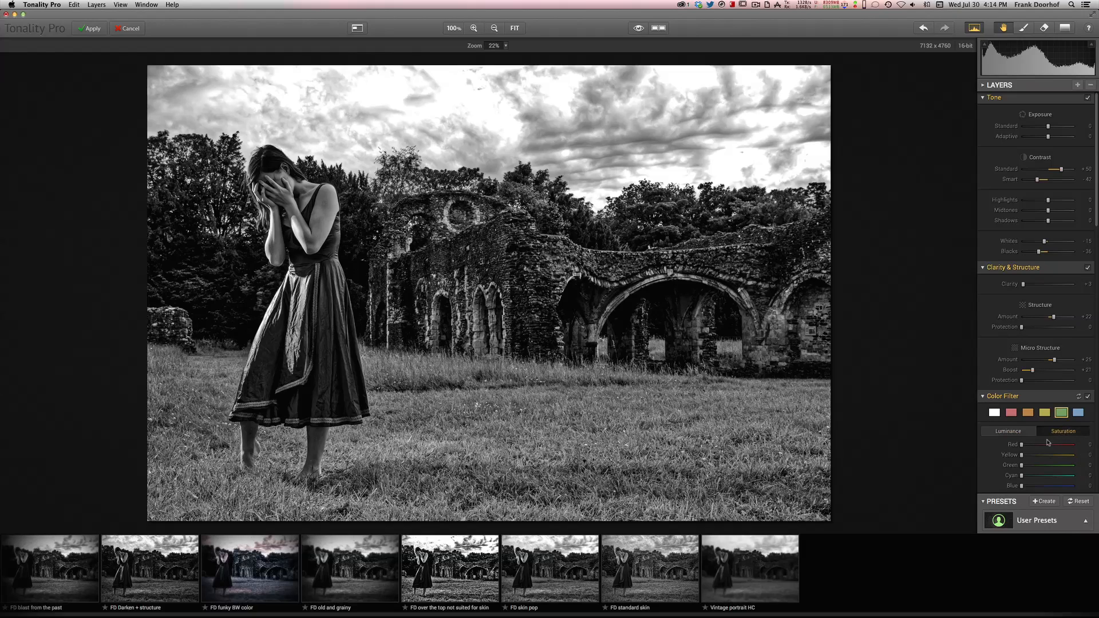
click(1008, 432)
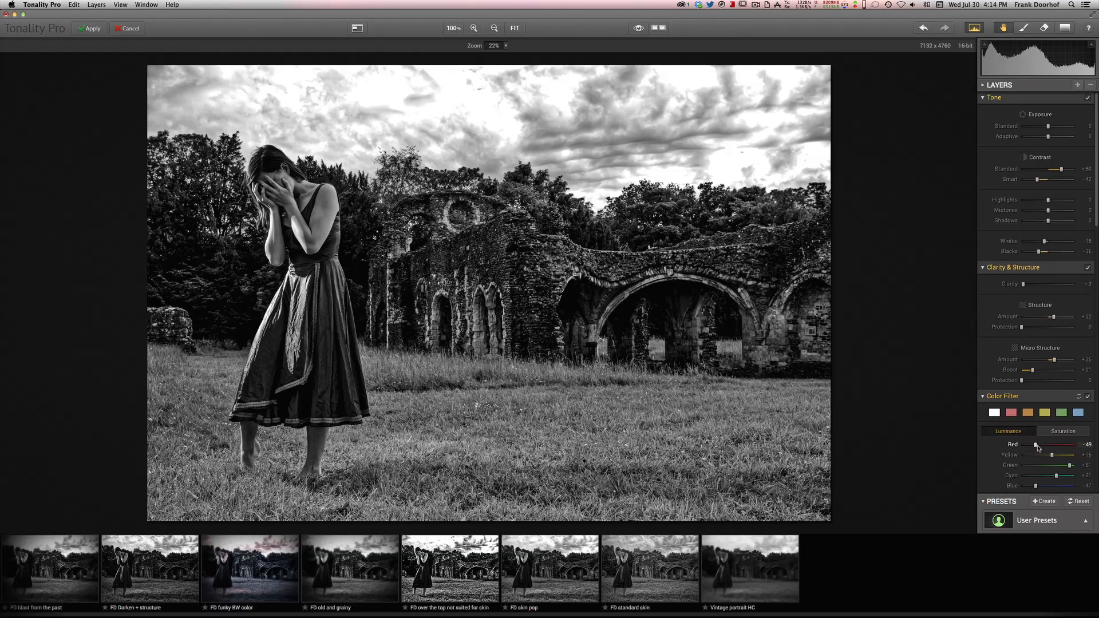
Brighten the red tones and darken the yellows in the luminance filter.
drag(1035, 445, 1067, 444)
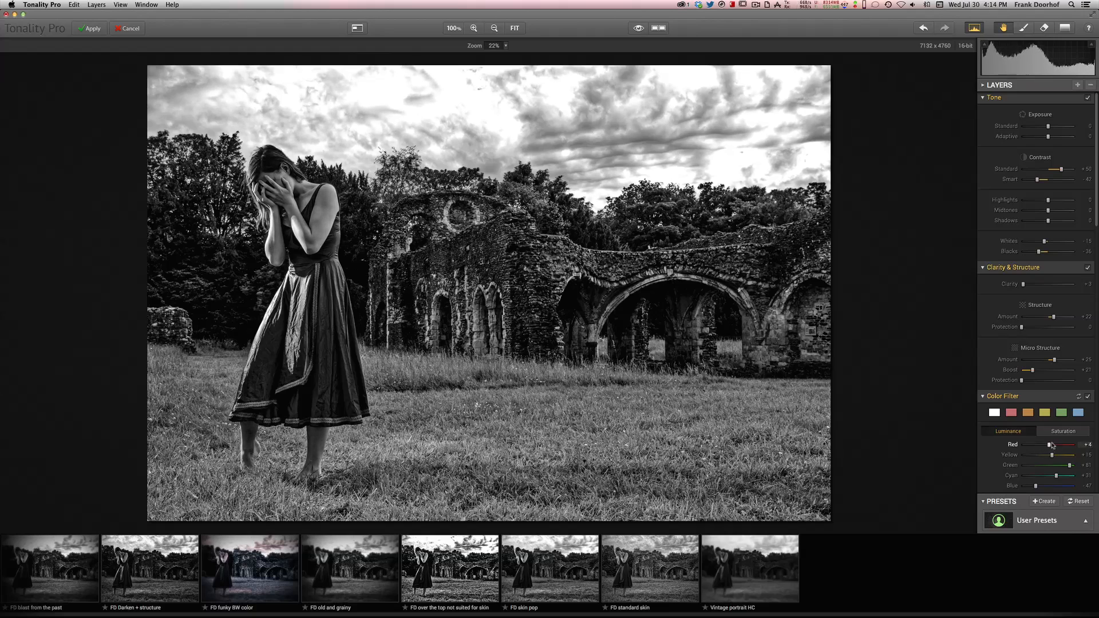
drag(1044, 444, 1057, 444)
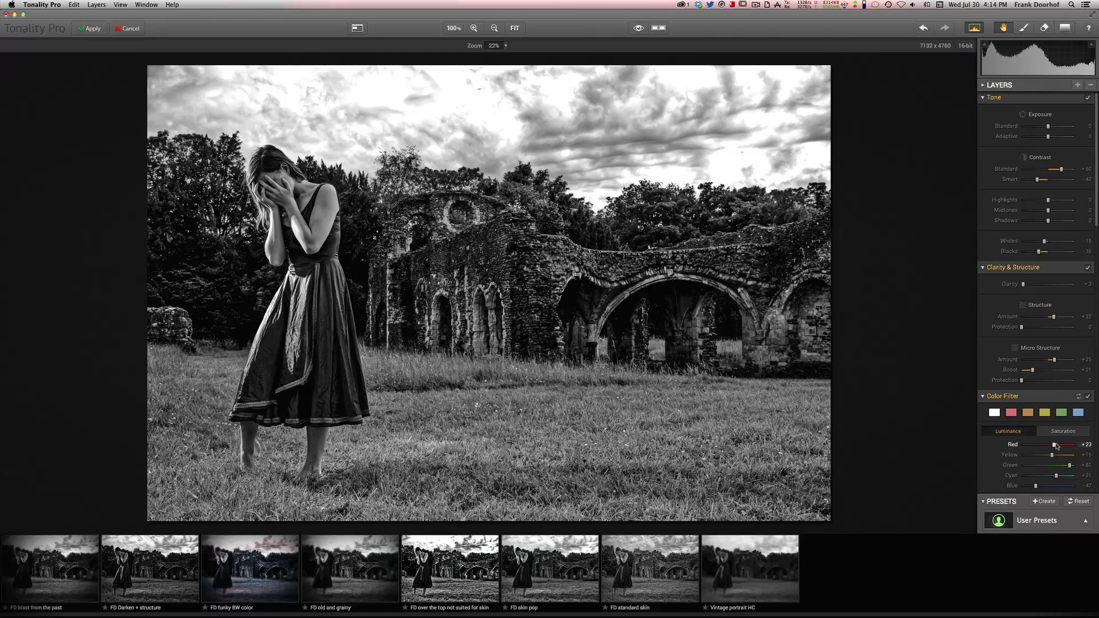
drag(1066, 455, 1051, 455)
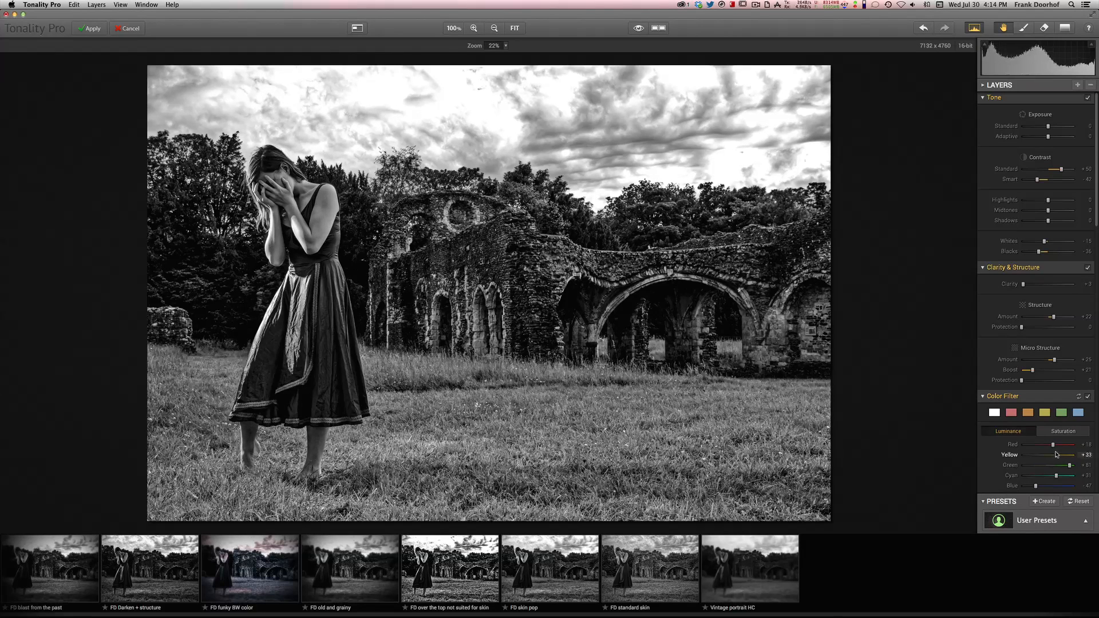
drag(1067, 454, 1033, 455)
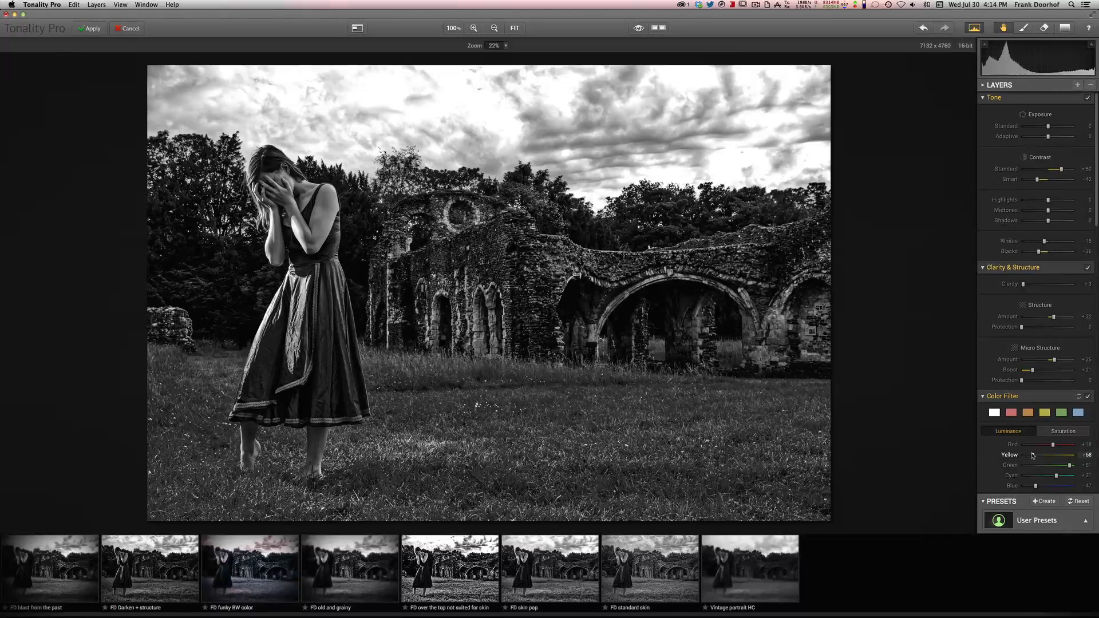
drag(1055, 455, 1061, 455)
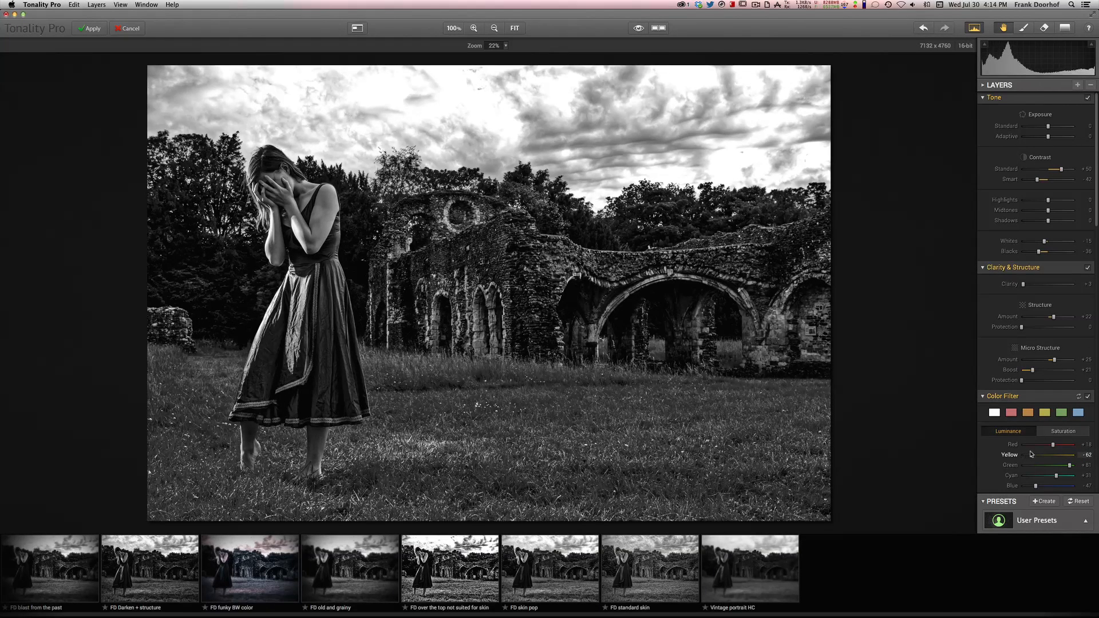
Brighten the green tones and push cyan strongly brighter to lighten grass and foliage.
drag(1045, 465, 1041, 465)
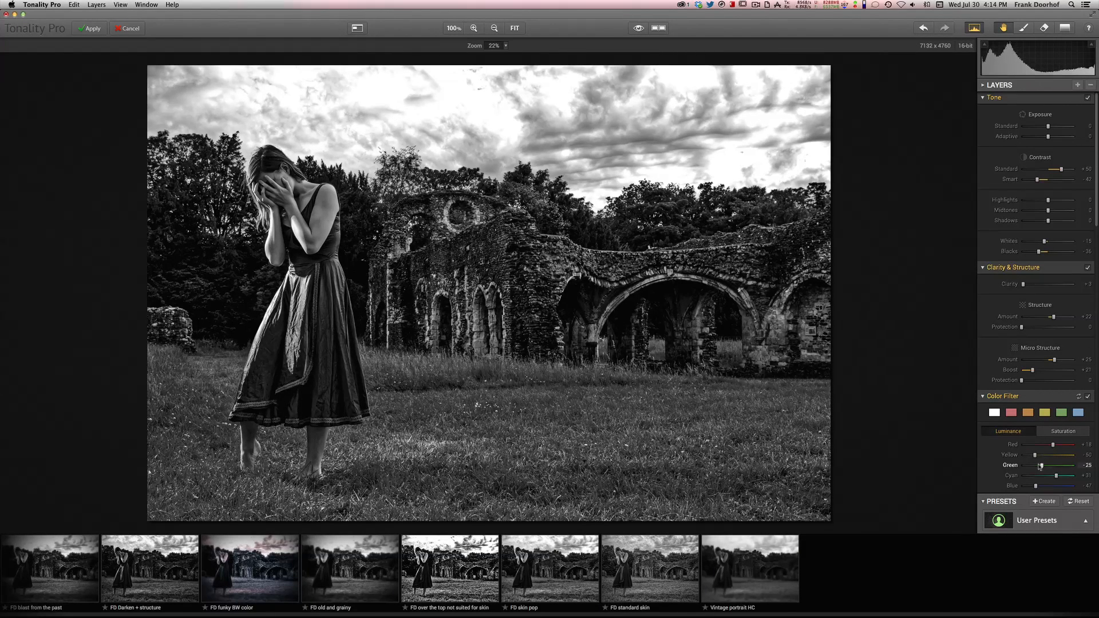
drag(1041, 466, 1054, 466)
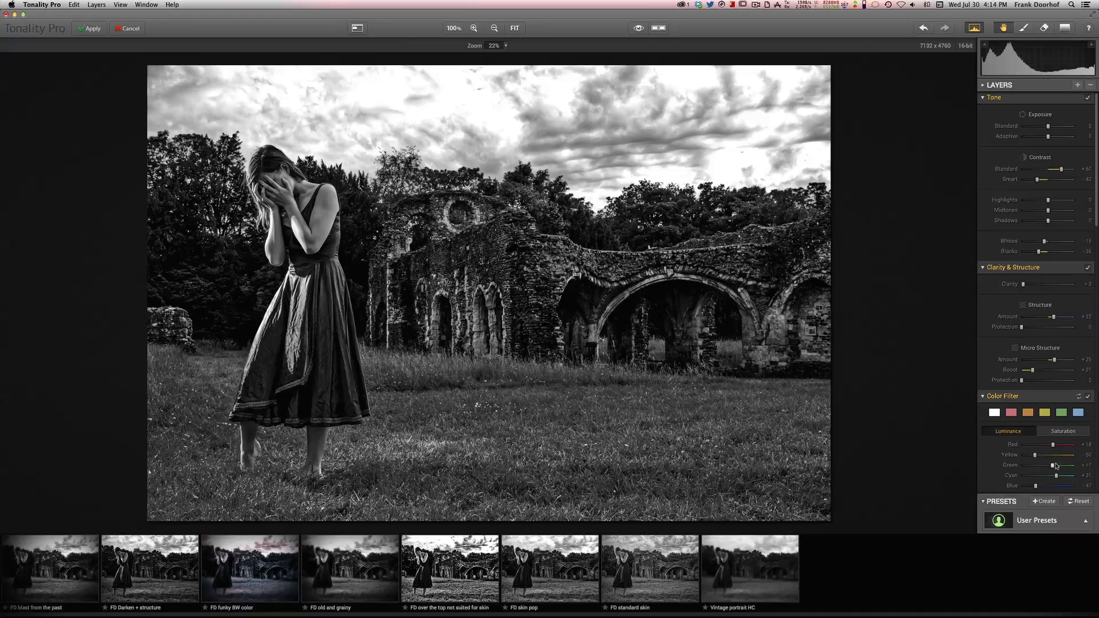
drag(1044, 465, 1058, 465)
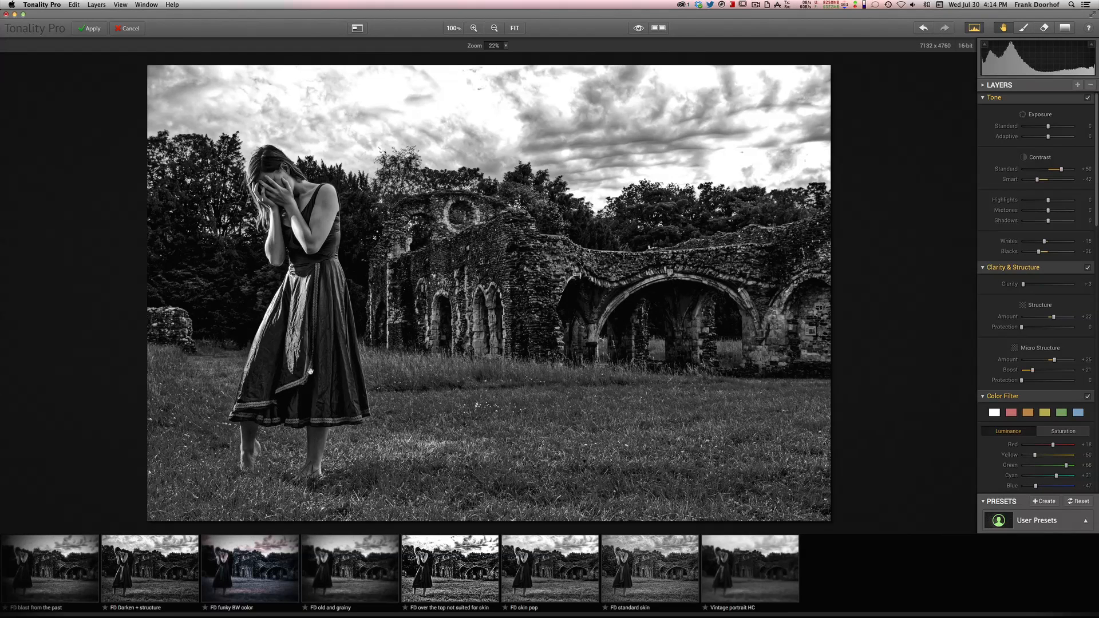
drag(1034, 477, 1057, 476)
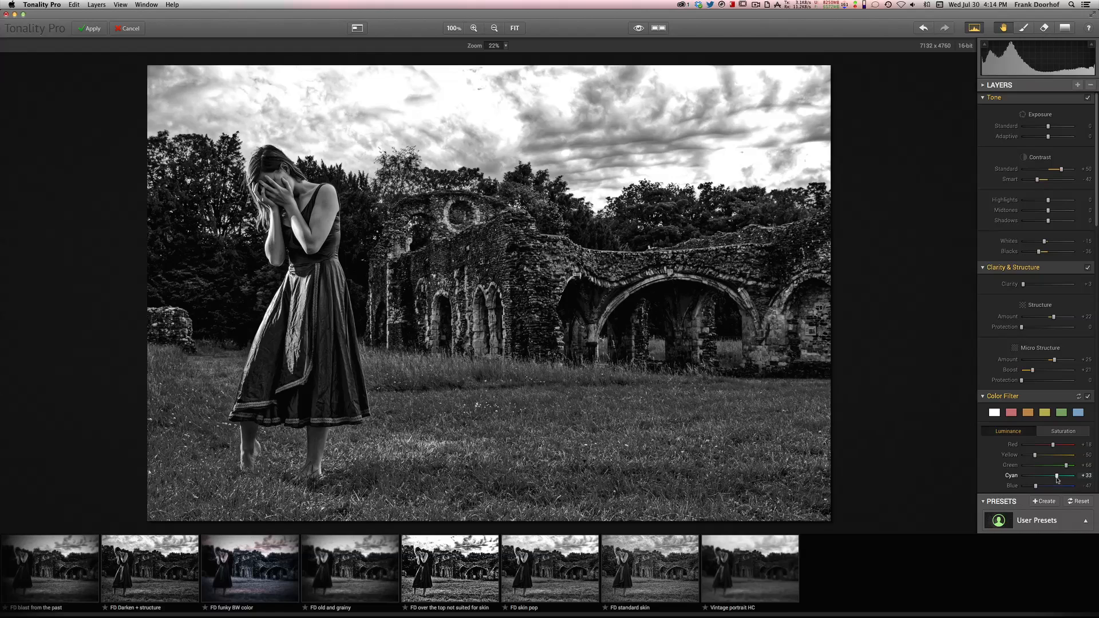
drag(1057, 476, 1069, 476)
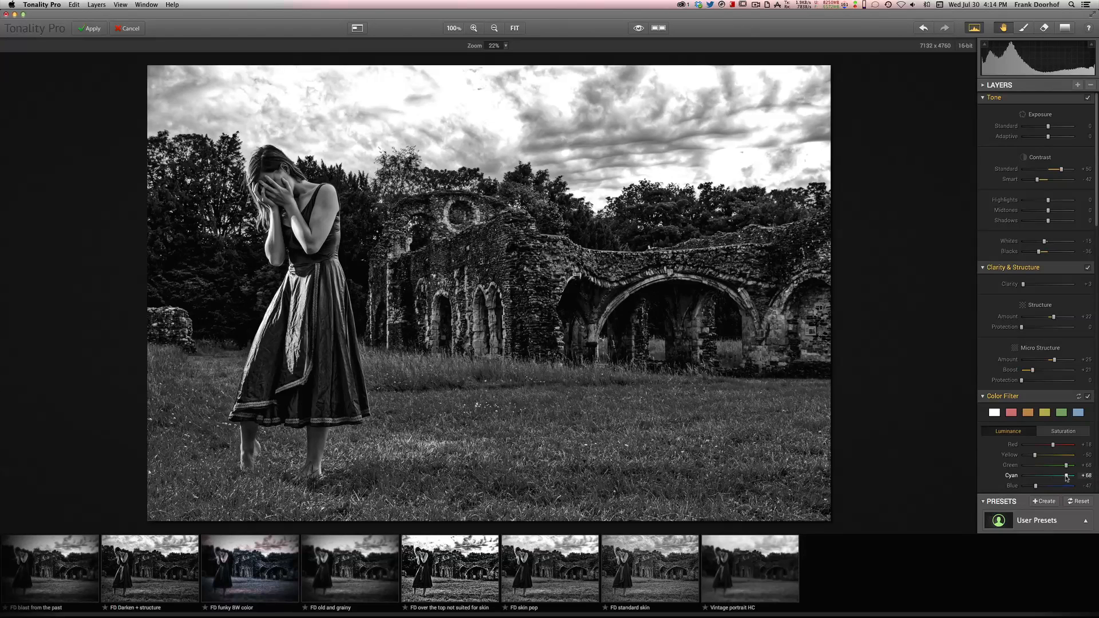
drag(1064, 475, 1070, 475)
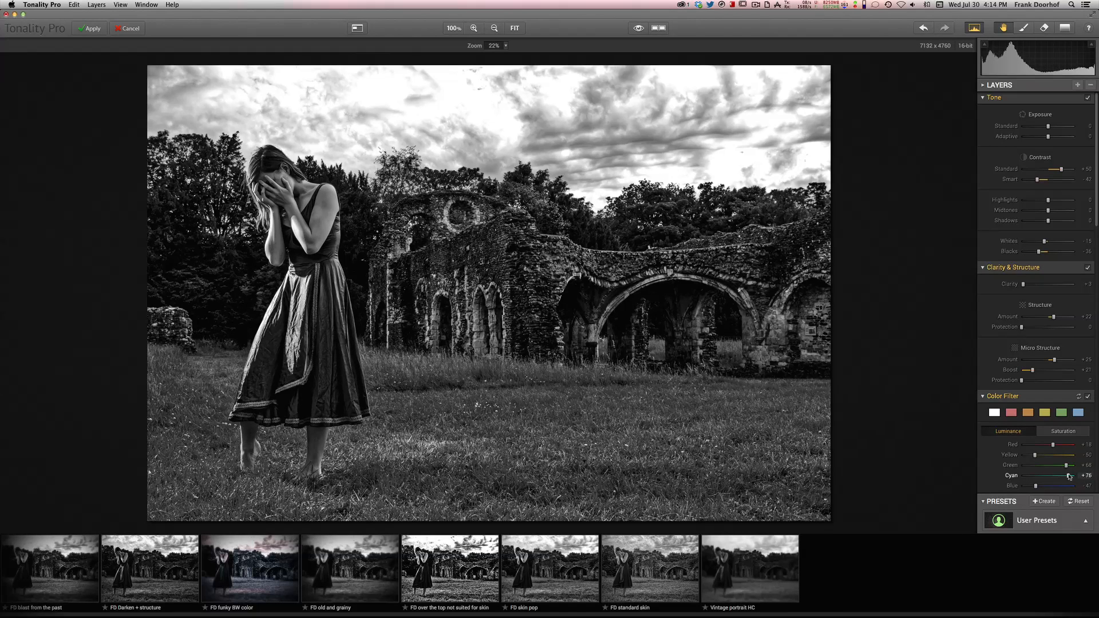
drag(1066, 475, 1075, 476)
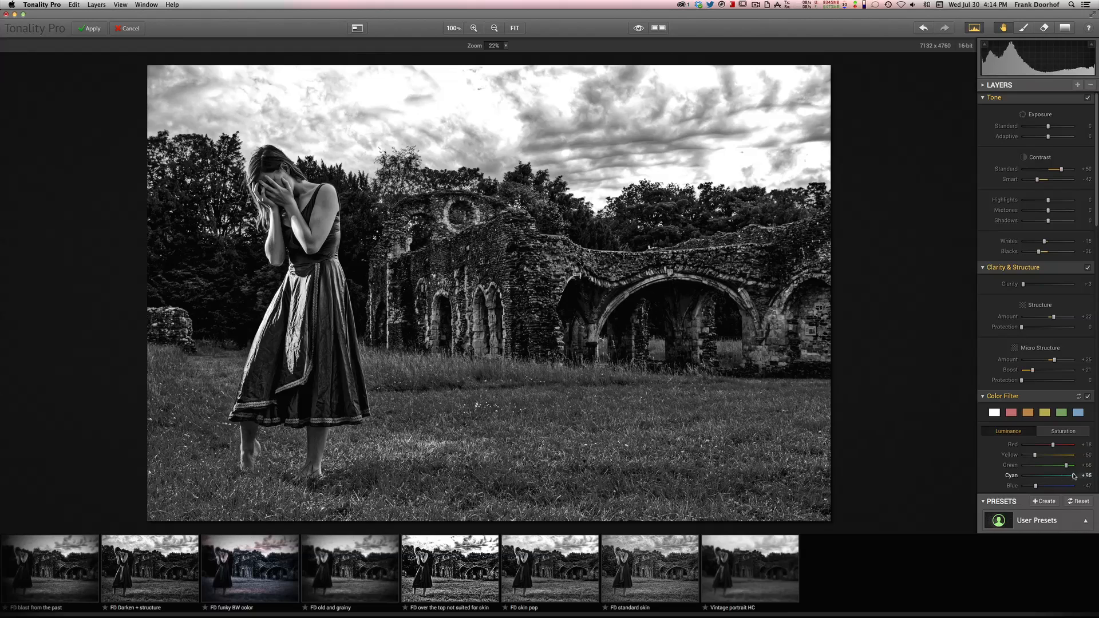
drag(1069, 475, 1043, 476)
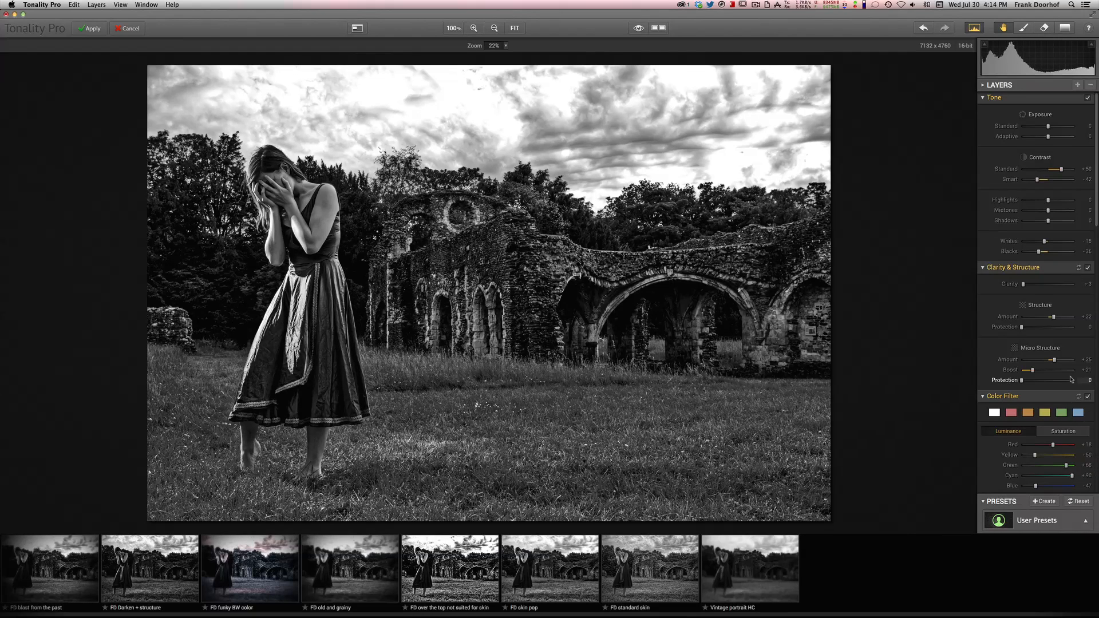
In Saturation, test bringing back yellow and red hair colour, then remove them.
click(1063, 431)
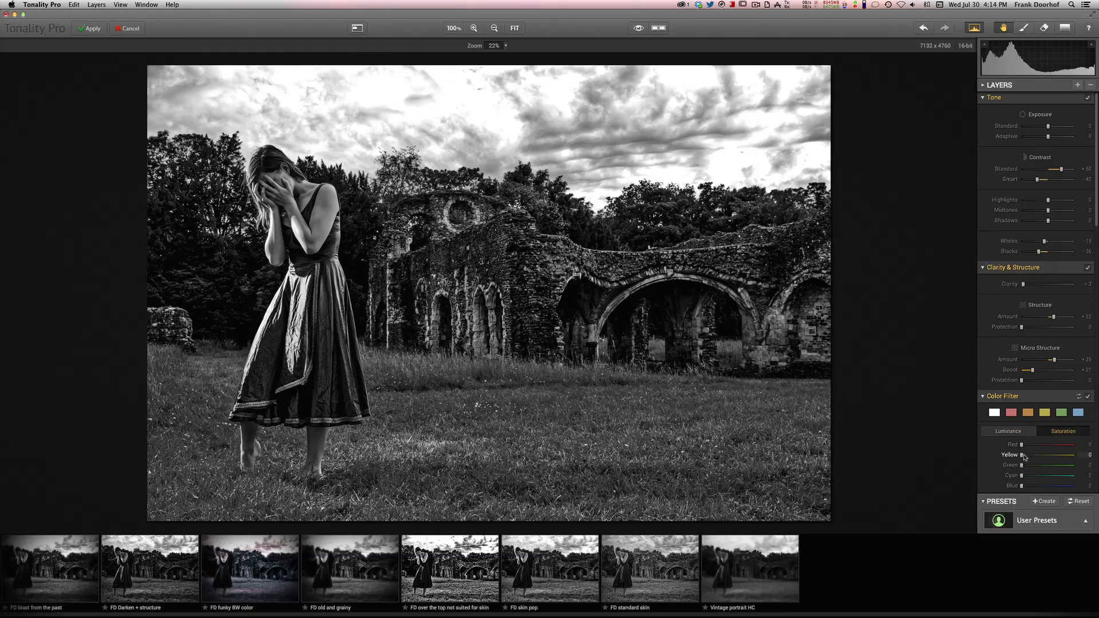
drag(1021, 455, 1032, 454)
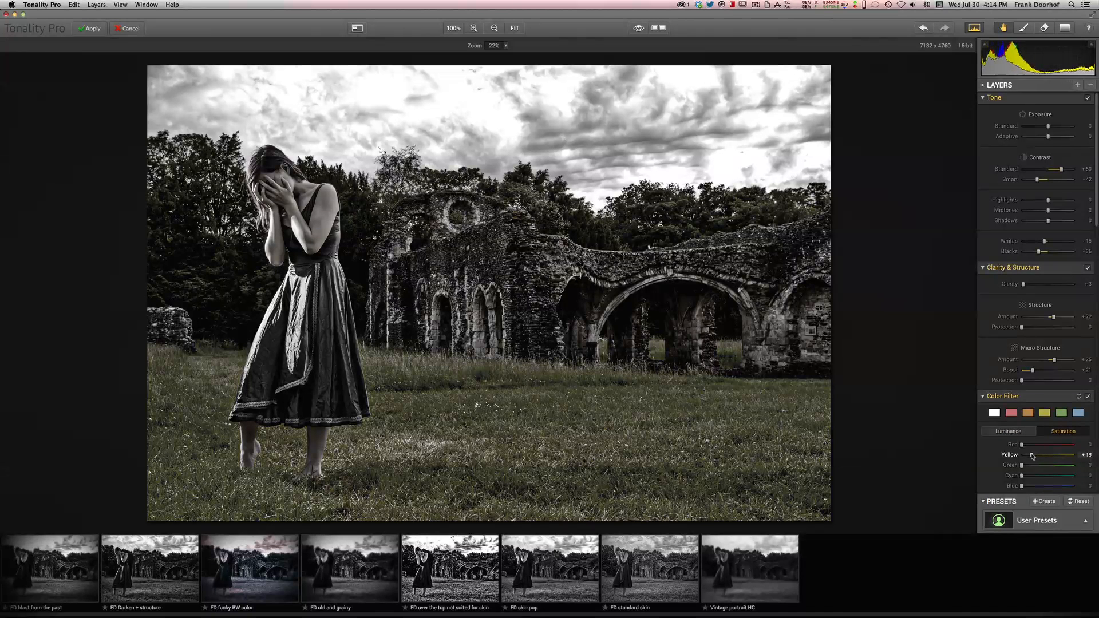
drag(1033, 455, 1052, 455)
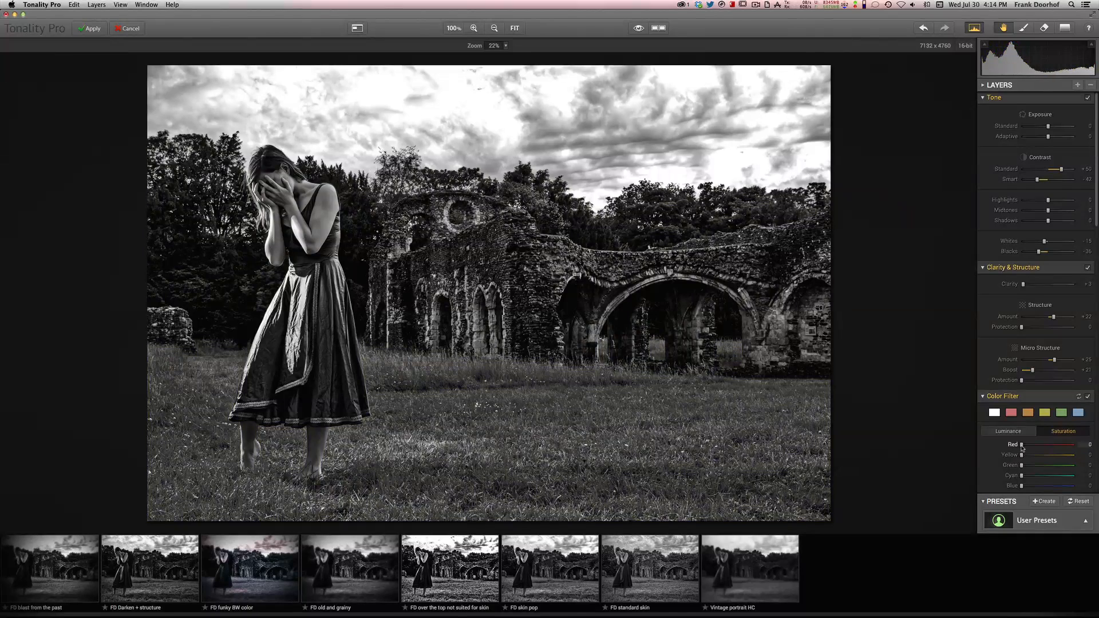
drag(1024, 444, 1054, 445)
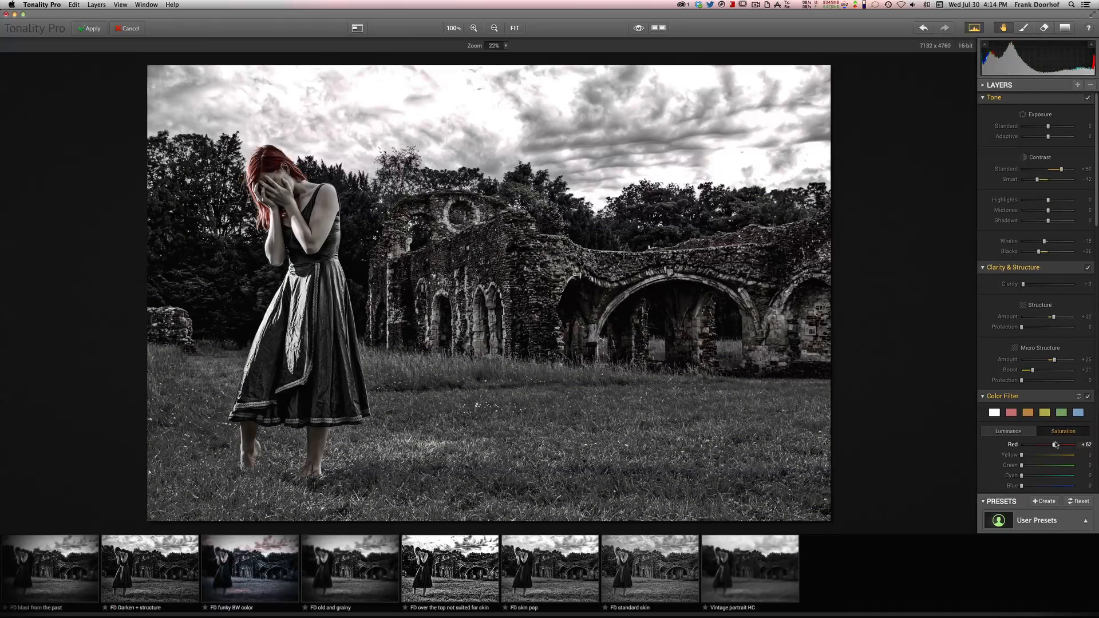
drag(1055, 444, 1067, 445)
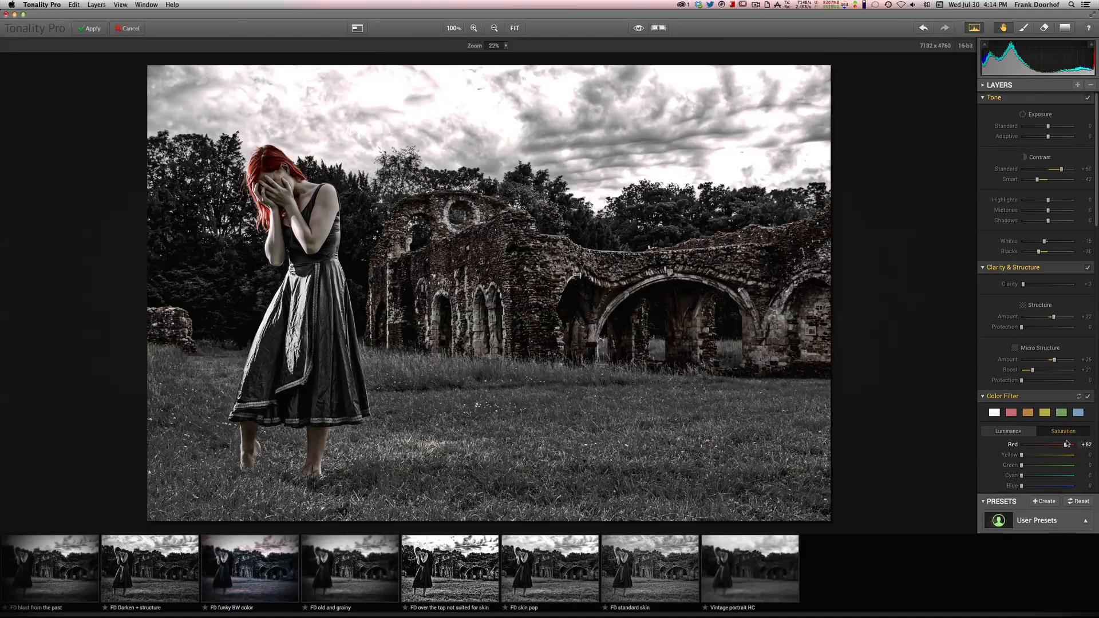
drag(1067, 444, 1031, 444)
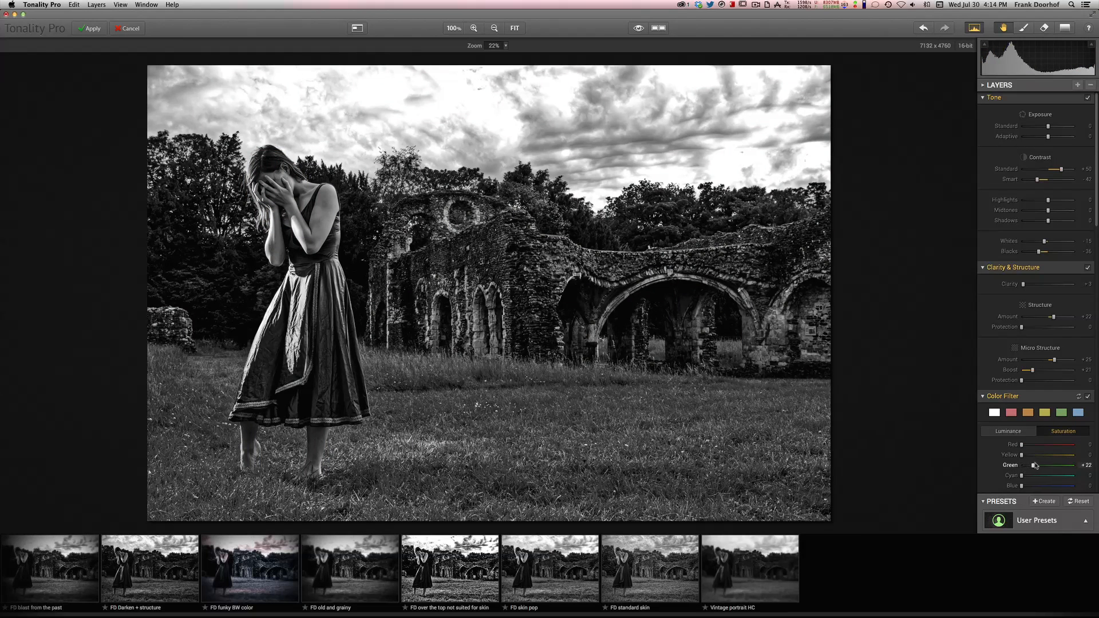
Try green in the dress, blue tones and red hair again, then return all saturation to zero.
drag(1034, 465, 1064, 465)
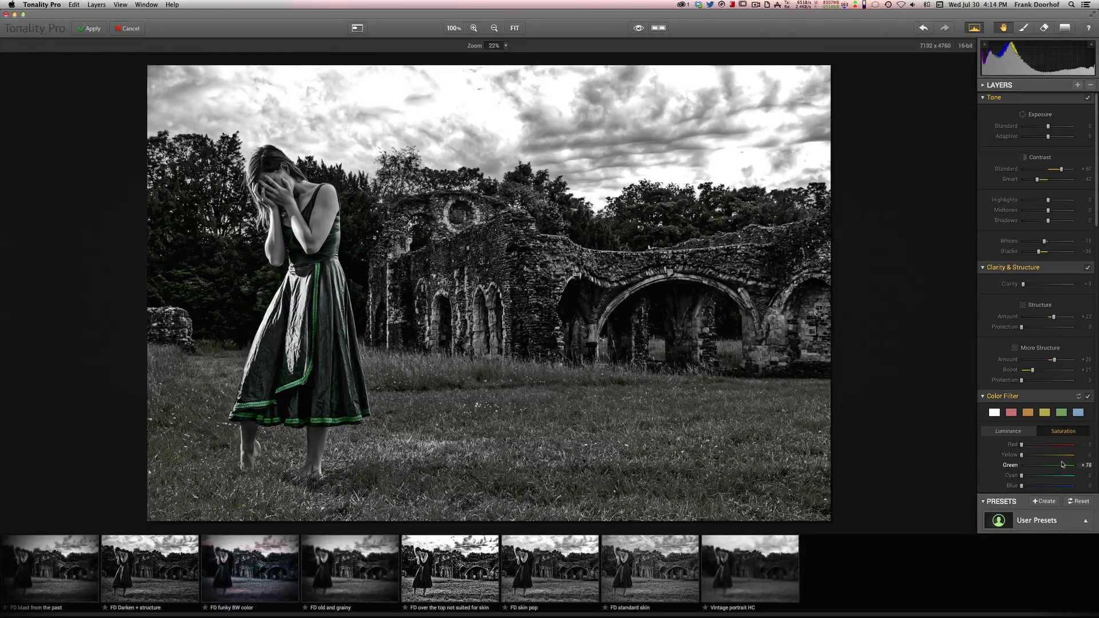
drag(1063, 476, 1058, 475)
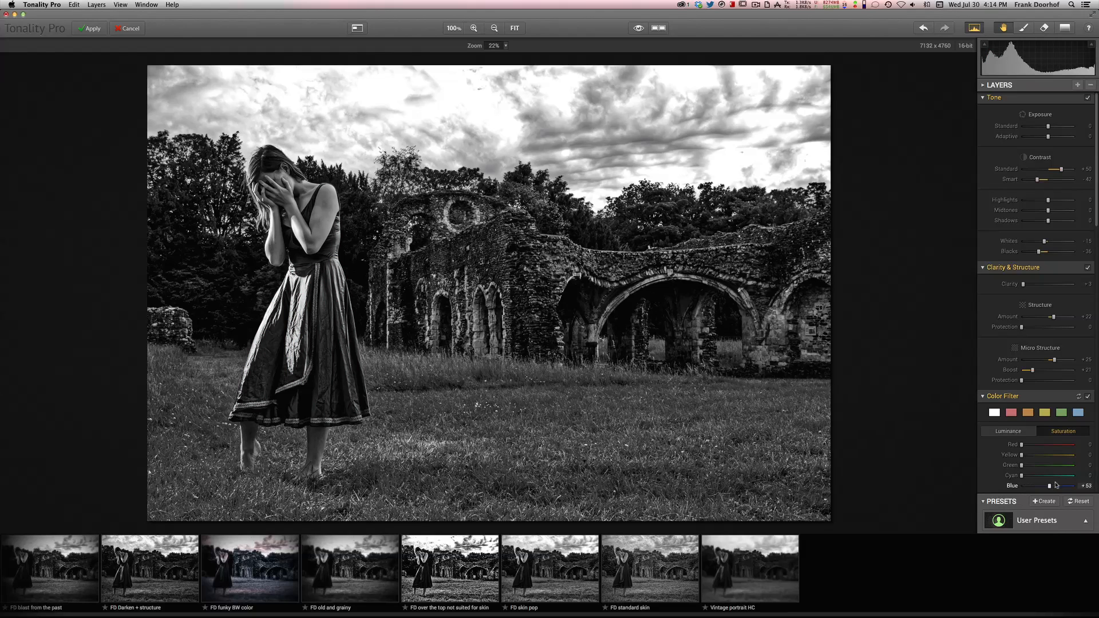
drag(1060, 485, 1020, 485)
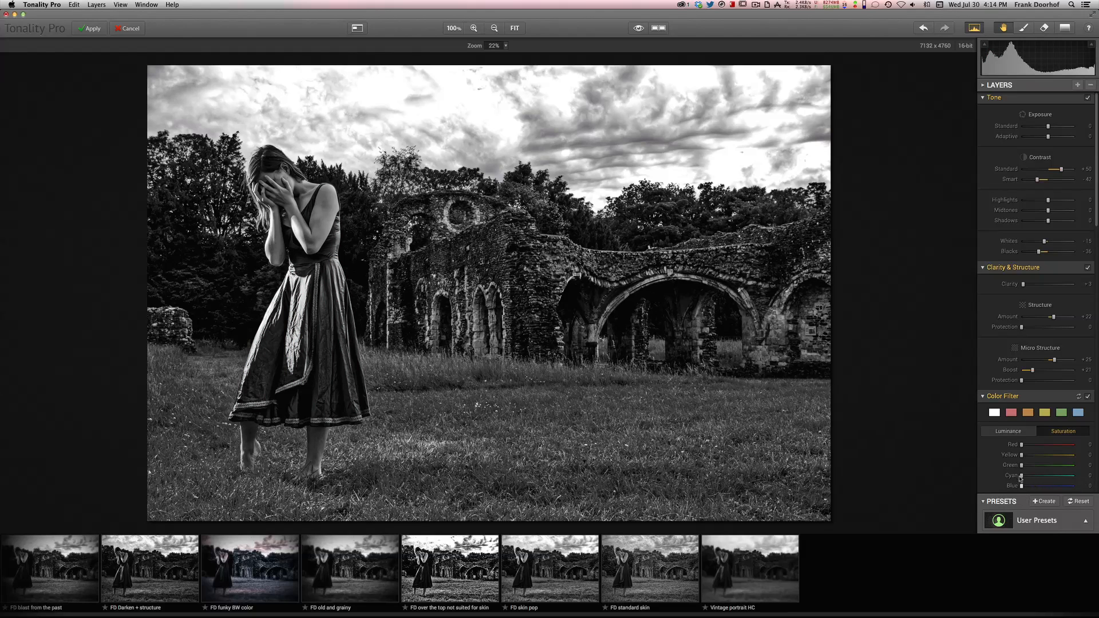
drag(1044, 444, 1051, 444)
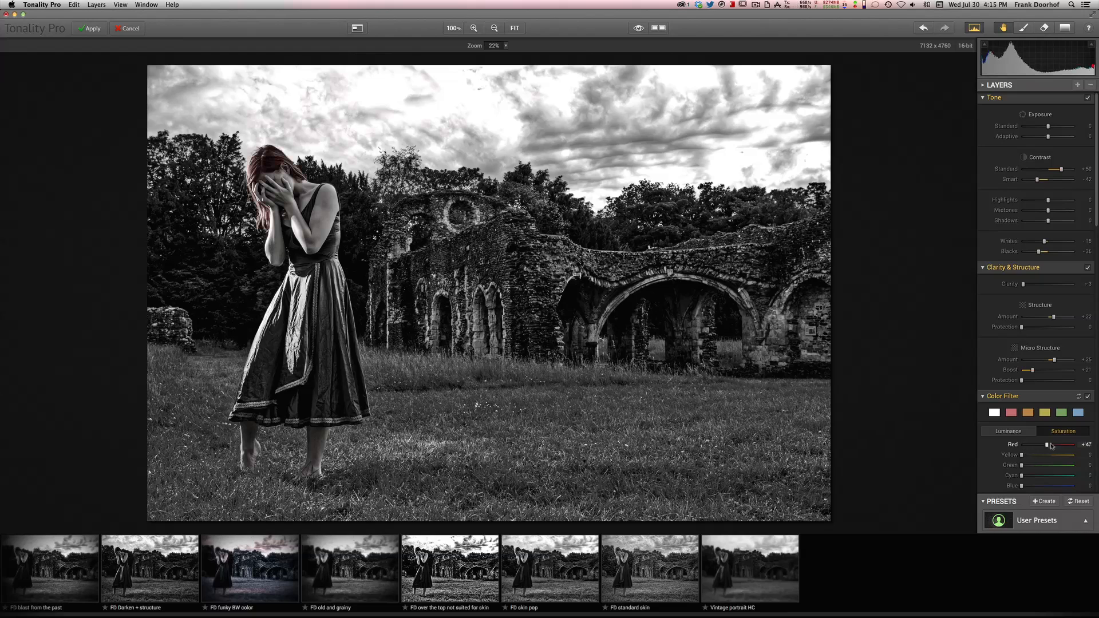
drag(1068, 444, 1021, 444)
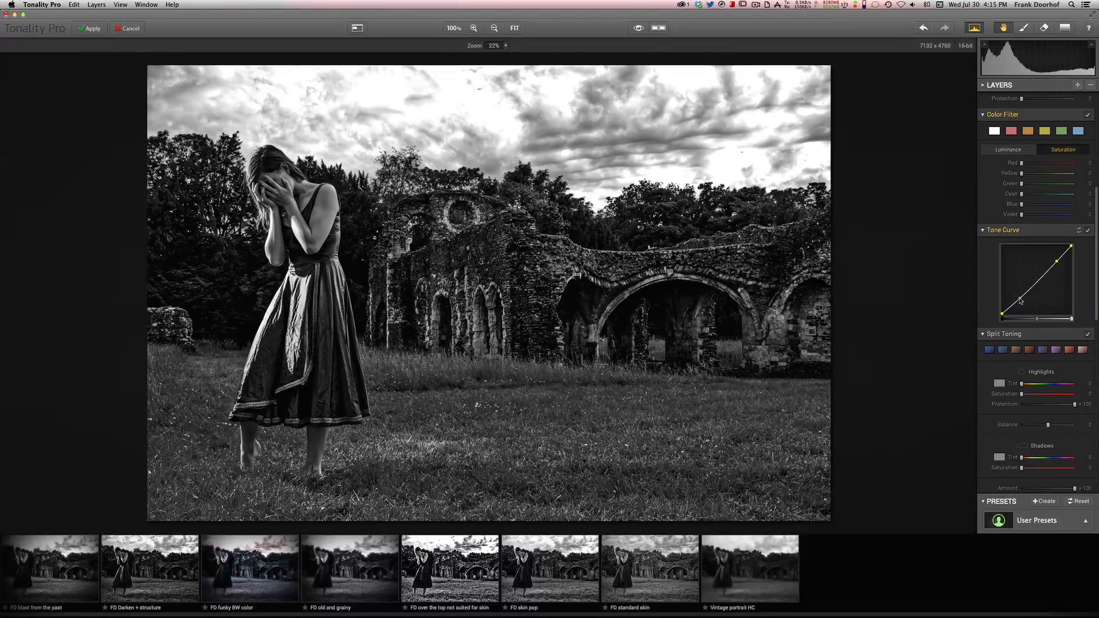
Add a shadow-region point on the tone curve to deepen the darkest tones.
drag(1037, 281, 1051, 260)
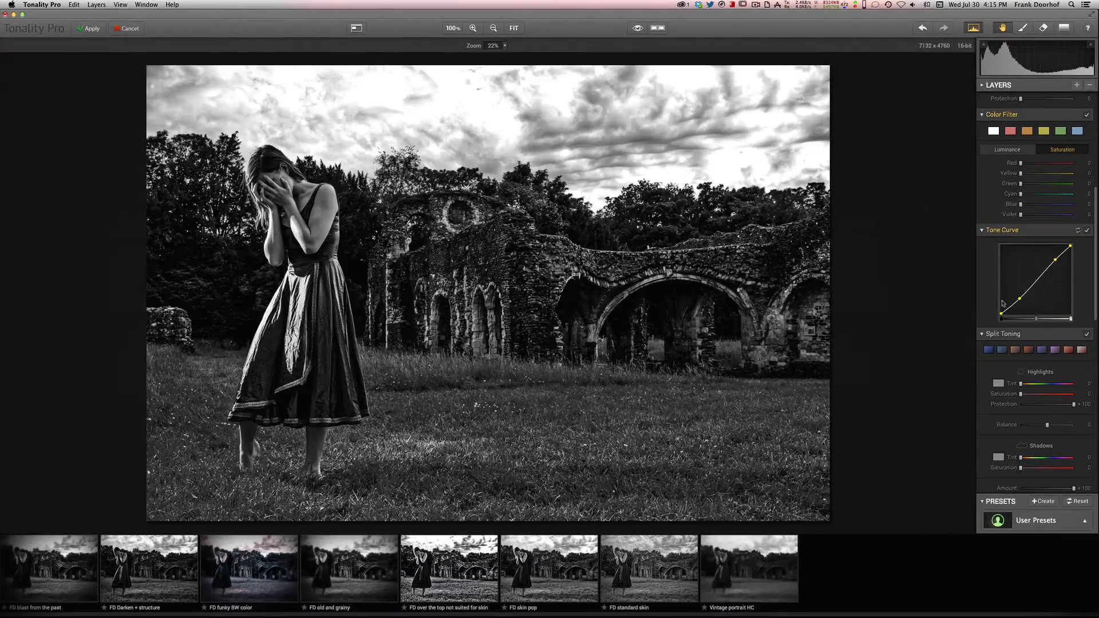
Try split toning highlights from blue through orange to purple, then return to neutral.
scroll(down, 3)
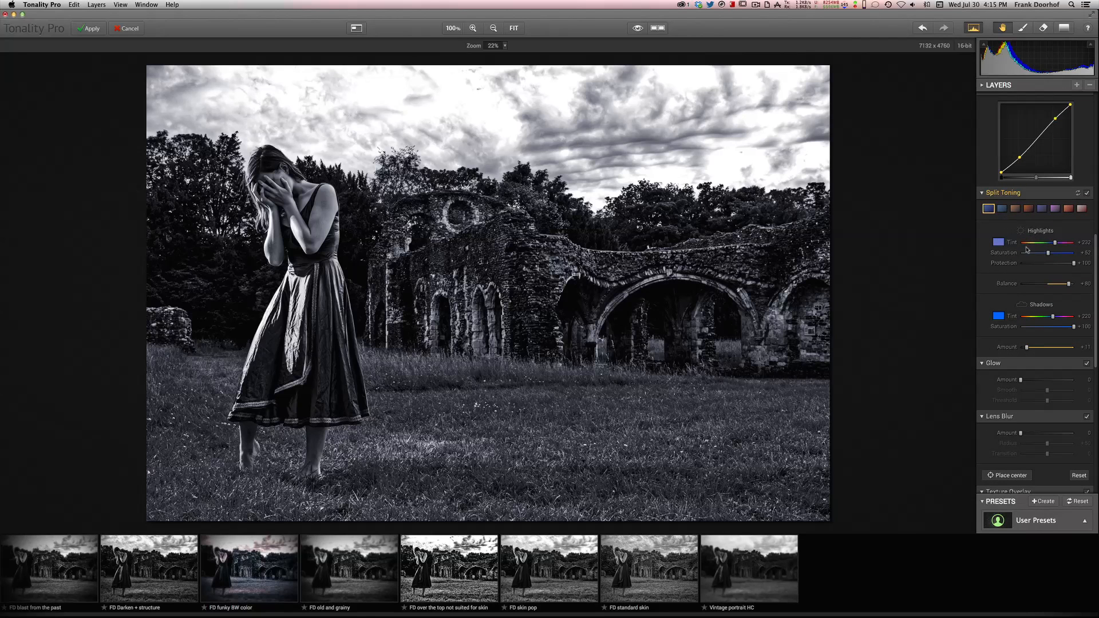
drag(1064, 242, 1032, 242)
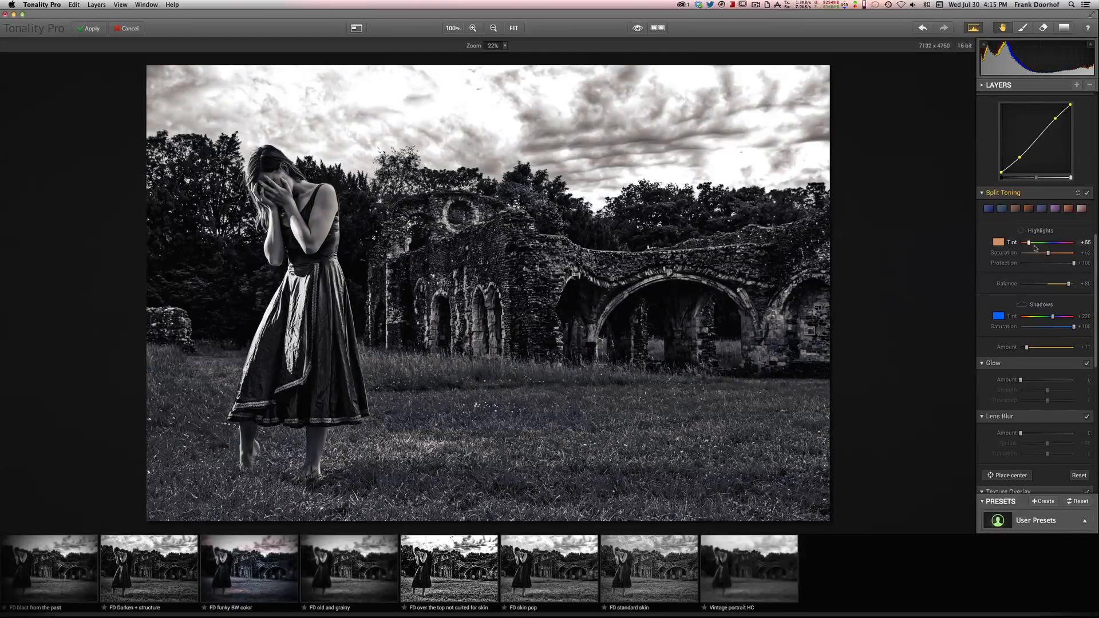
drag(1037, 243, 1060, 243)
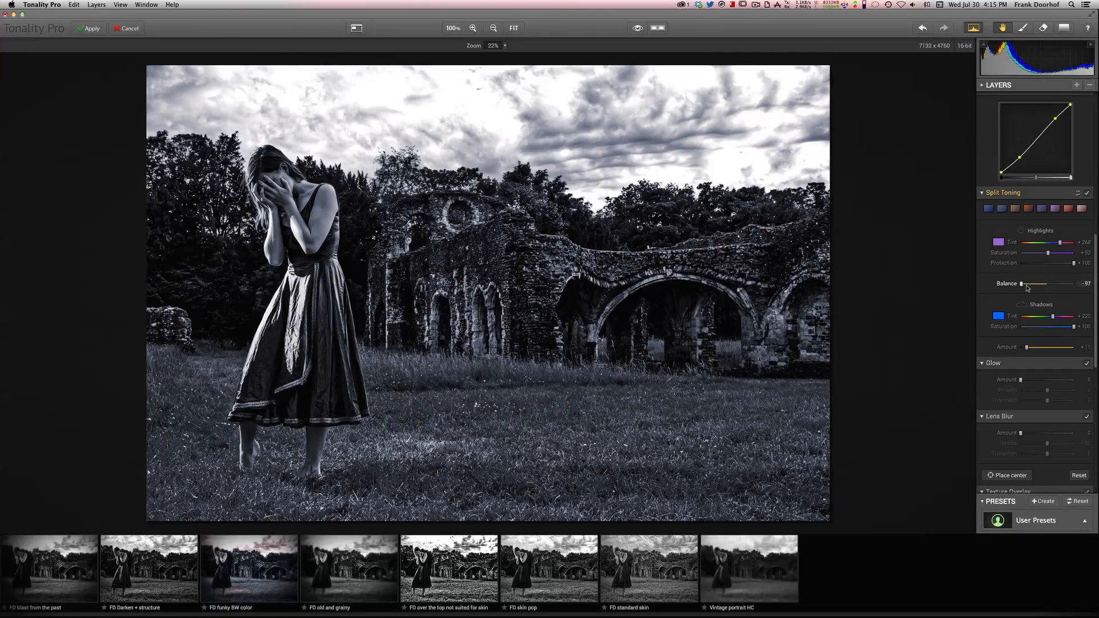
click(1001, 209)
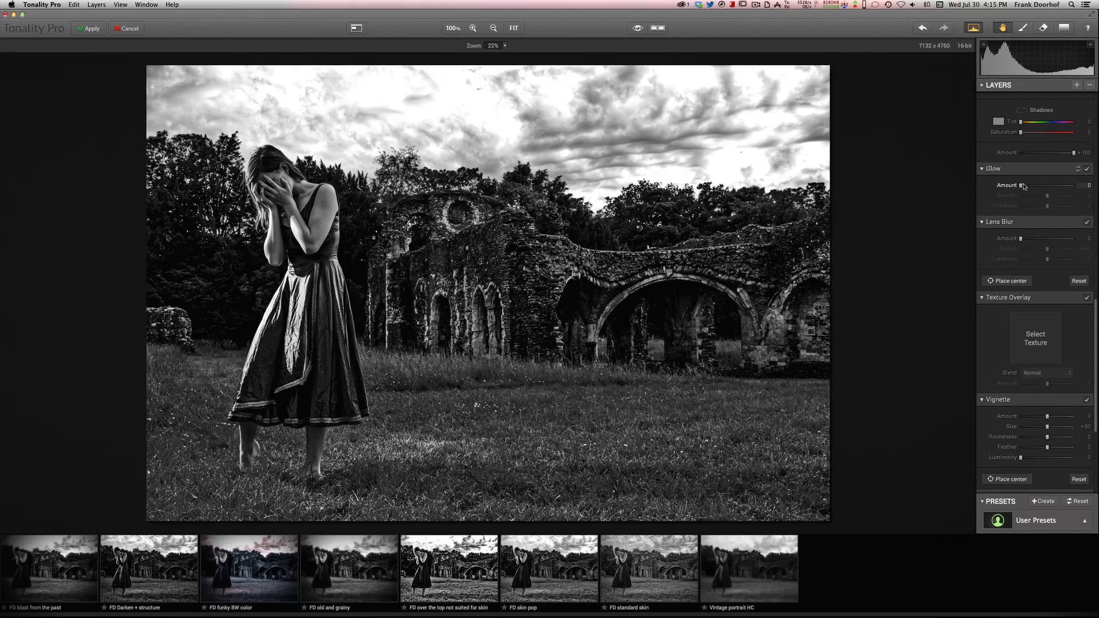
Add glow and settle its amount at about +28.
drag(1026, 186, 1080, 185)
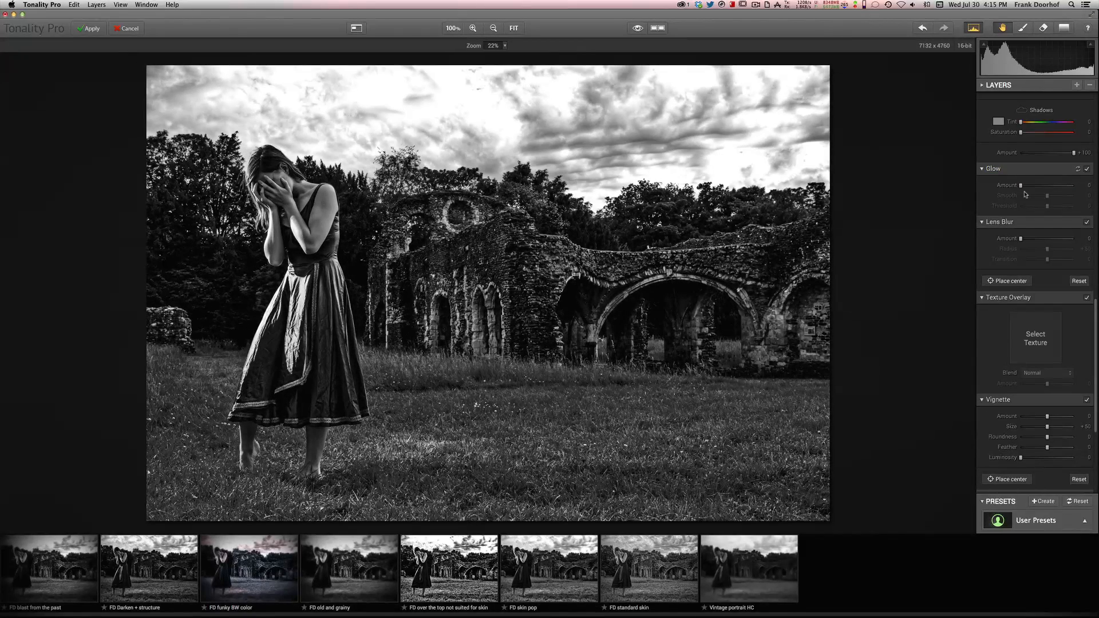
drag(1021, 186, 1034, 185)
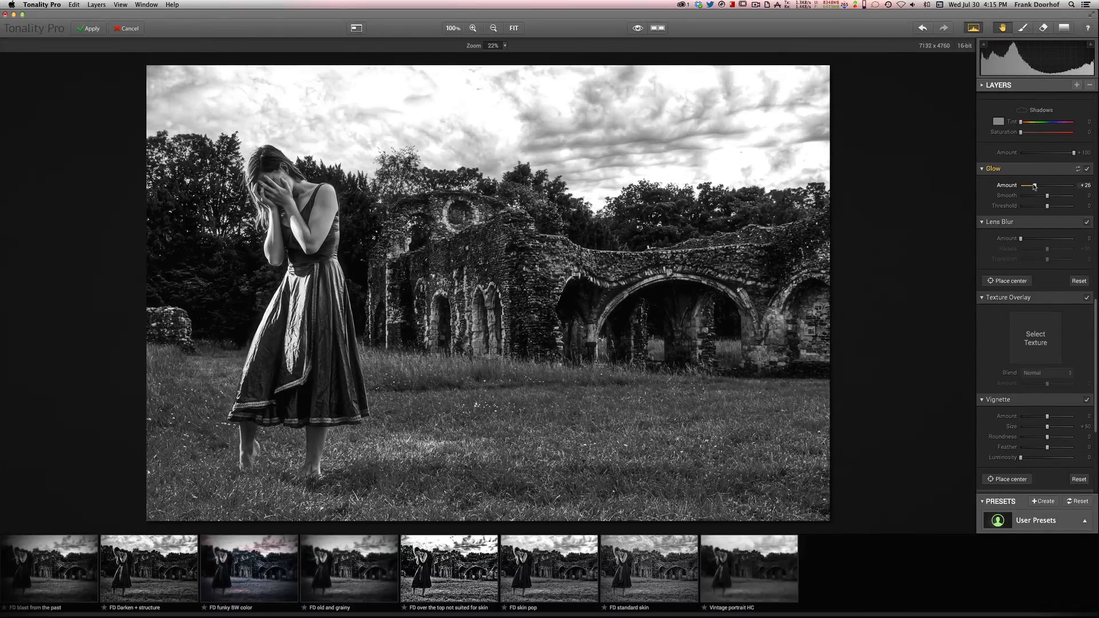
drag(1034, 185, 1025, 185)
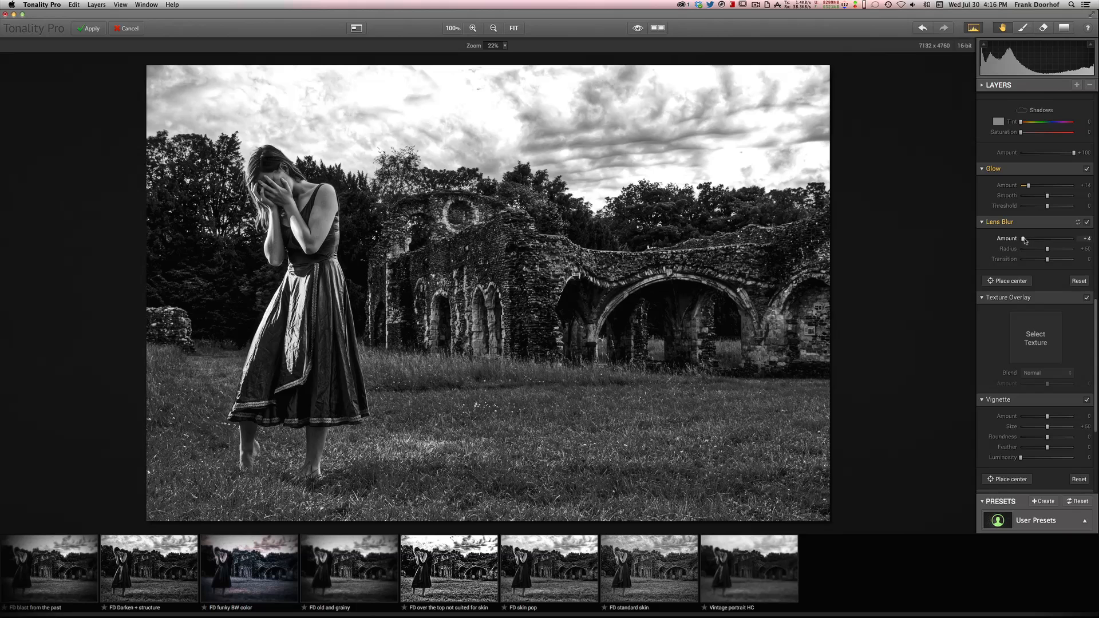
Raise lens blur to full, shrink the sharp radius around the woman and soften the transition.
drag(1024, 238, 1078, 239)
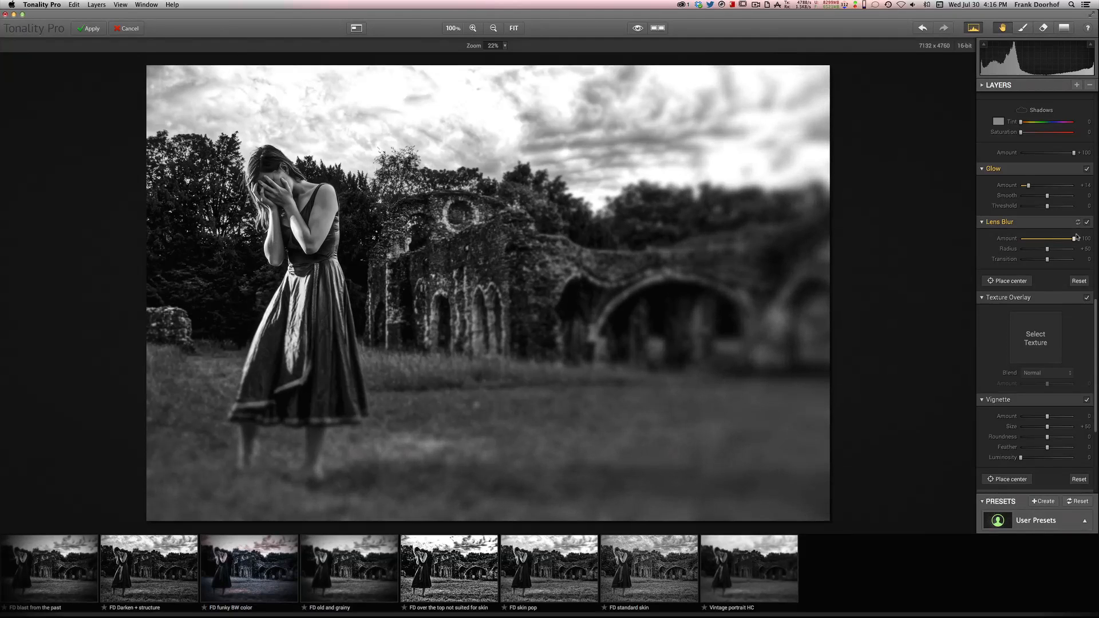
drag(1050, 249, 1043, 248)
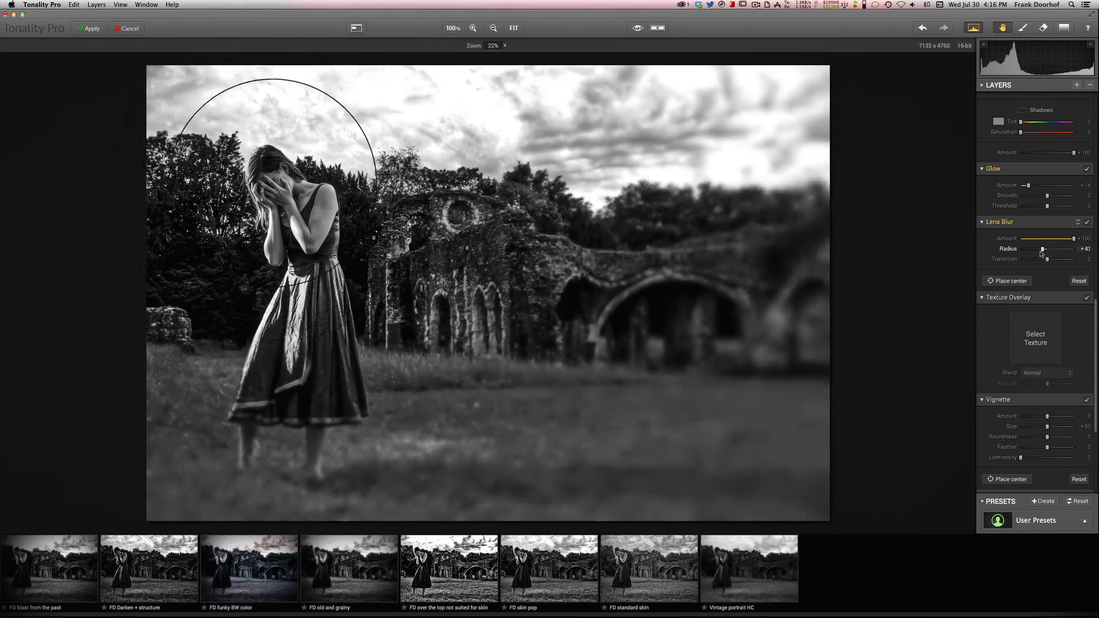
drag(1042, 248, 1021, 248)
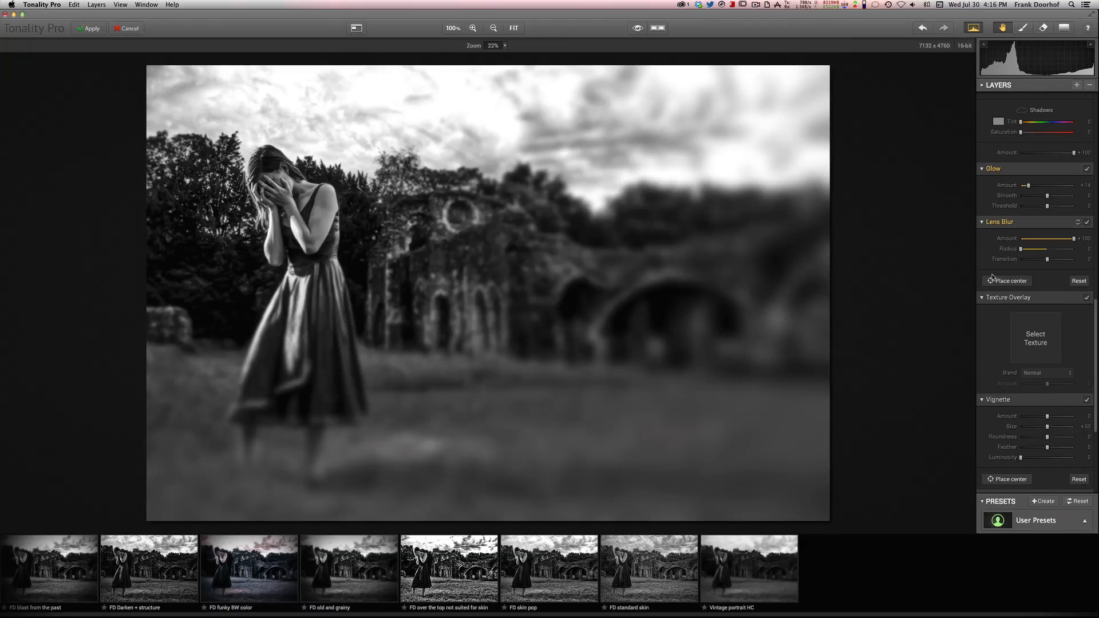
drag(1022, 259, 1050, 259)
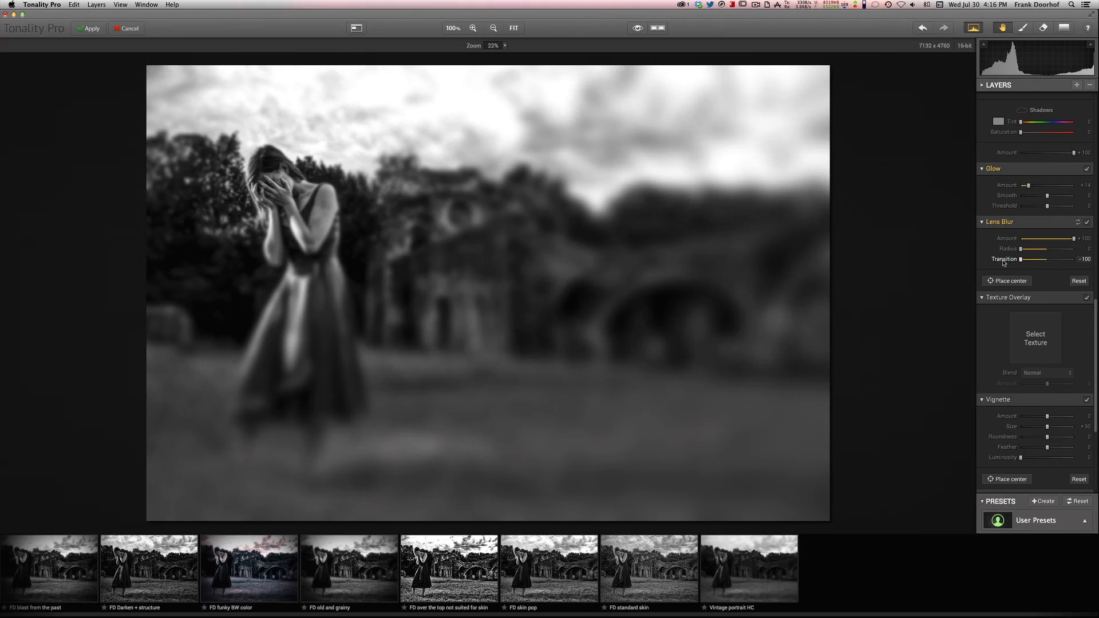
drag(1024, 259, 1073, 259)
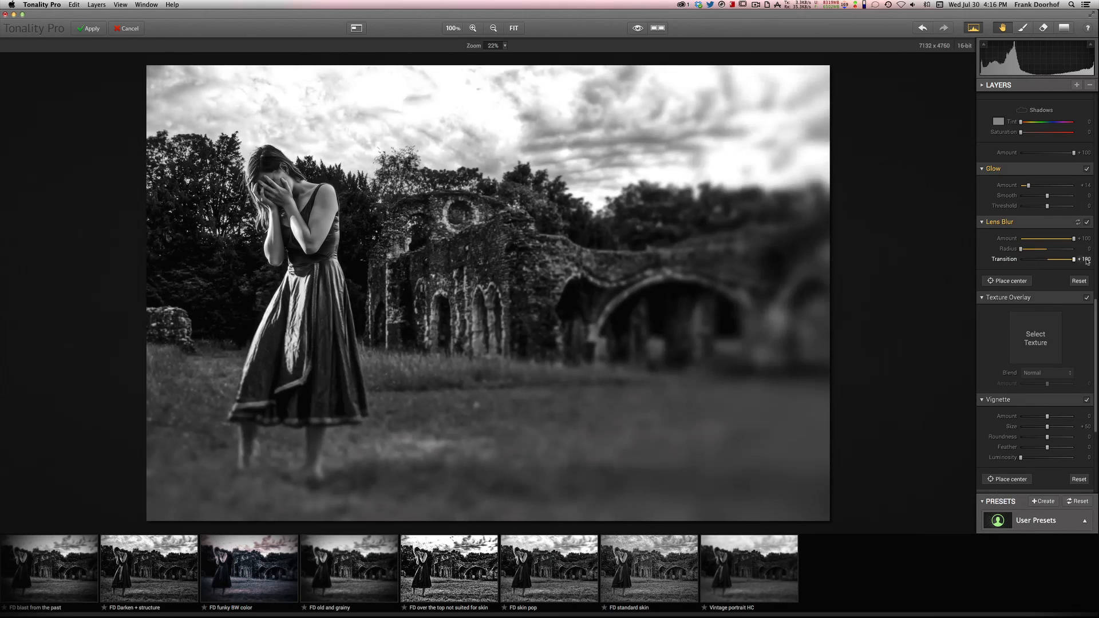
drag(1071, 258, 1025, 259)
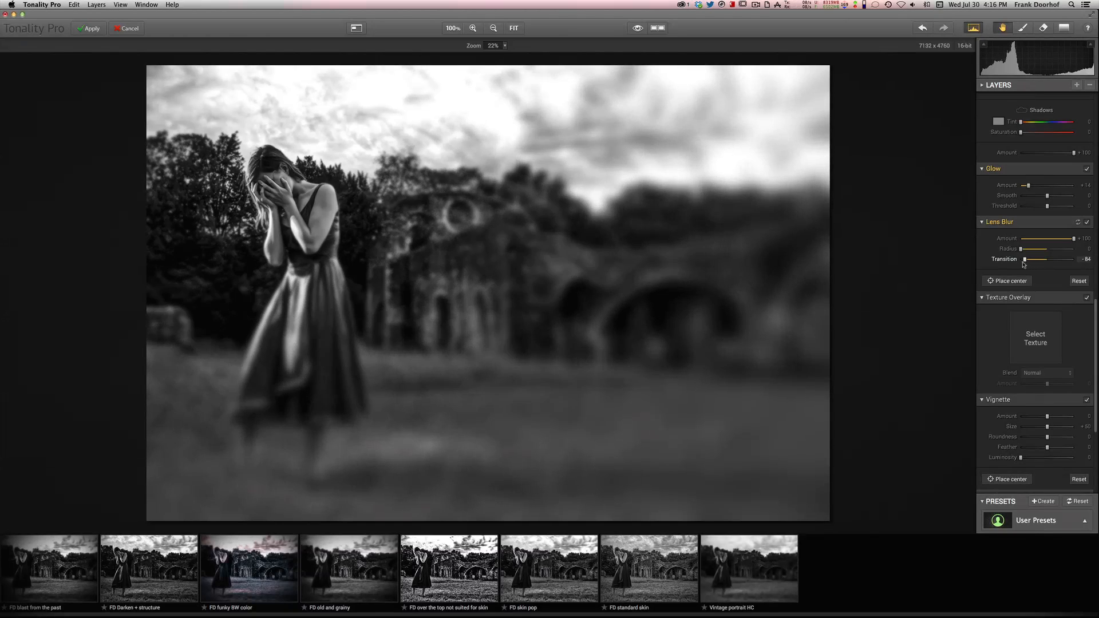
drag(1028, 259, 1026, 258)
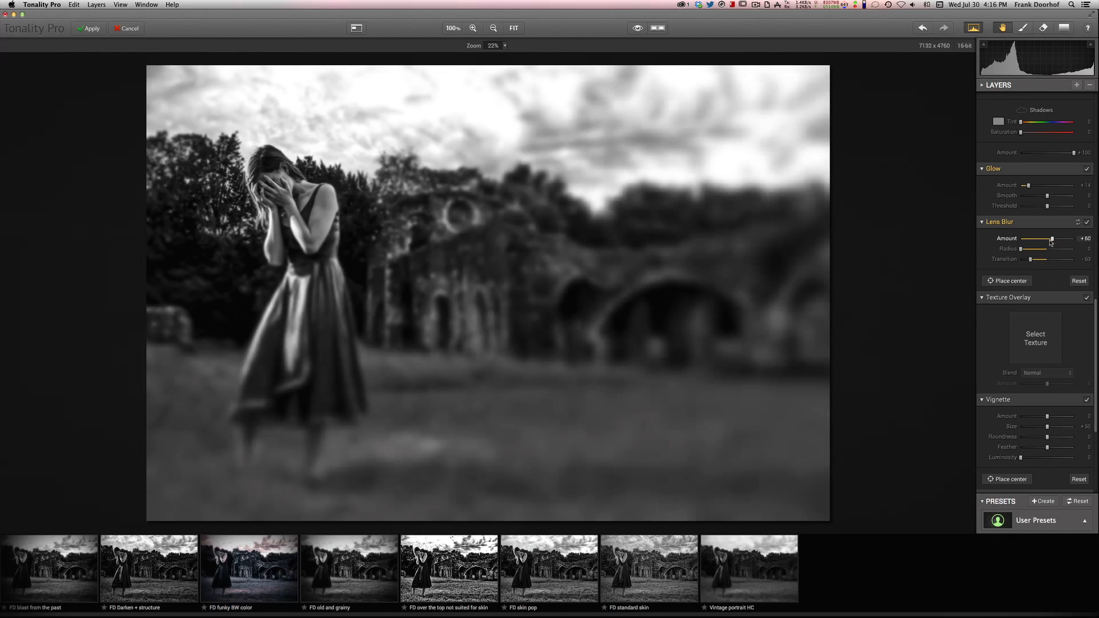
Test blur amount from maximum to slight and settle it around +50.
drag(1051, 239, 1072, 239)
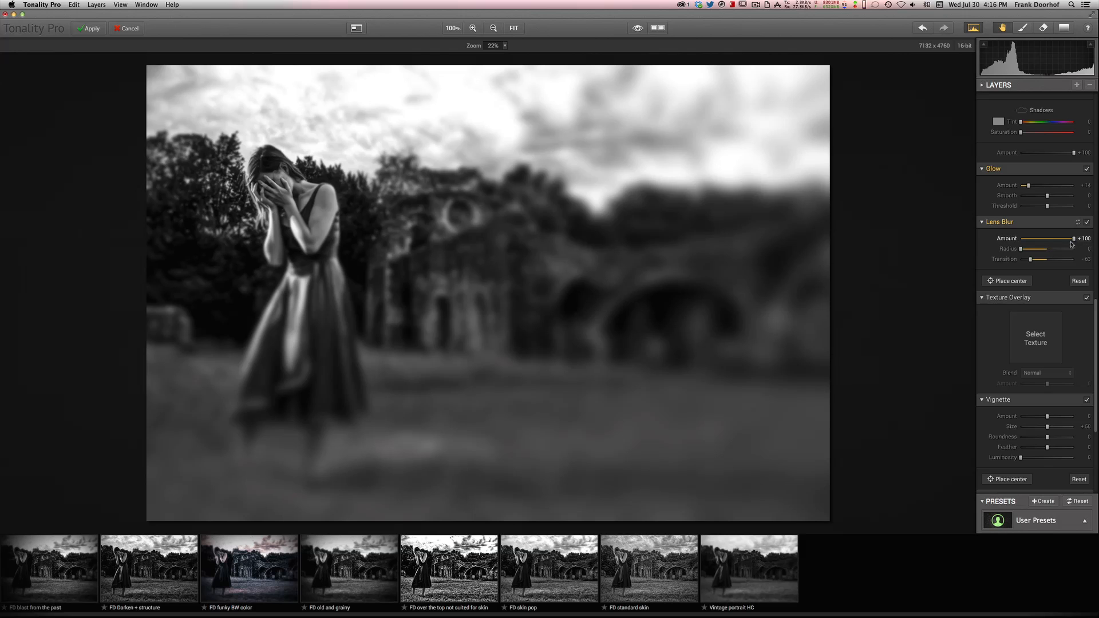
drag(1073, 238, 1051, 238)
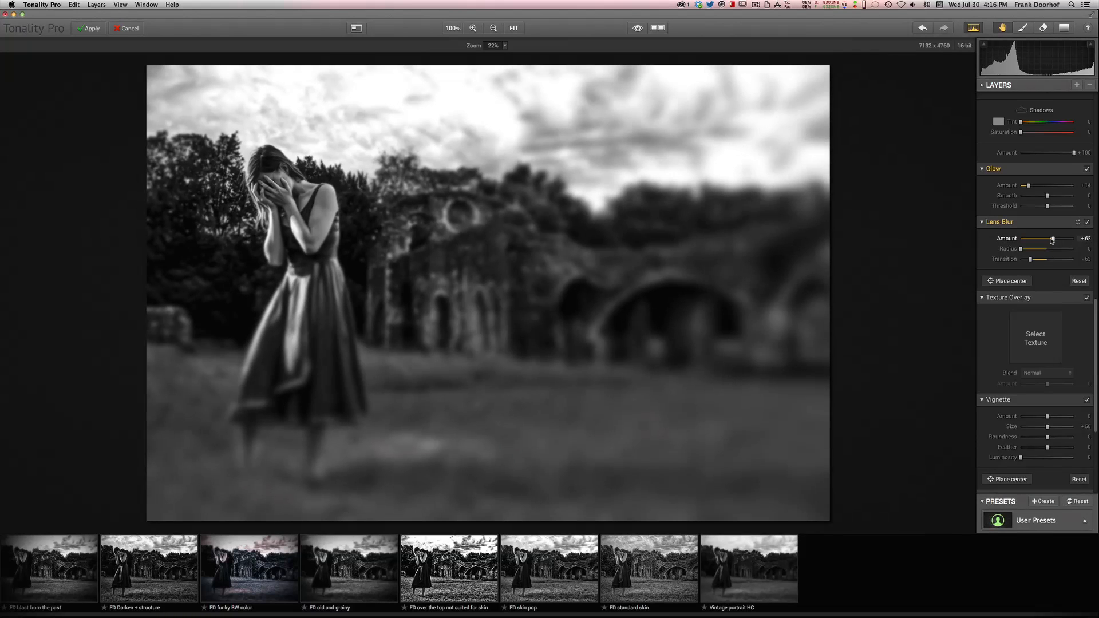
drag(1051, 238, 1032, 238)
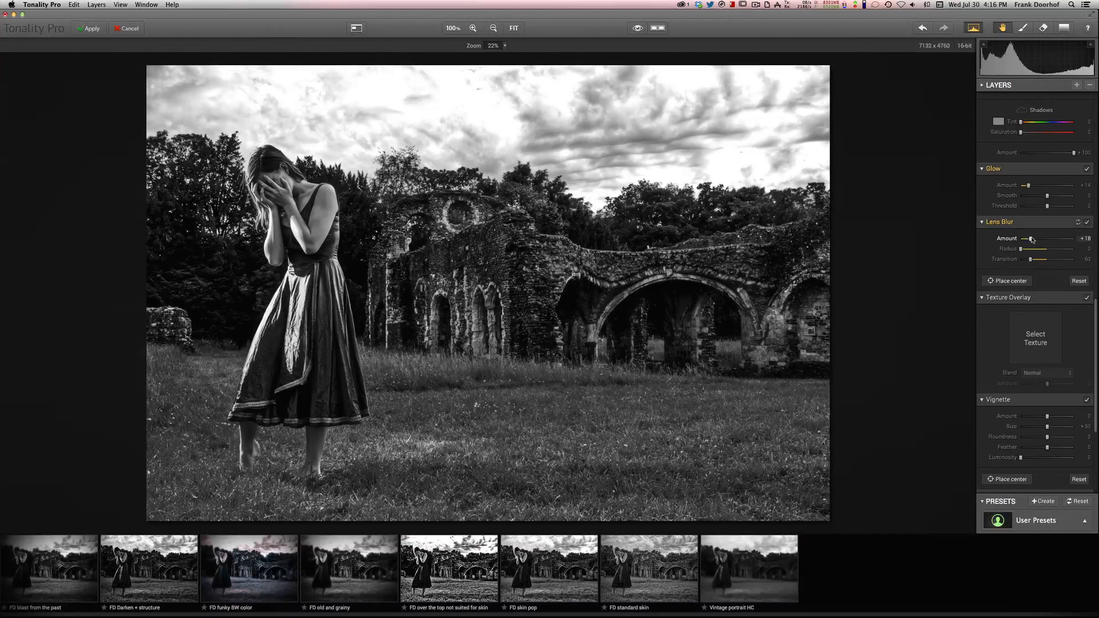
drag(1032, 238, 1057, 238)
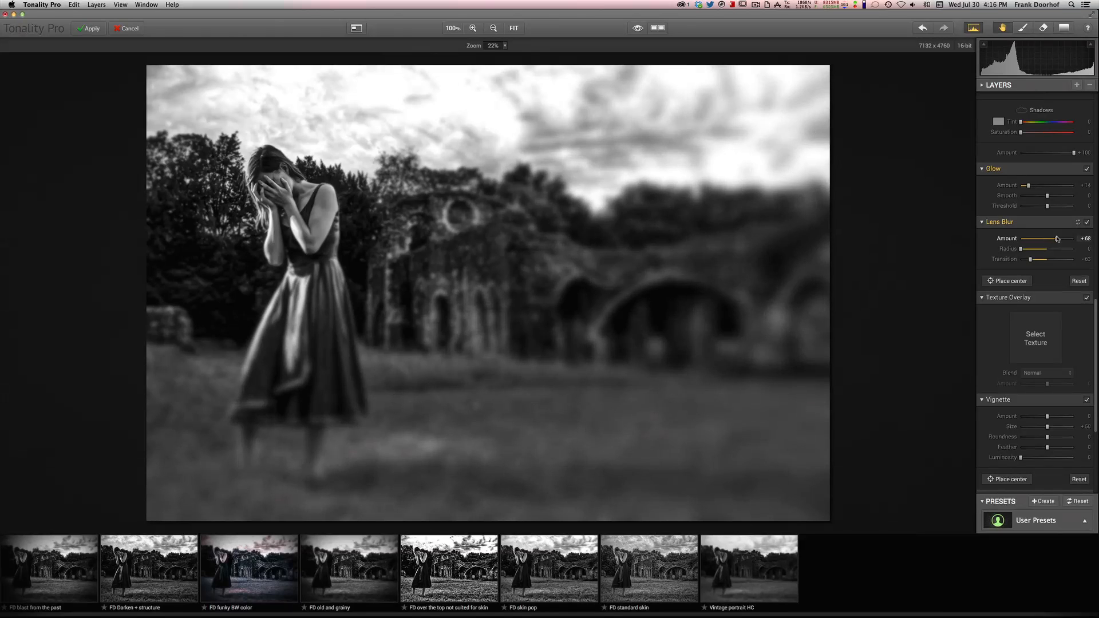
drag(1051, 238, 1060, 239)
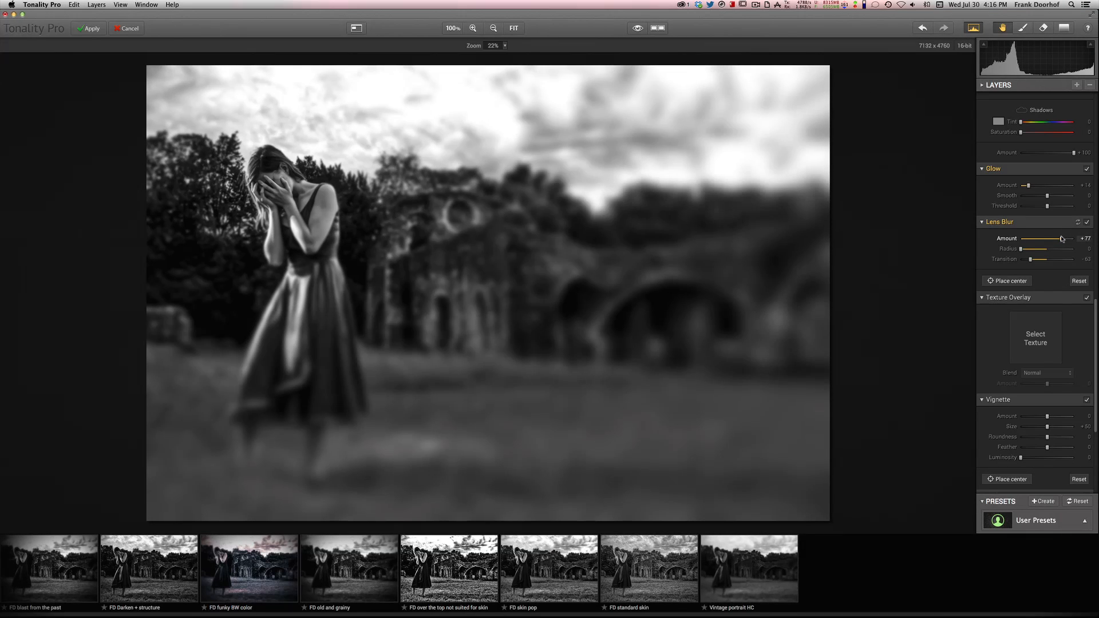
drag(1061, 238, 1050, 238)
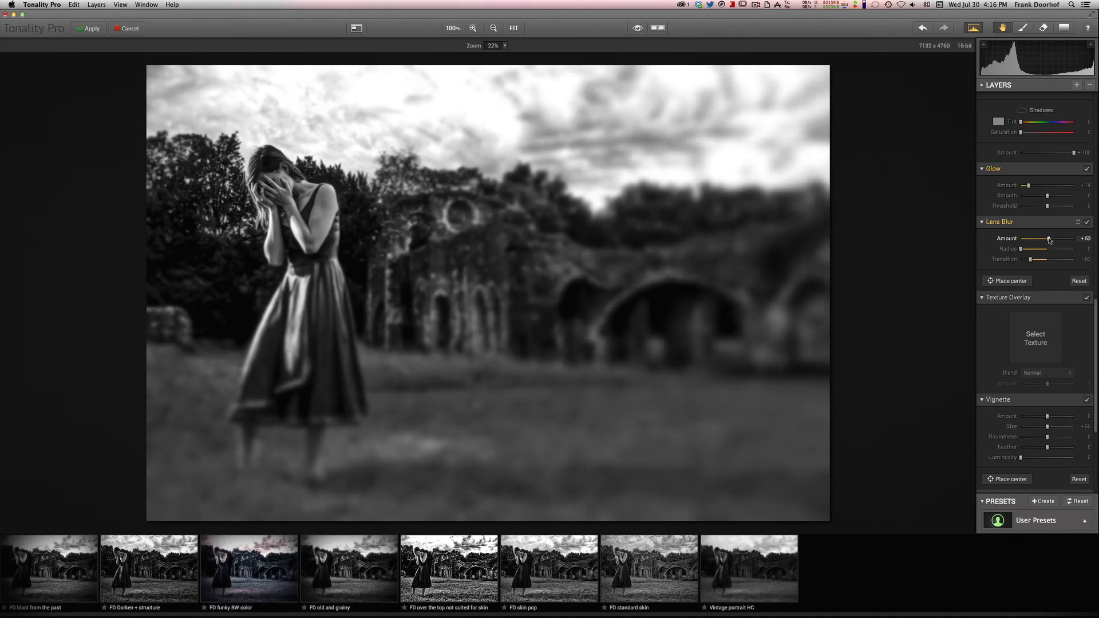
drag(1051, 238, 1041, 238)
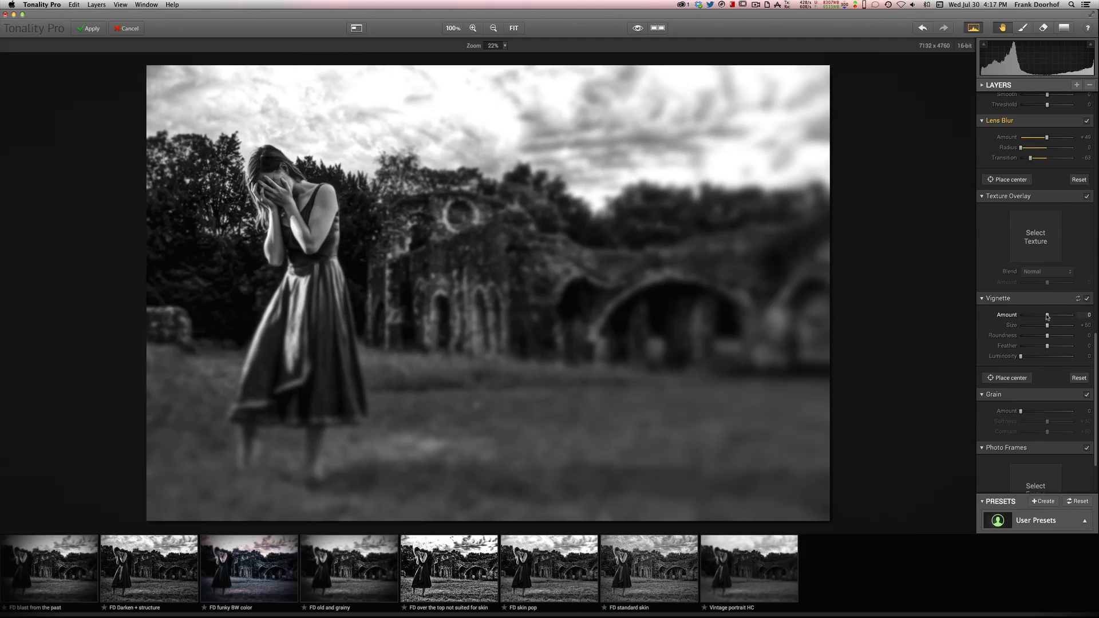
Set Vignette Amount to about -79 and Size to about +39, darkening the edges around the woman.
drag(1045, 314, 1050, 315)
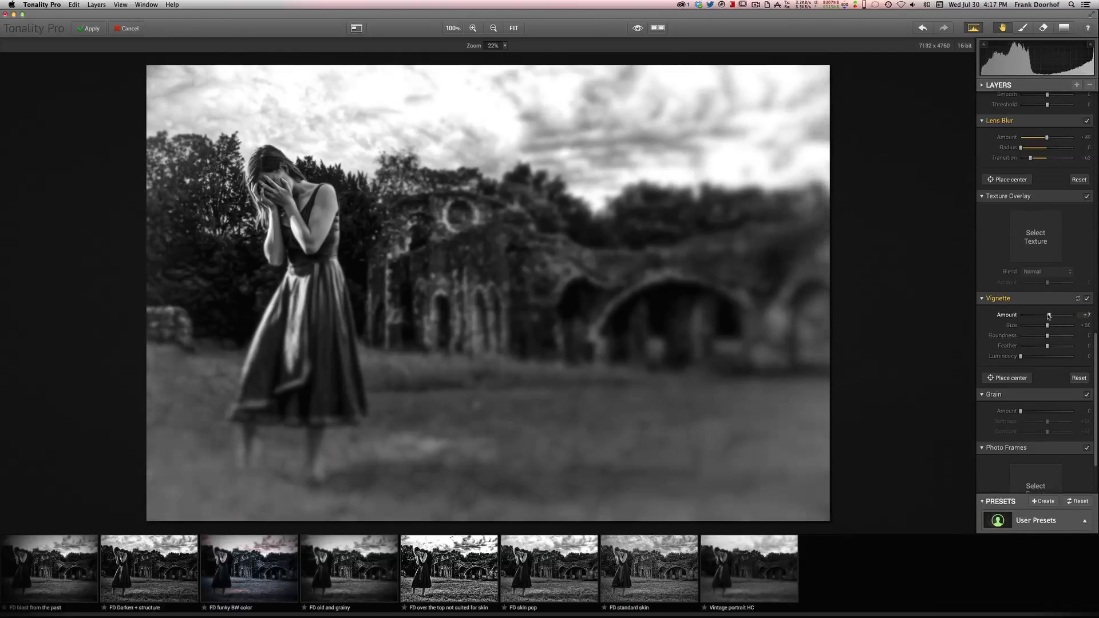
drag(1048, 315, 1030, 315)
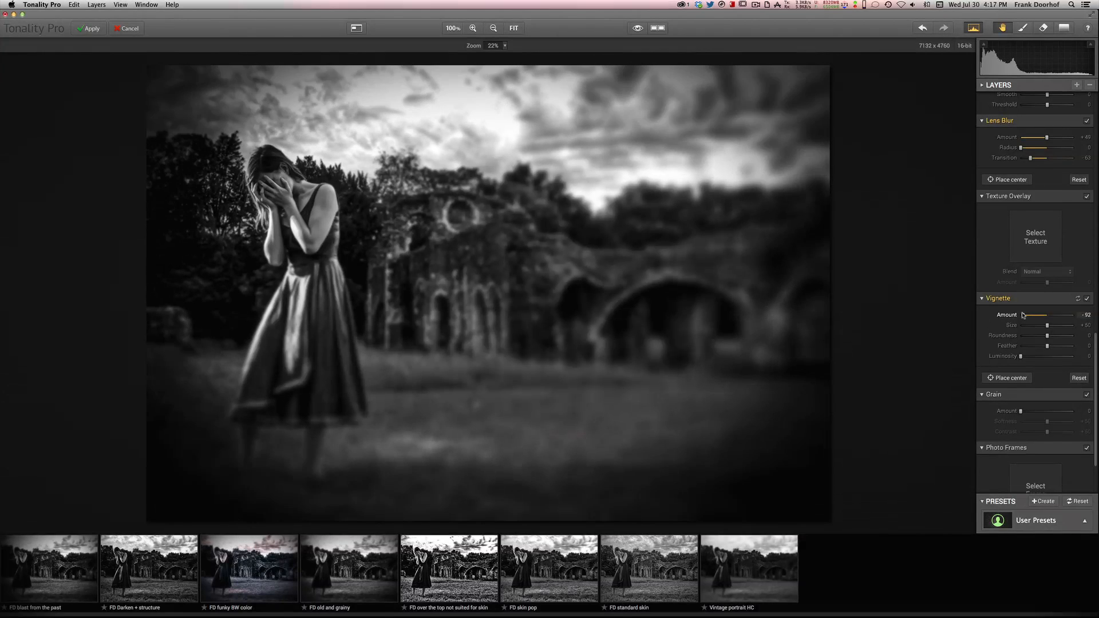
drag(1031, 315, 1047, 315)
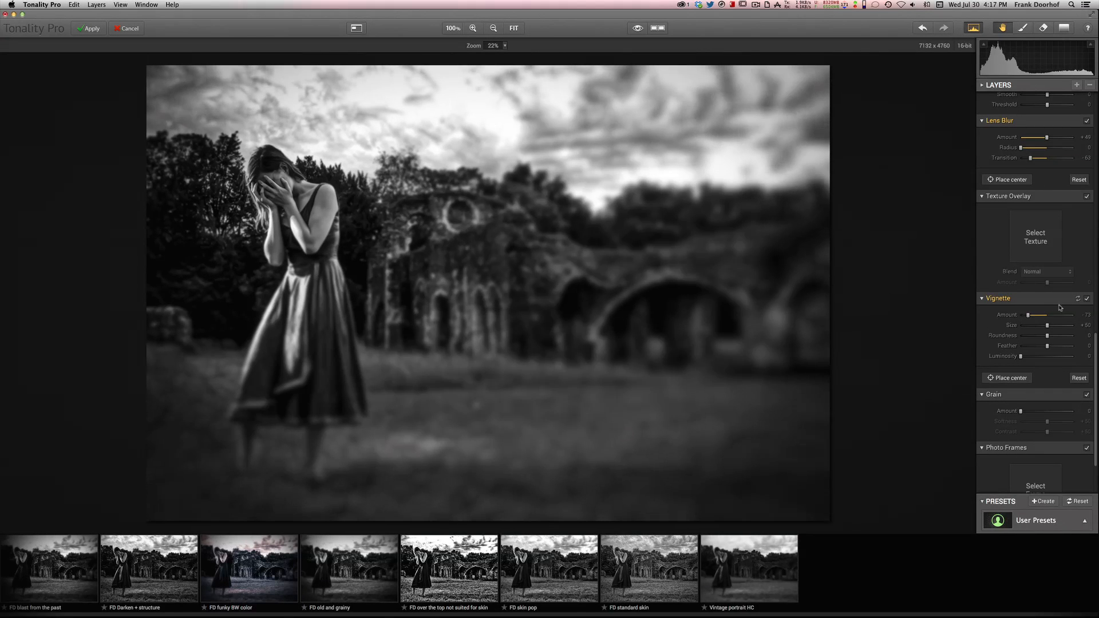
drag(1042, 325, 1032, 325)
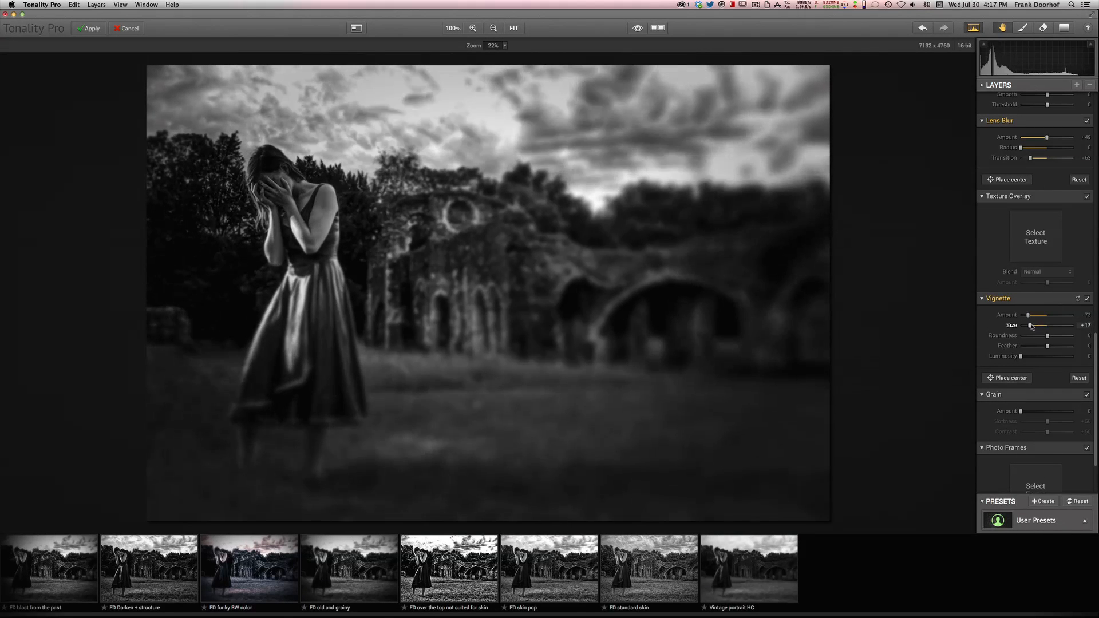
drag(1035, 326, 1045, 326)
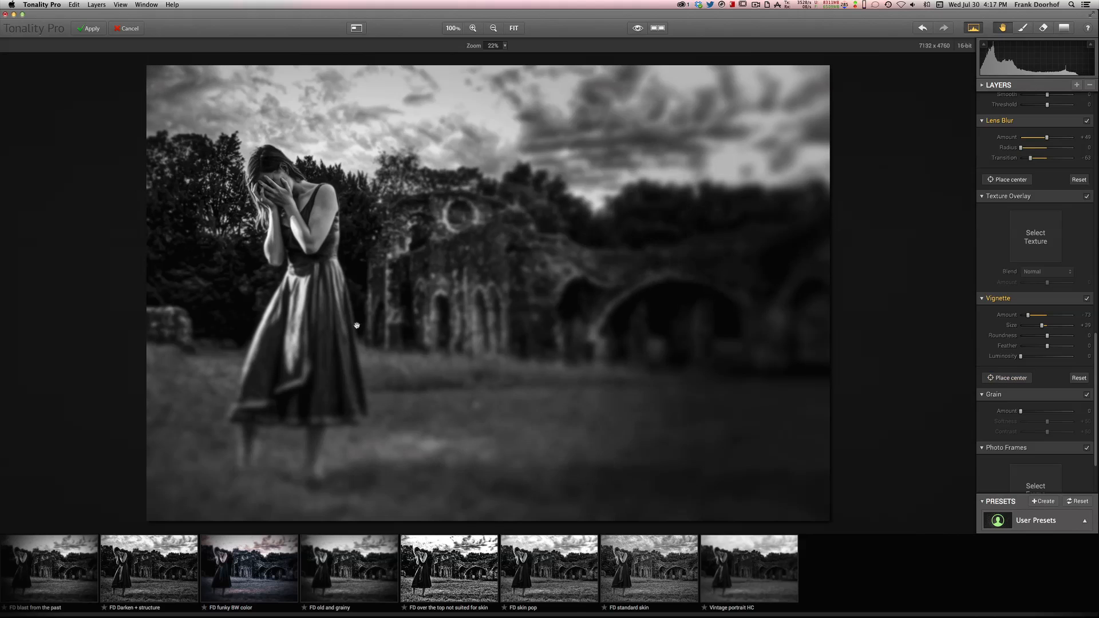
drag(1044, 315, 1040, 315)
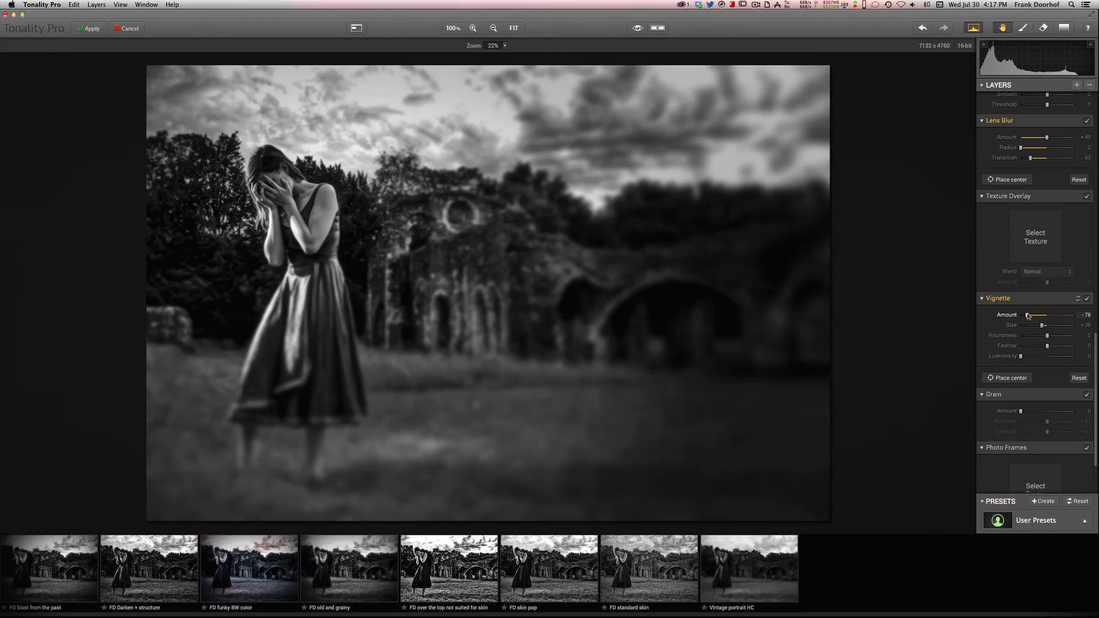
drag(1031, 315, 1027, 315)
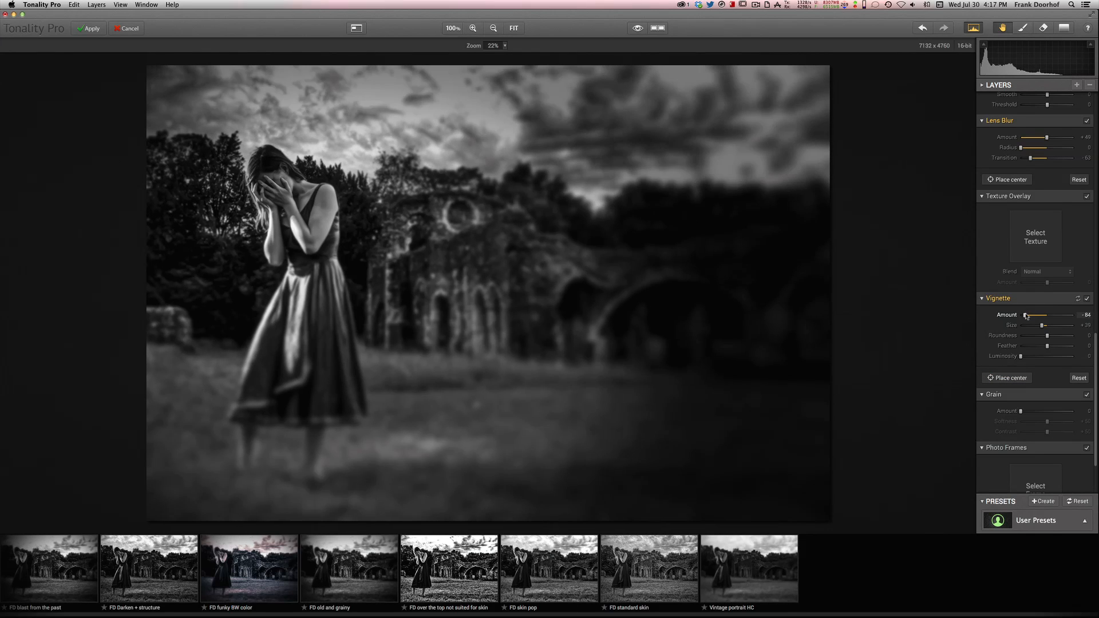
drag(1024, 315, 1029, 315)
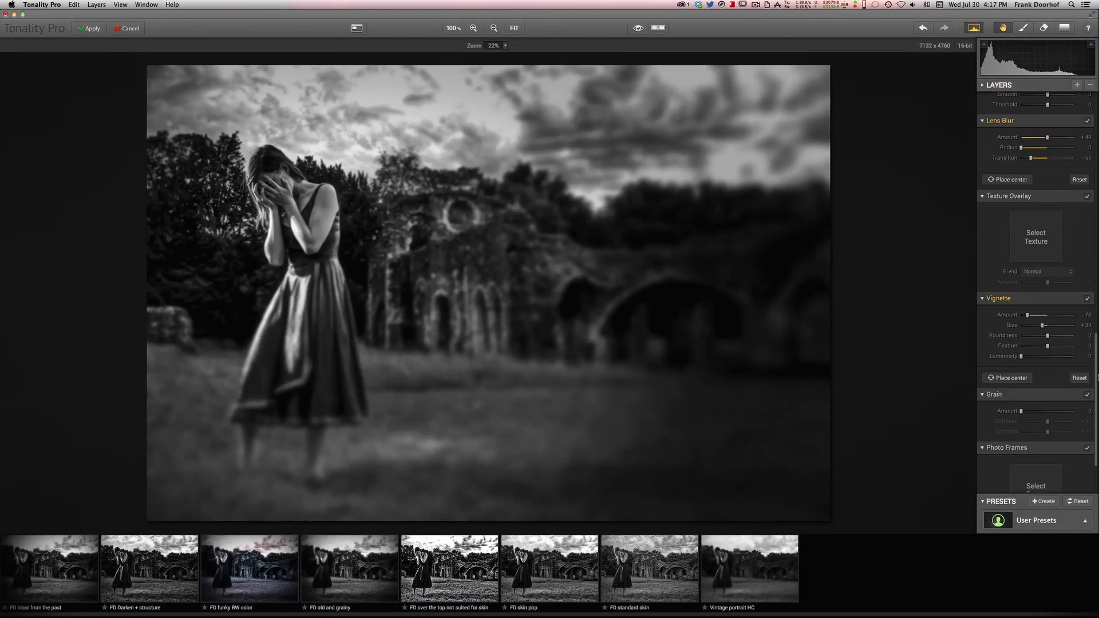
mouse_move(580, 229)
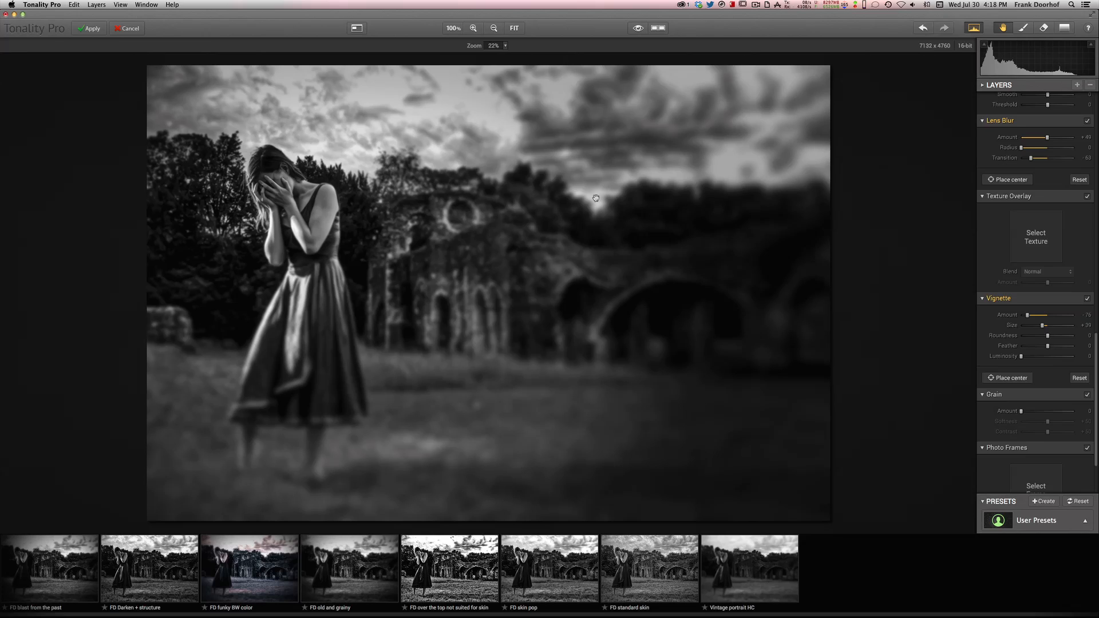
mouse_move(848, 459)
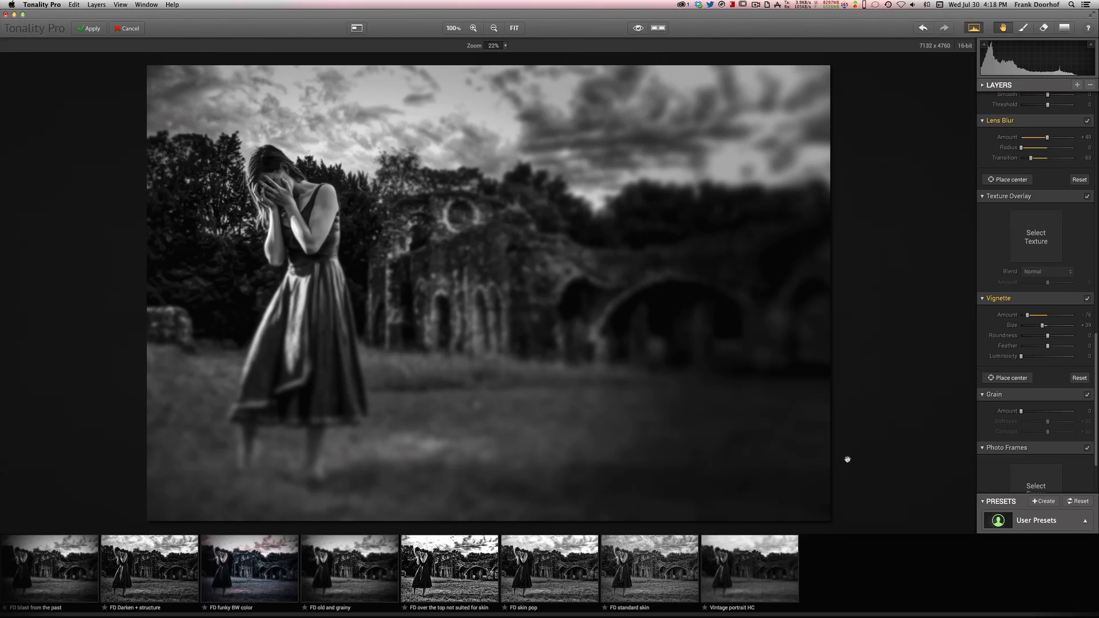
mouse_move(955, 418)
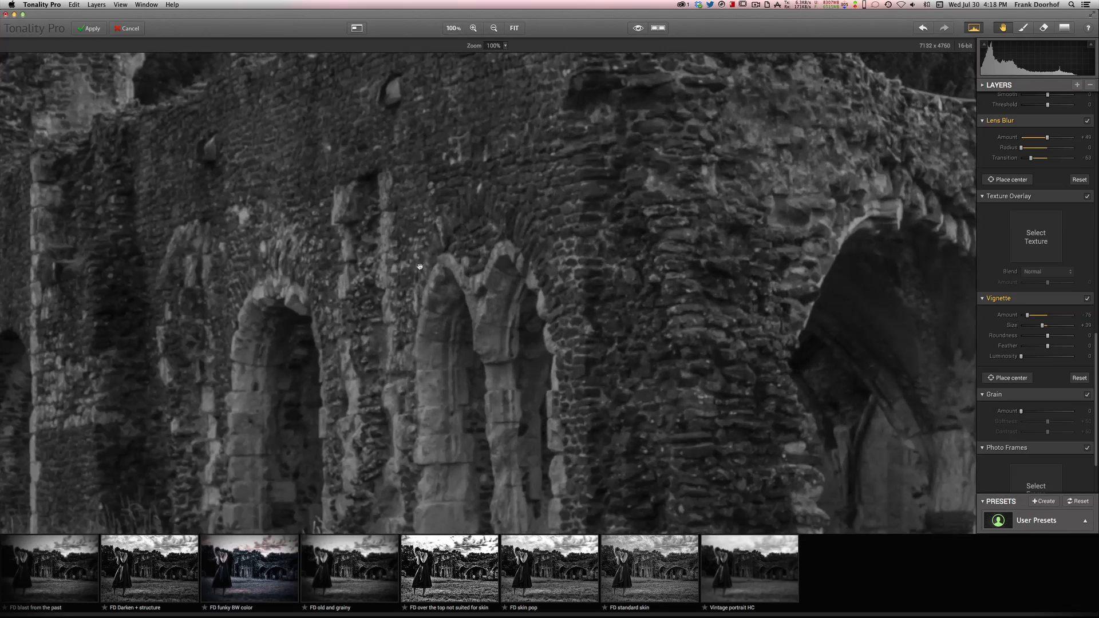
mouse_move(133, 191)
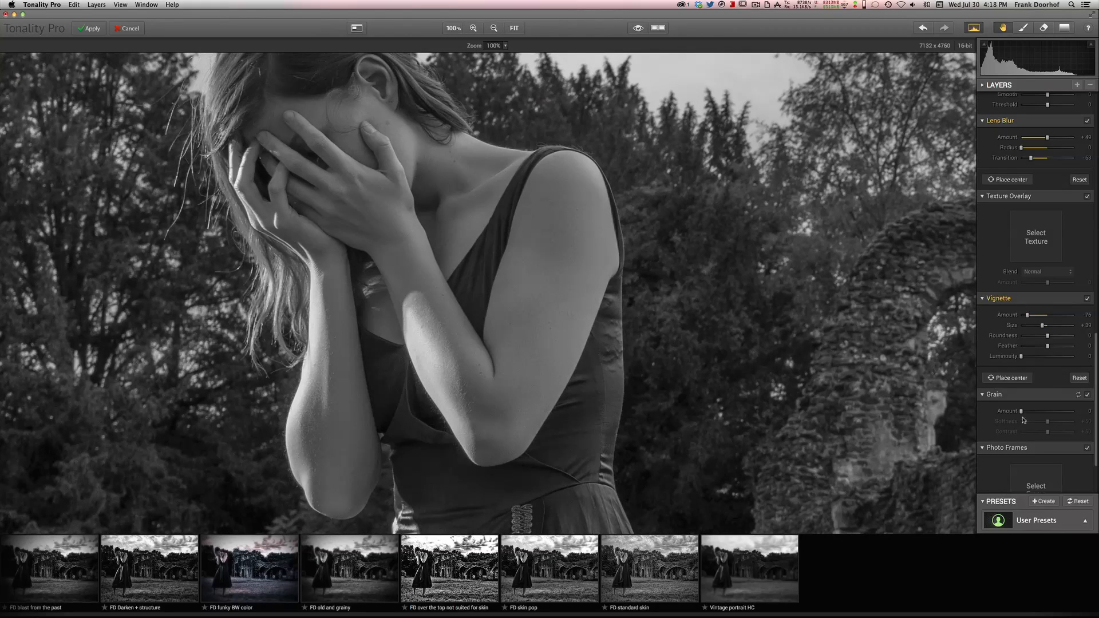
Set Grain Amount about +37, Softness low and Contrast about +39, then fit the photo in view.
drag(1022, 411, 1044, 411)
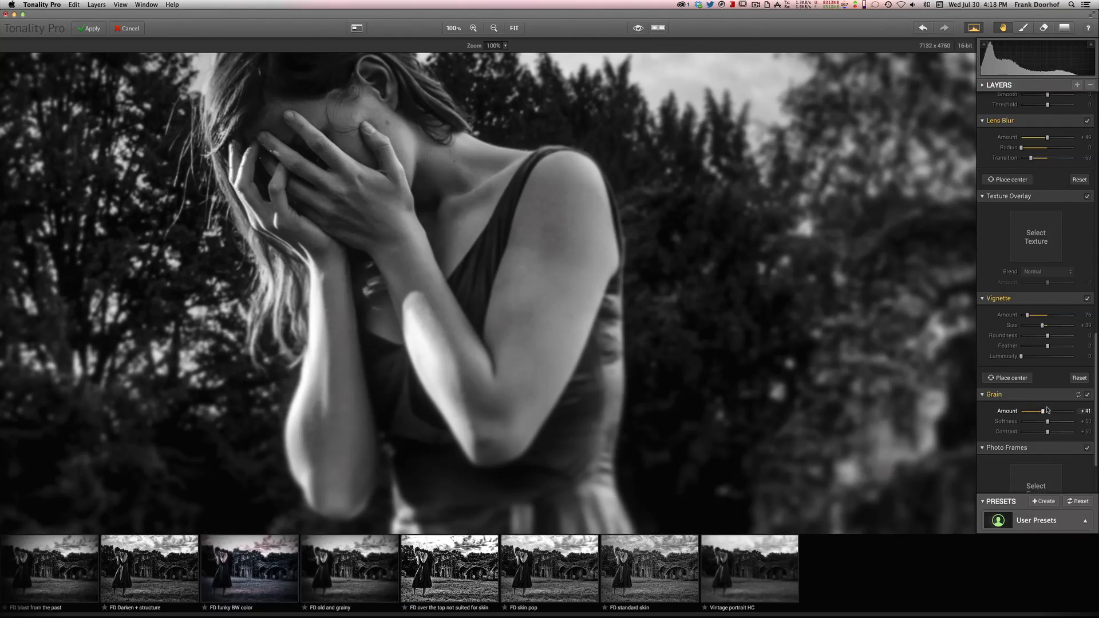
drag(1043, 412, 1040, 411)
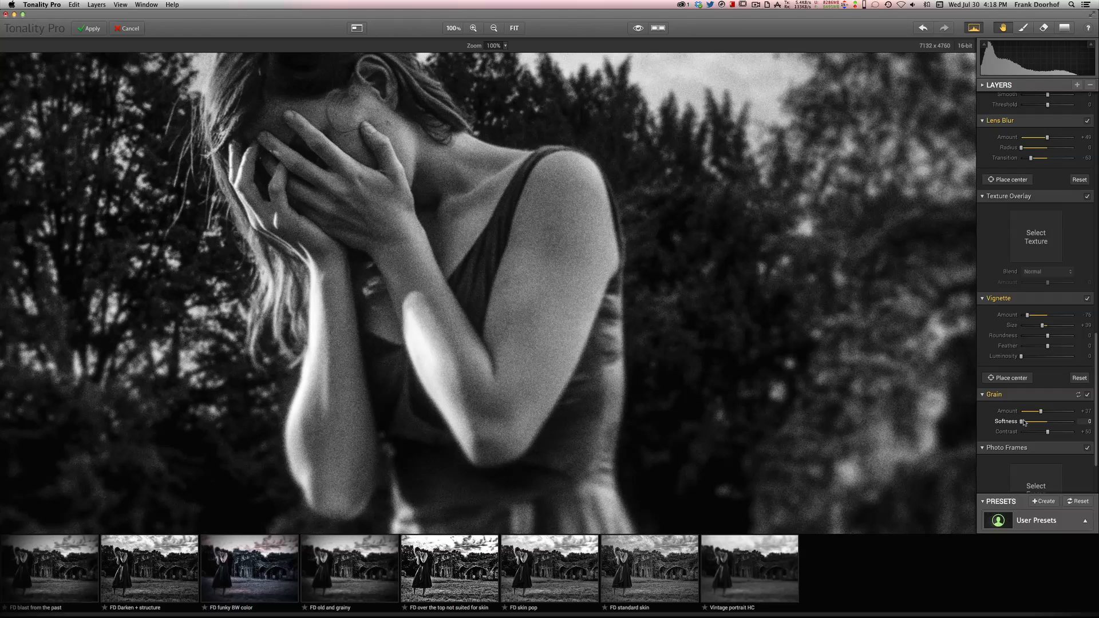
drag(1024, 421, 1064, 421)
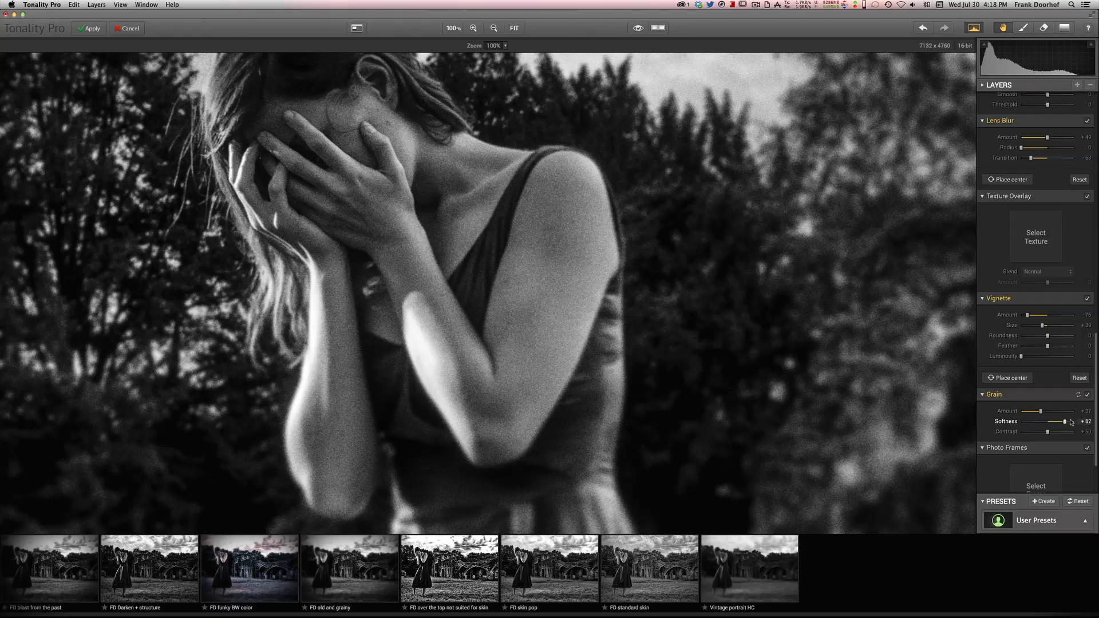
drag(1064, 421, 1080, 422)
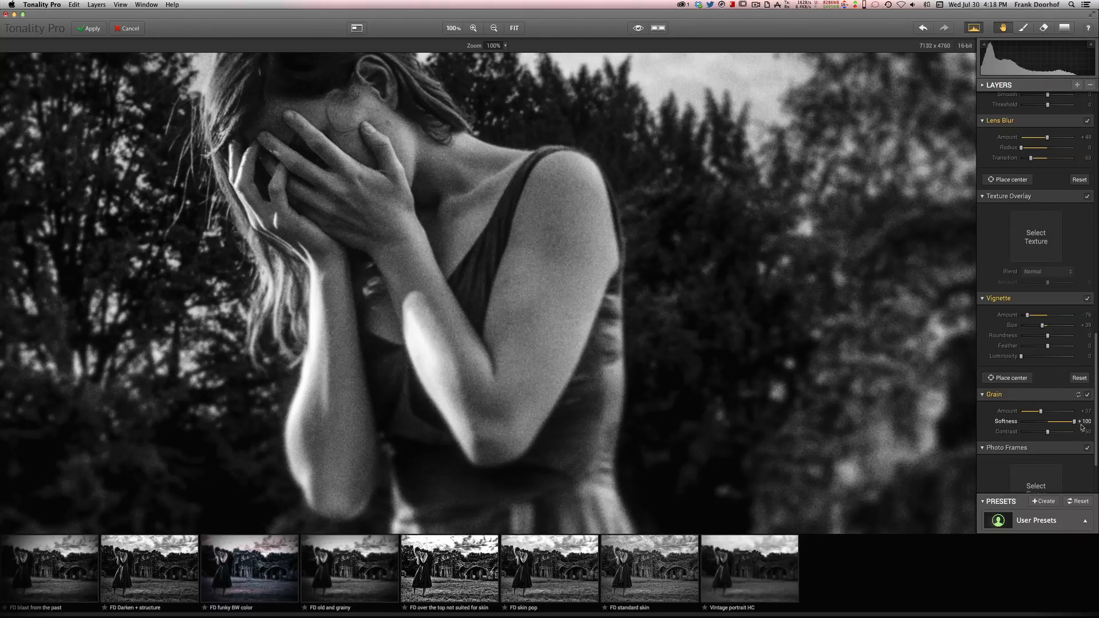
drag(1077, 422, 1026, 422)
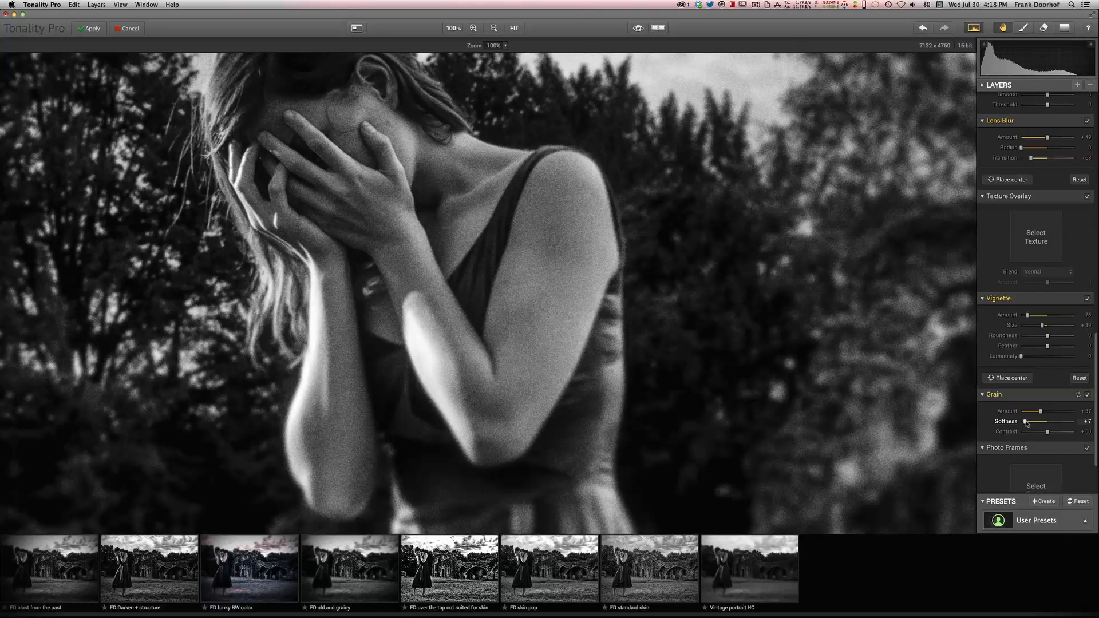
drag(1024, 421, 1030, 422)
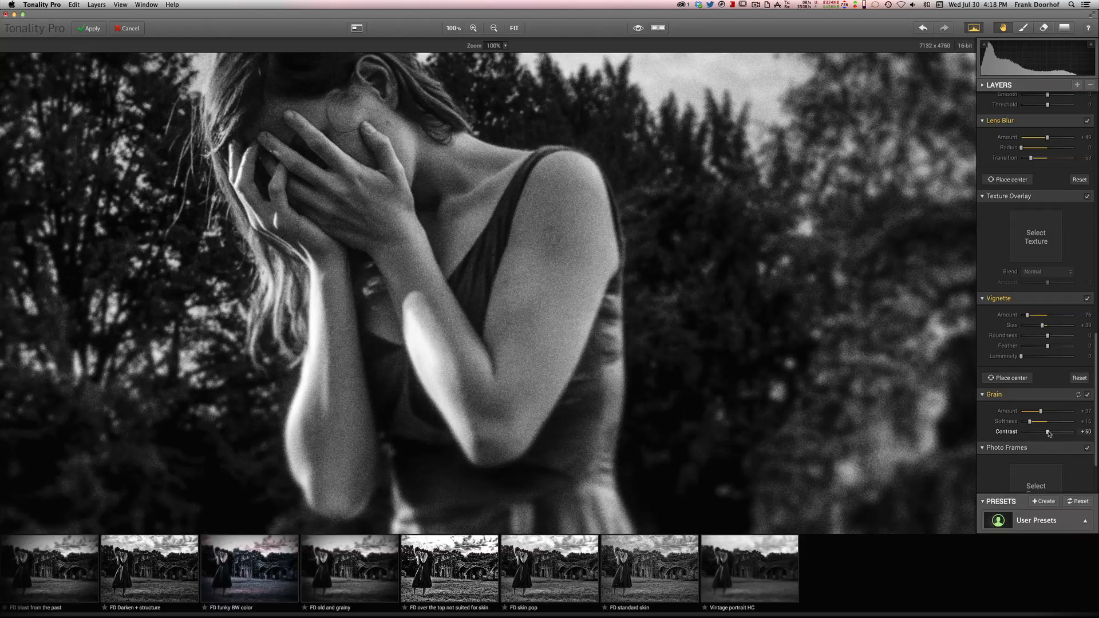
drag(1051, 431, 1032, 431)
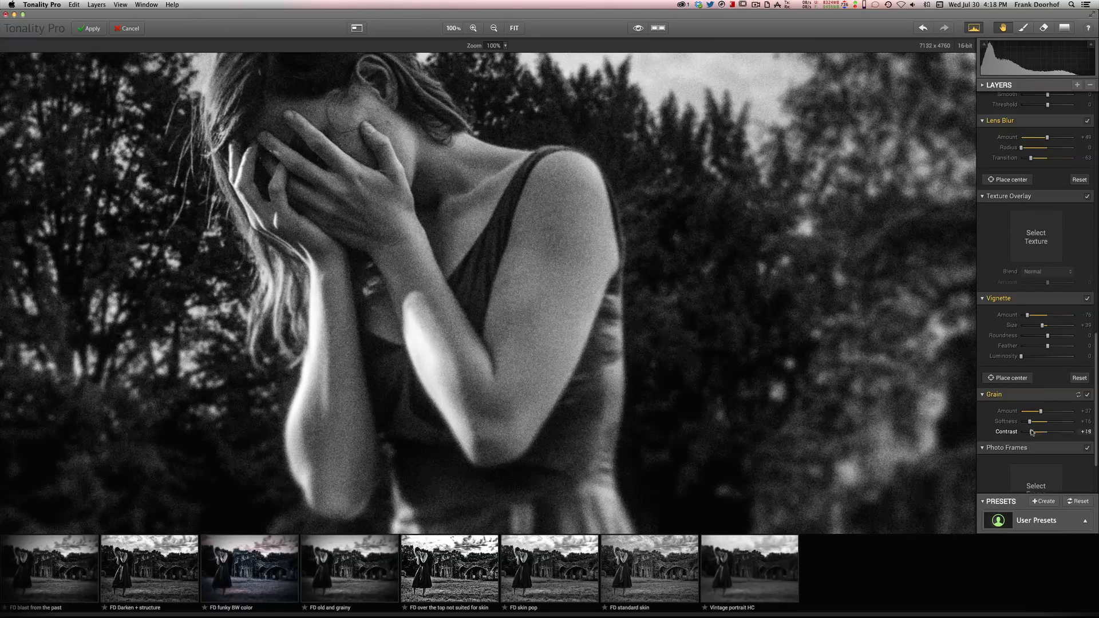
drag(1031, 431, 1061, 431)
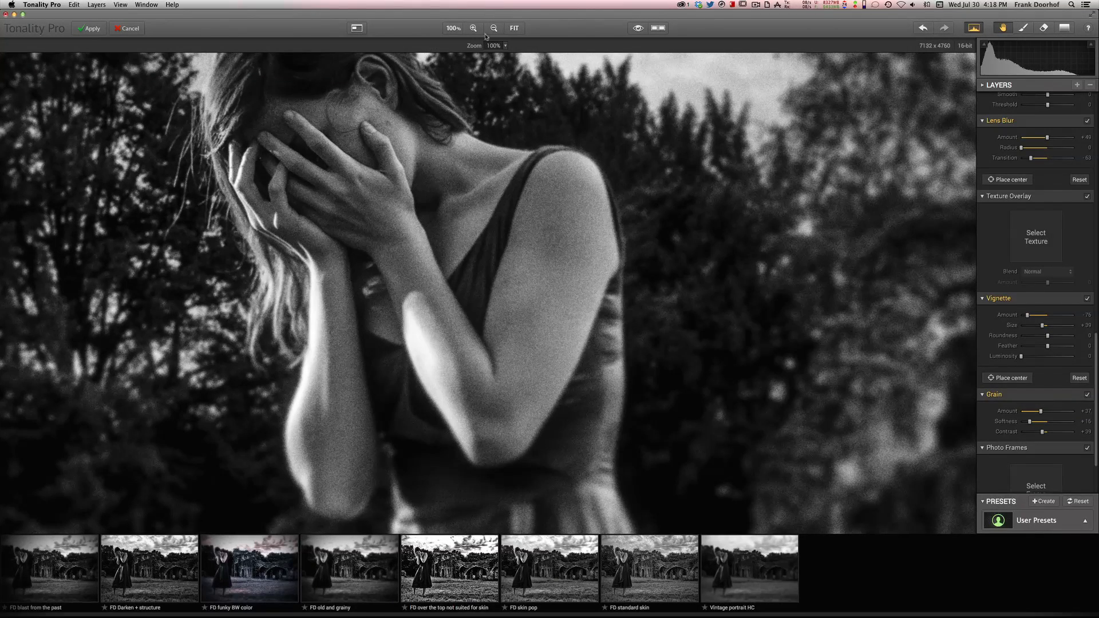
click(514, 27)
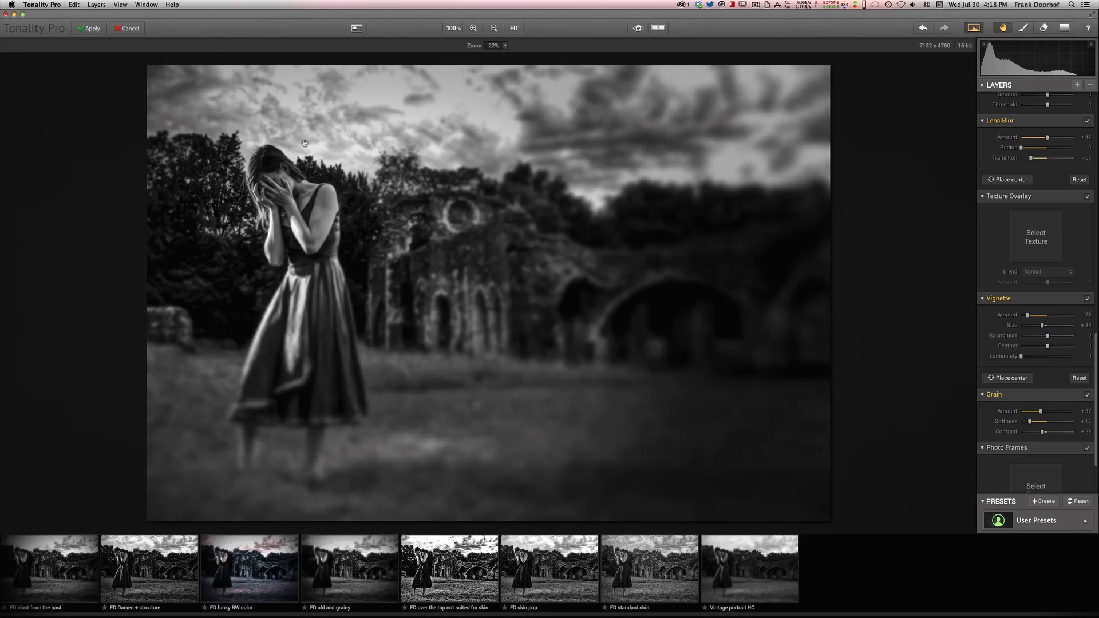
mouse_move(476, 204)
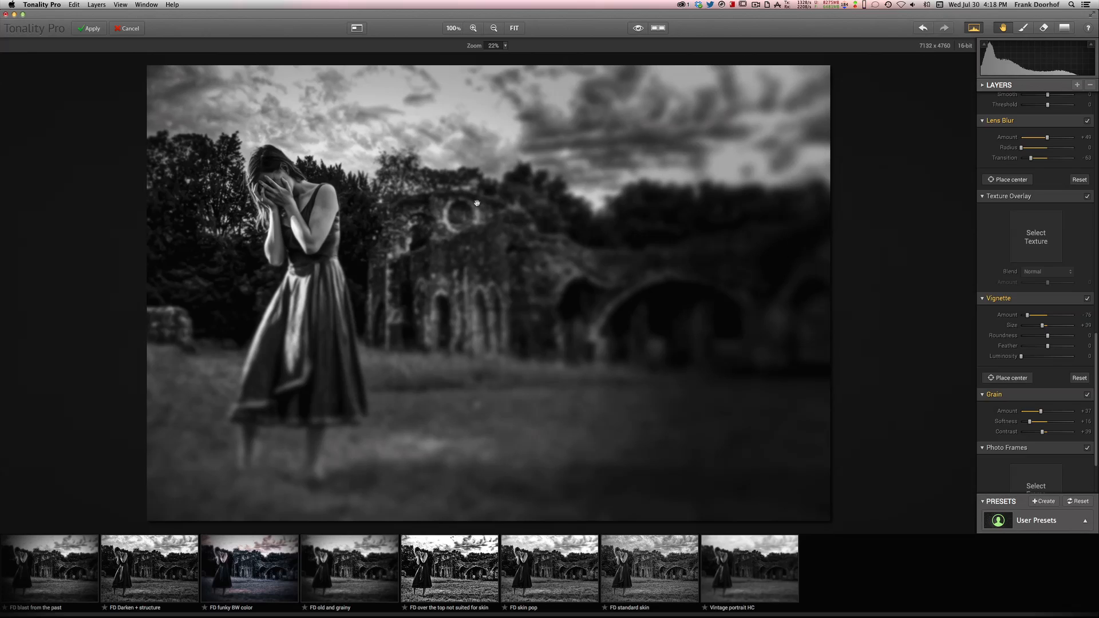
mouse_move(624, 277)
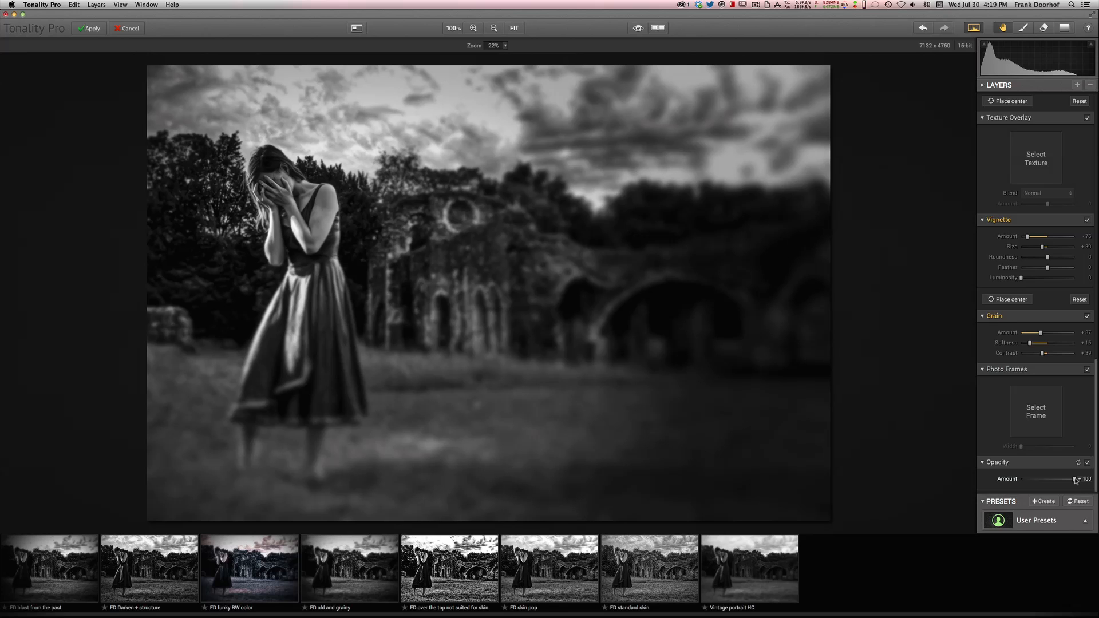
Keep Opacity at 100 and apply the black-and-white look back to Photoshop.
drag(1070, 478, 1023, 479)
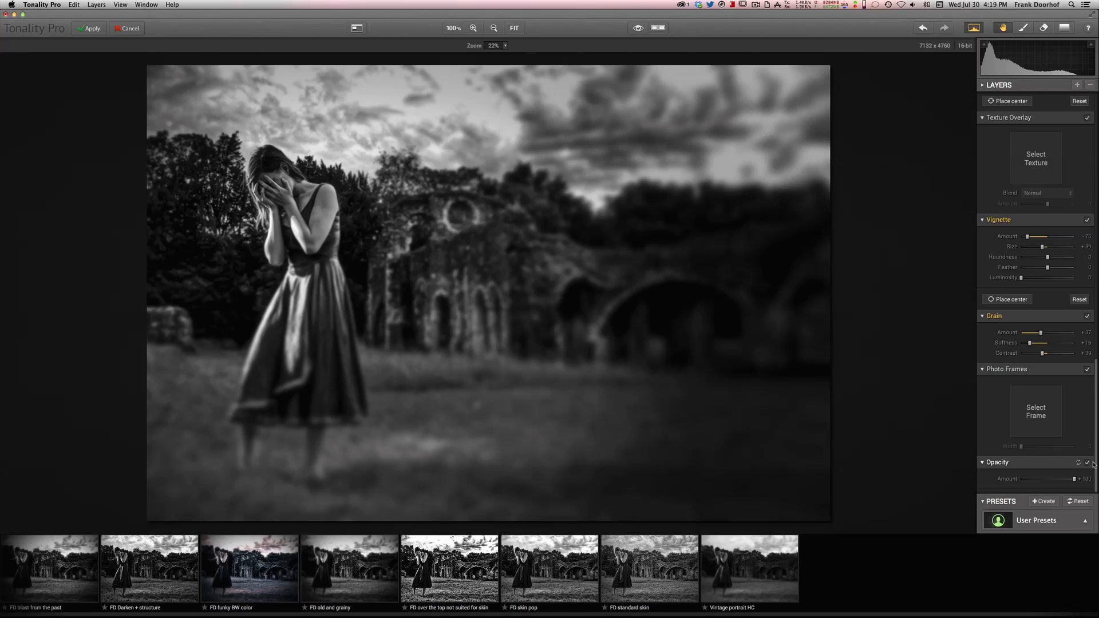
mouse_move(618, 51)
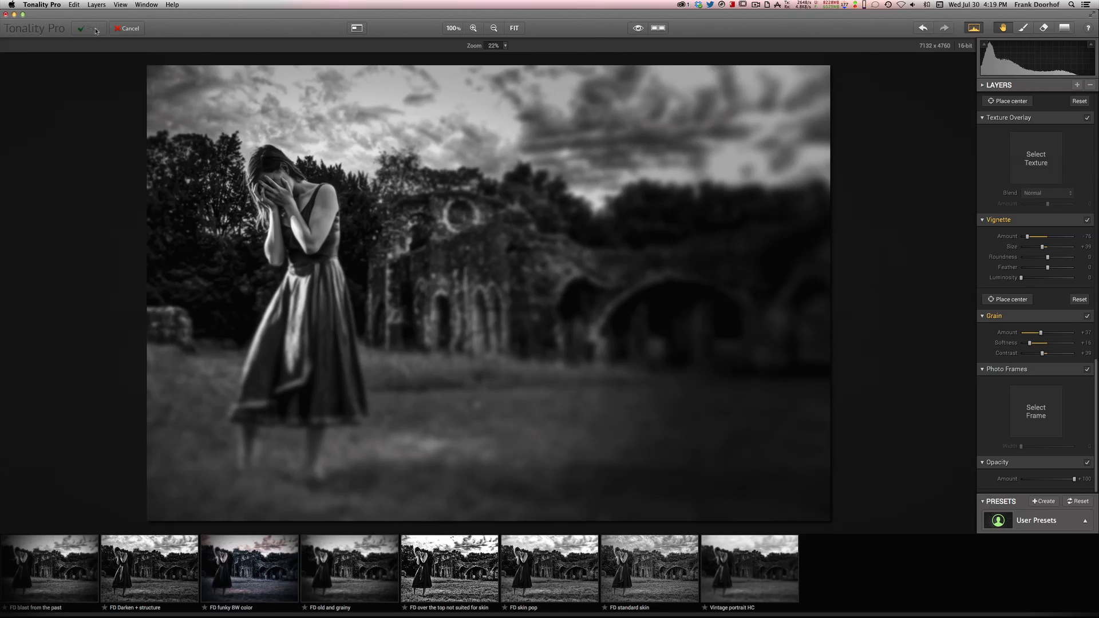
click(82, 28)
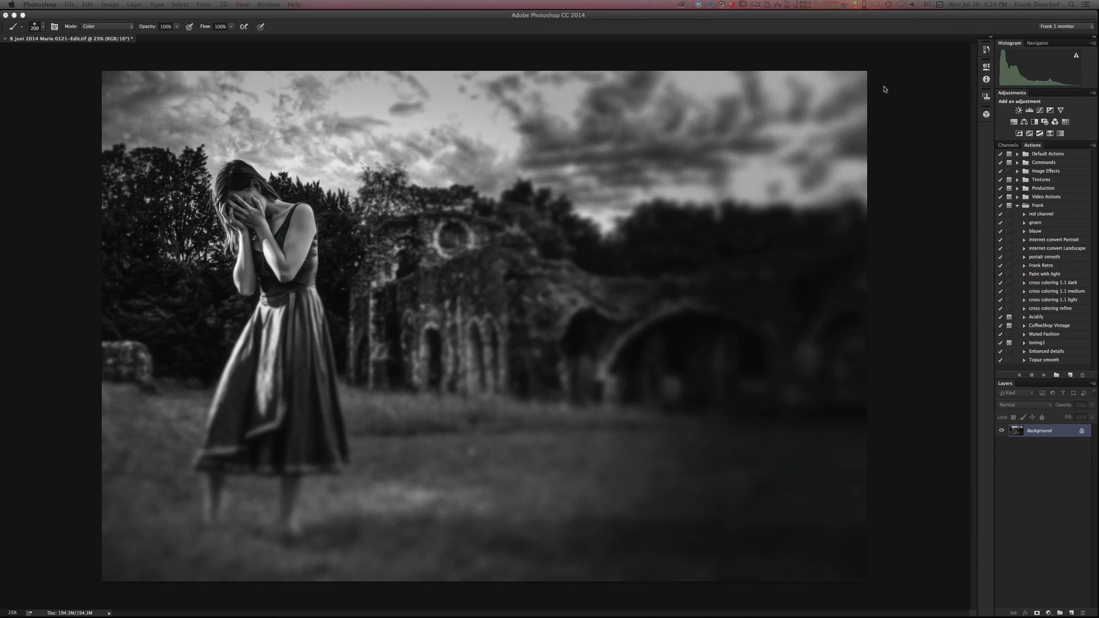
mouse_move(880, 66)
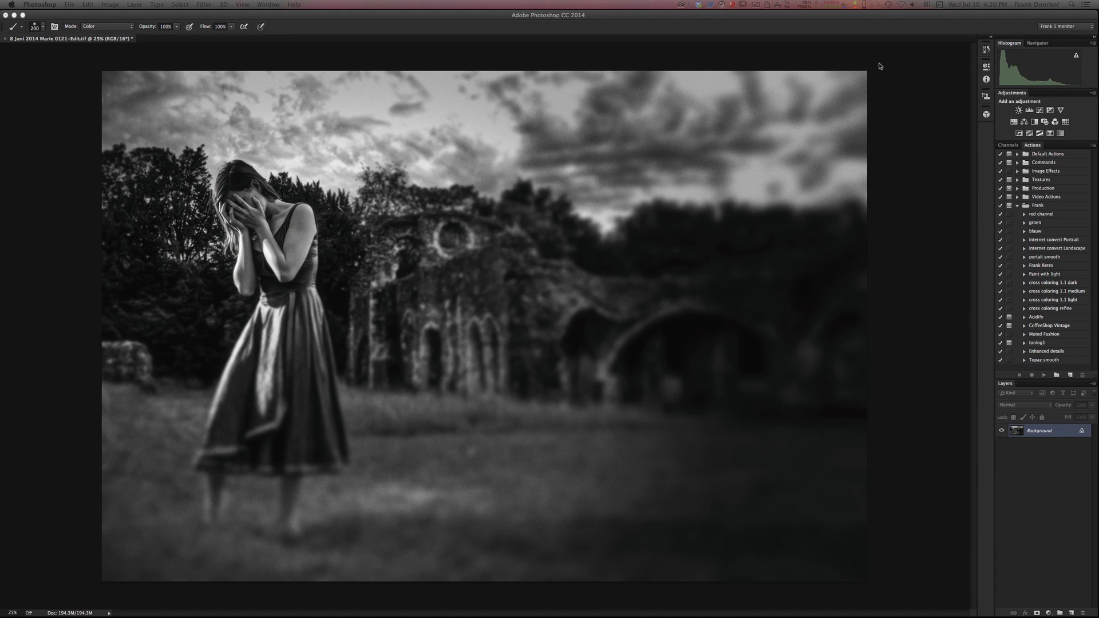